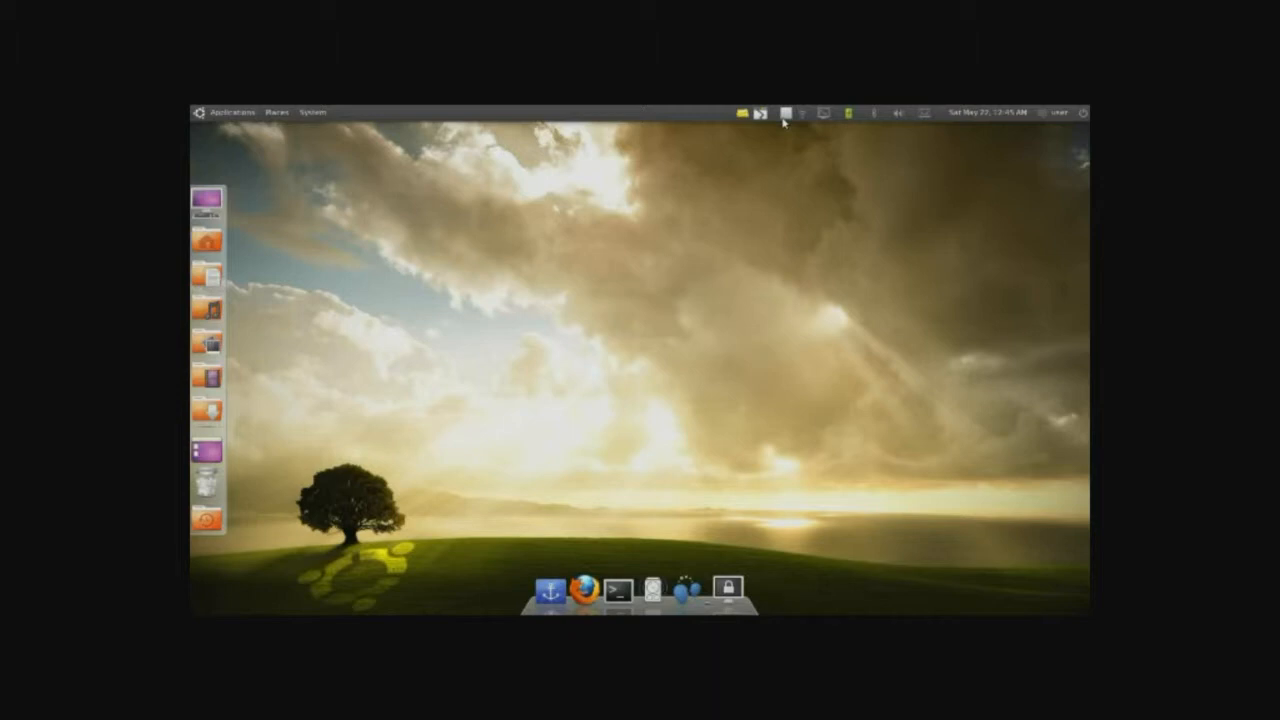
mouse_move(770, 226)
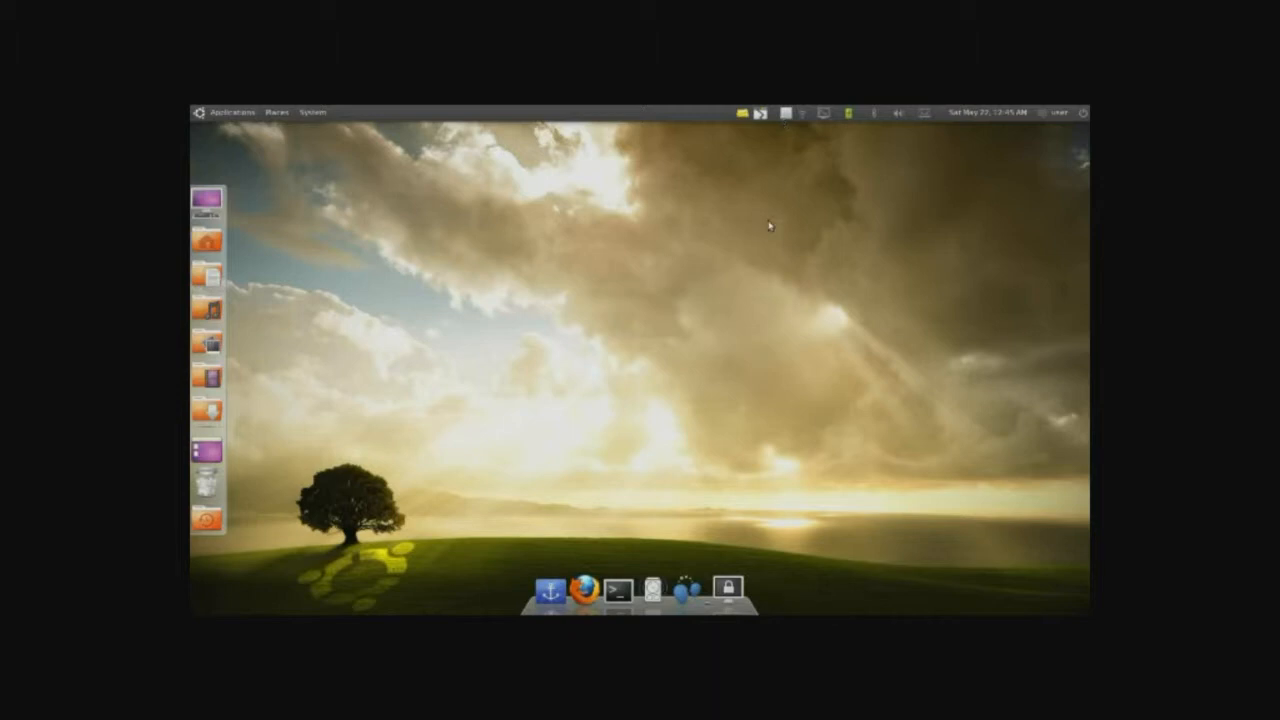
Launch Ubuntu Software Center from the Applications menu.
left_click(231, 111)
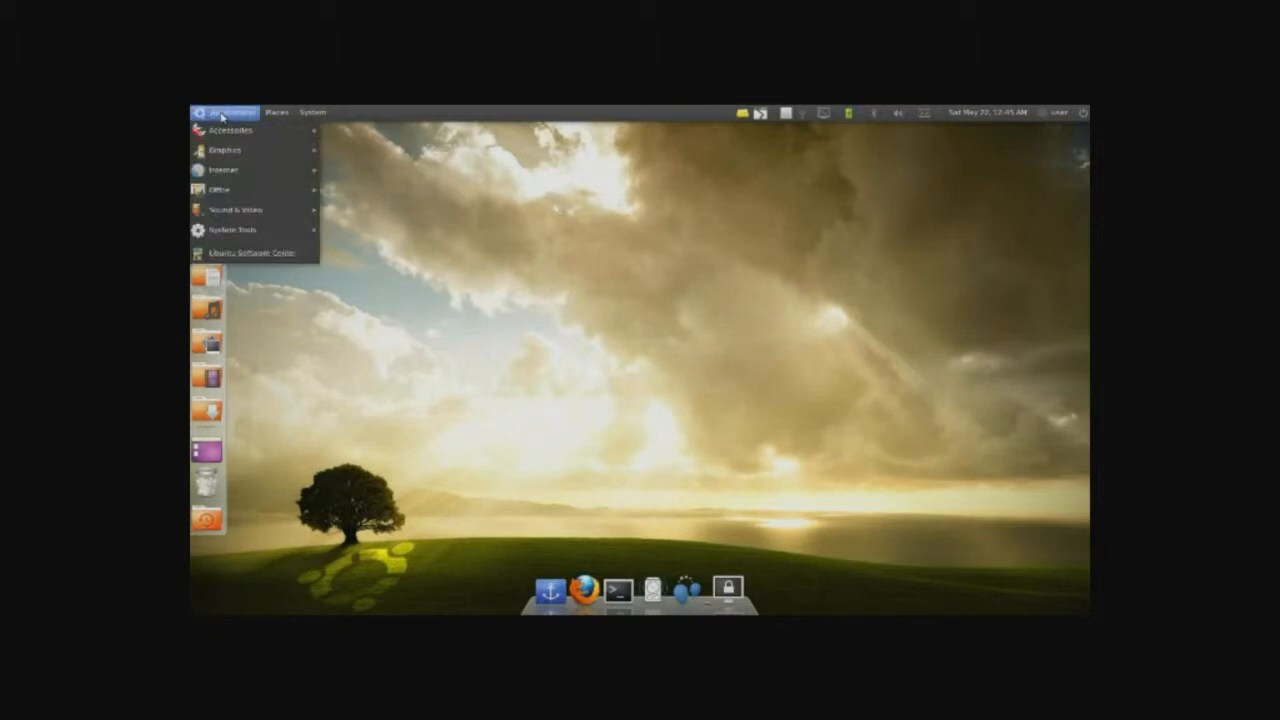
mouse_move(253, 253)
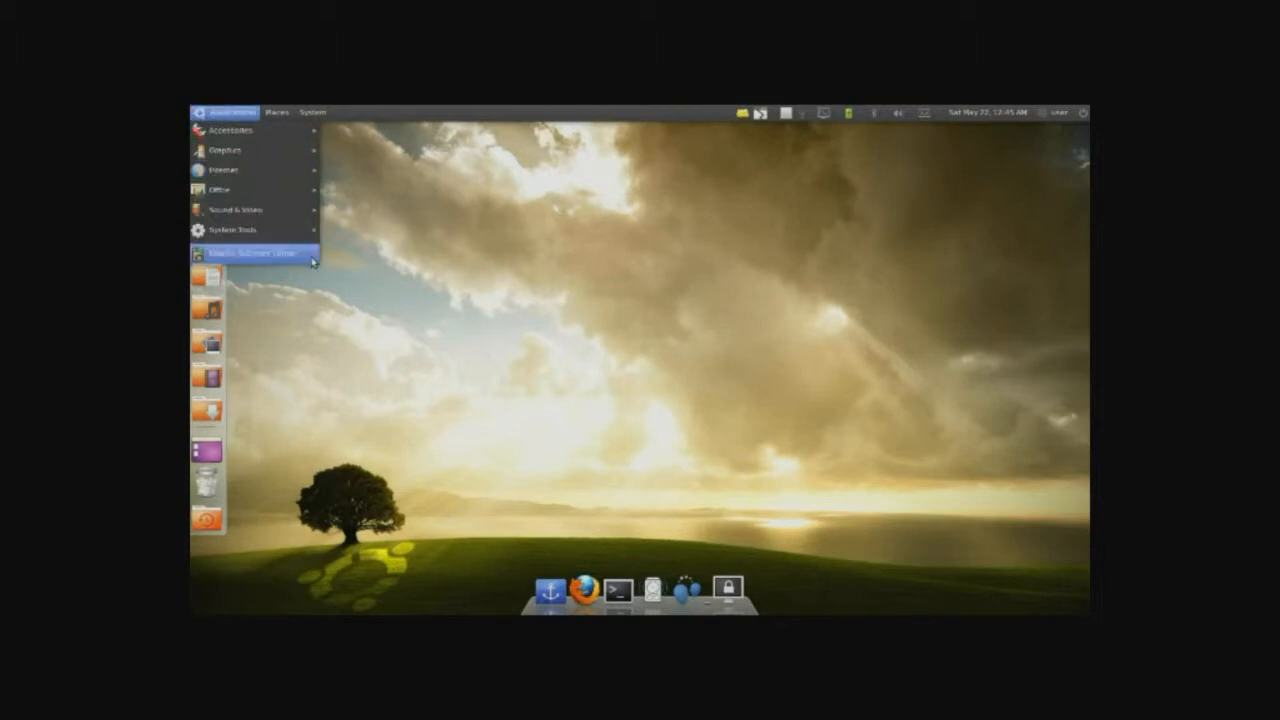
left_click(255, 253)
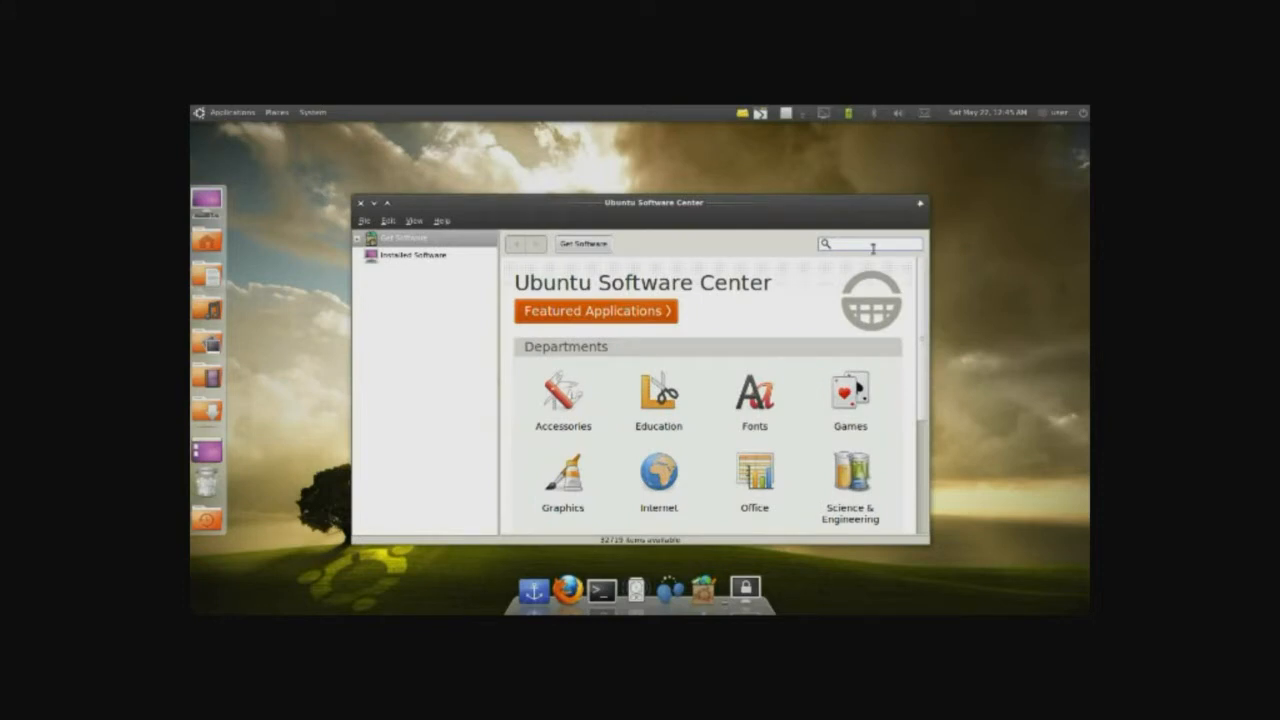
Search the Software Center for 'compiz', review the results, then close the store.
type("compiz")
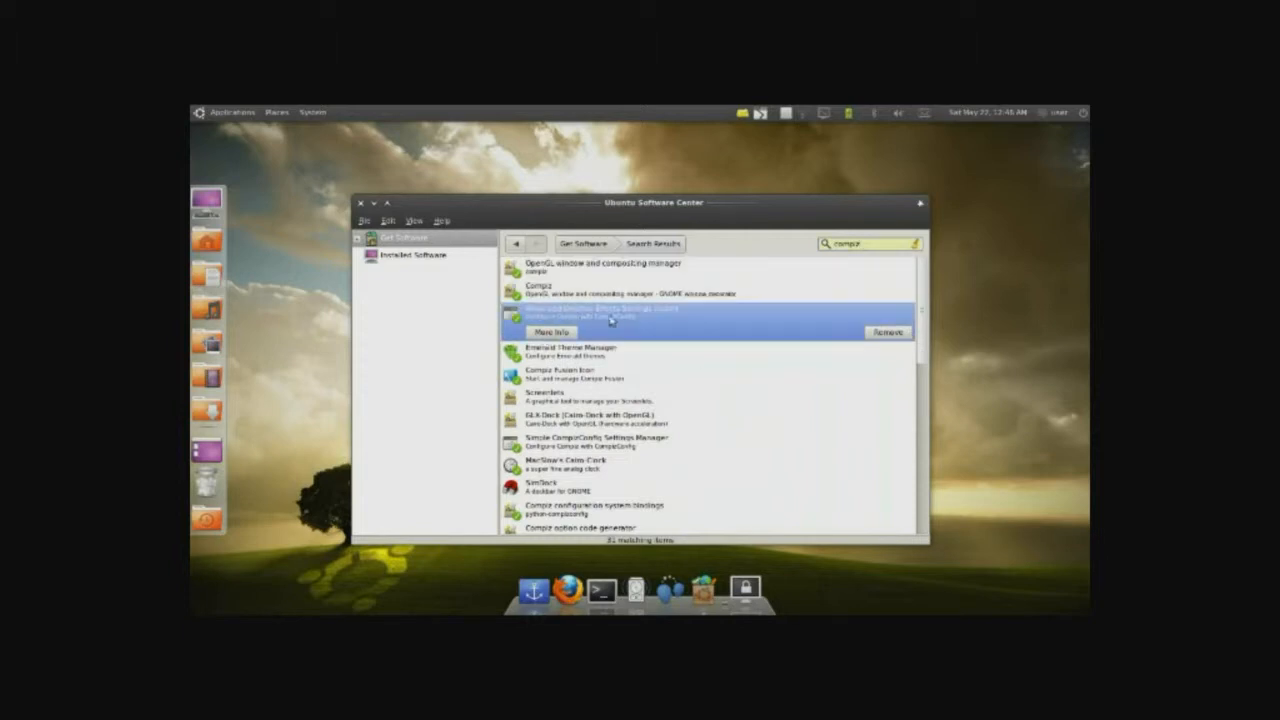
mouse_move(672, 325)
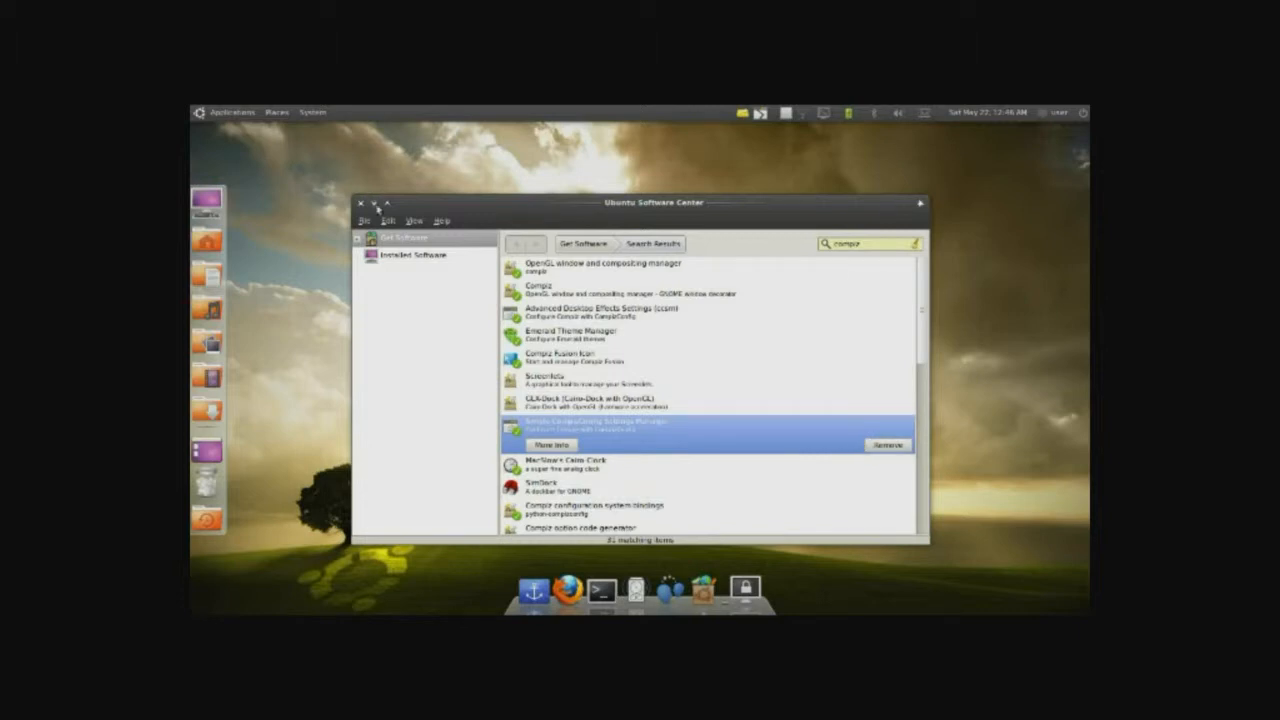
left_click(361, 203)
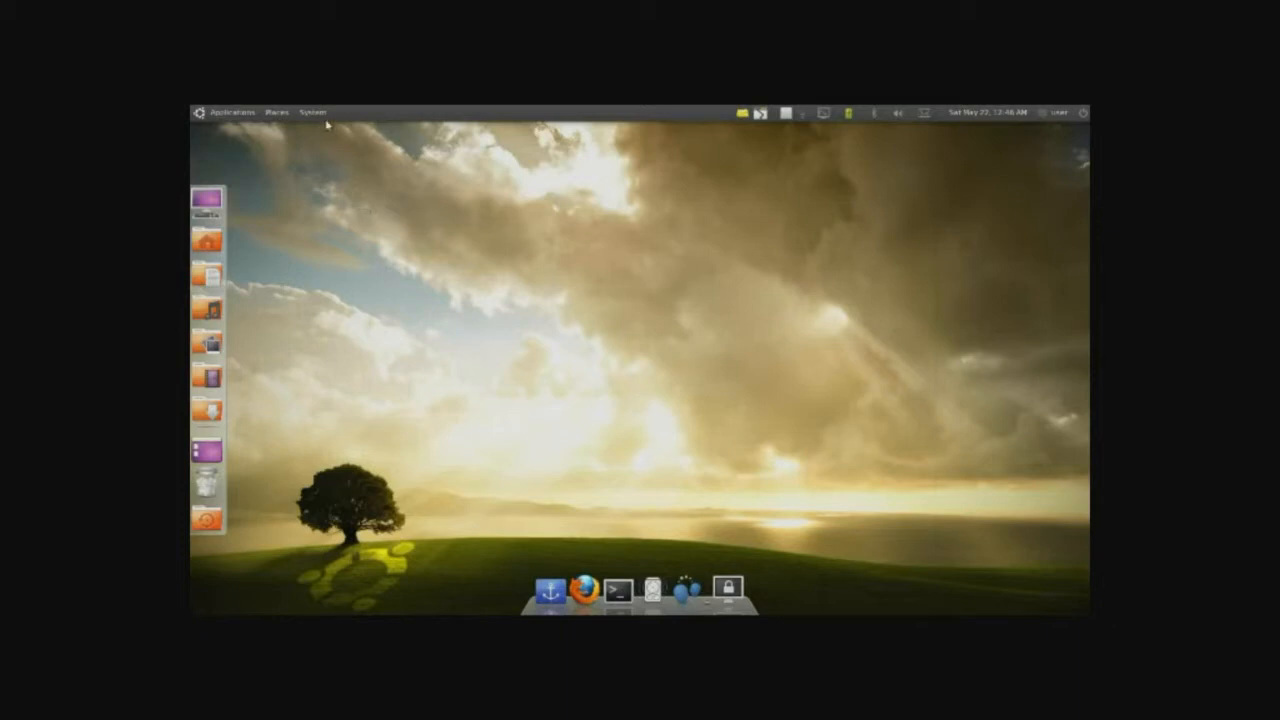
mouse_move(312, 111)
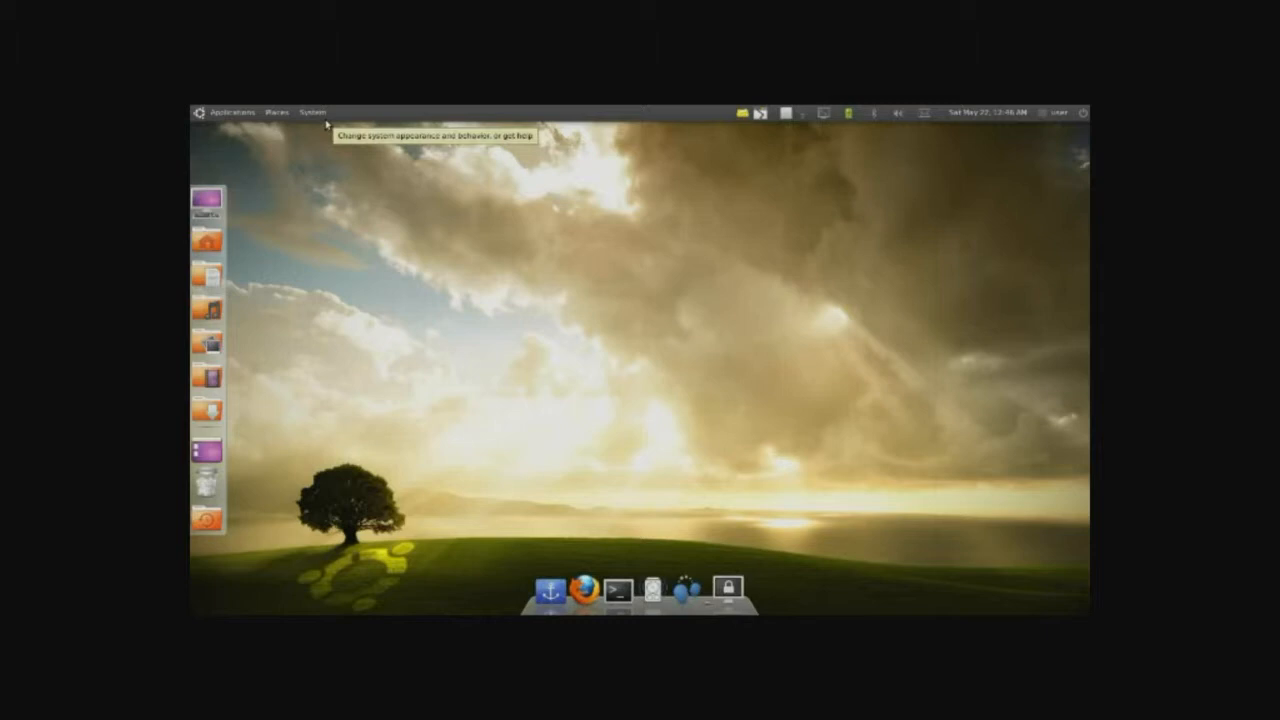
mouse_move(323, 124)
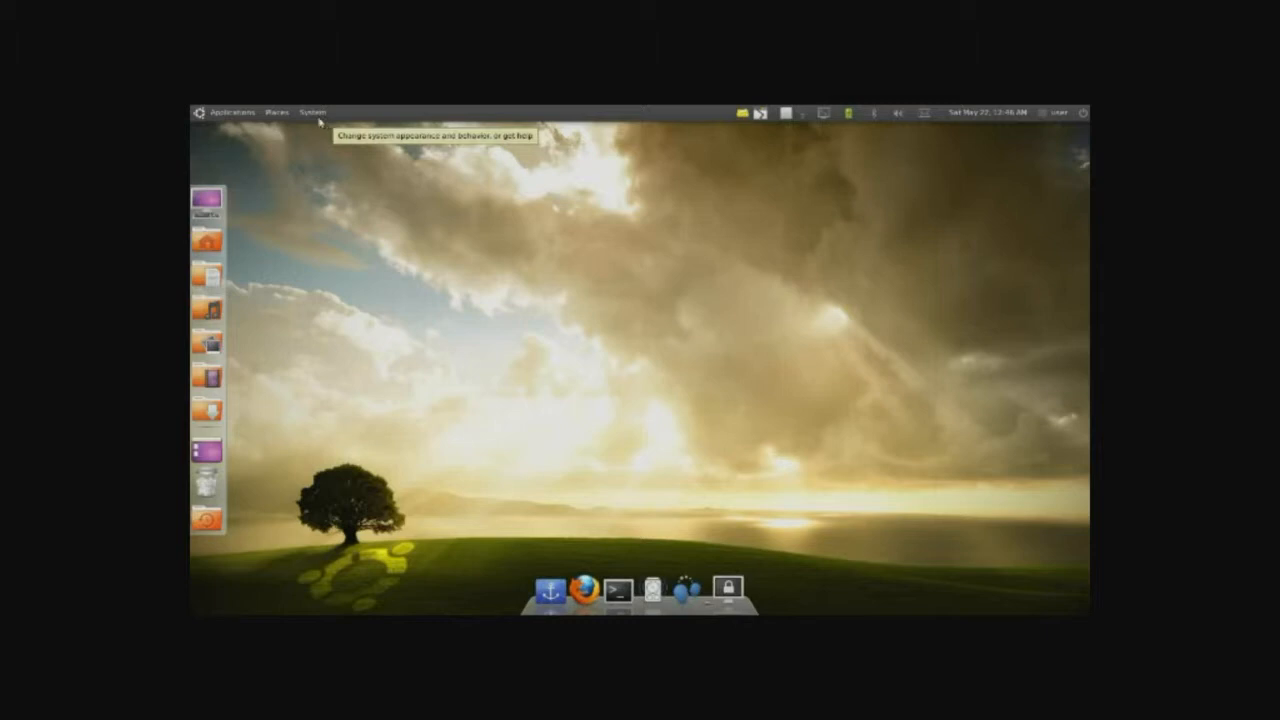
Launch CompizConfig Settings Manager from the System > Preferences menu.
left_click(311, 111)
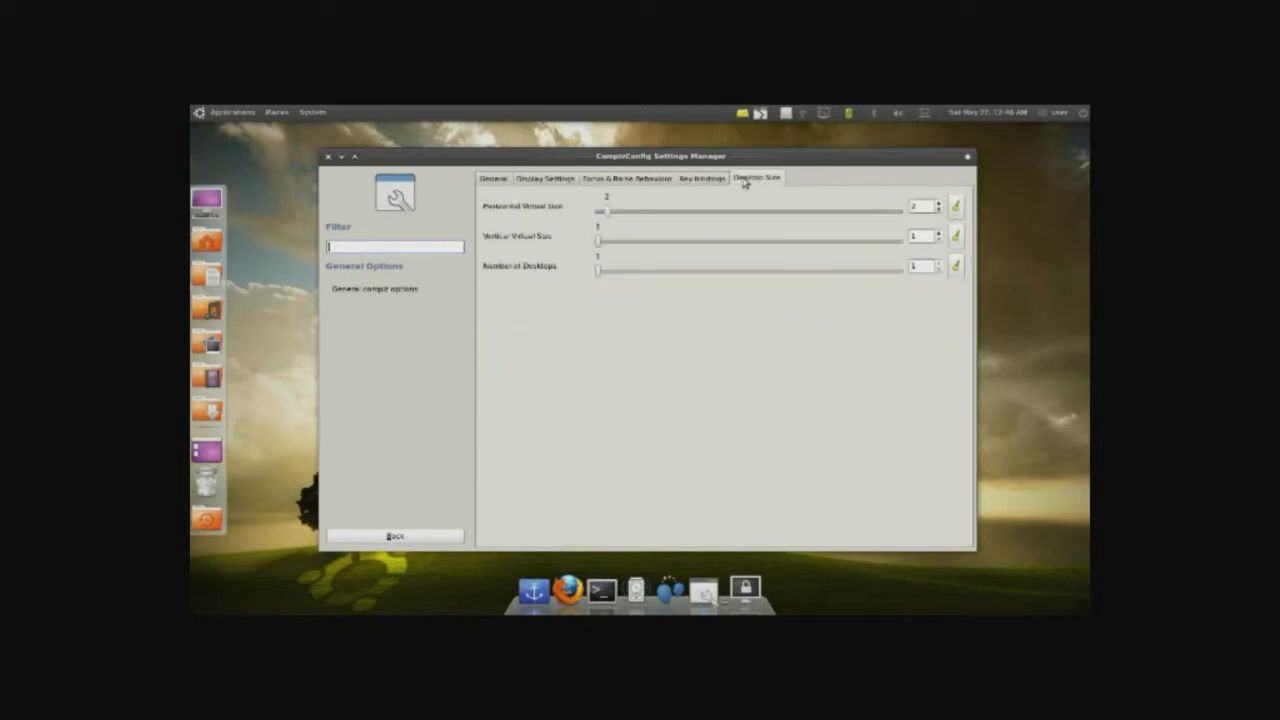
Set Horizontal Virtual Size to 4 and return to the main plugin list.
left_click_drag(600, 210, 635, 210)
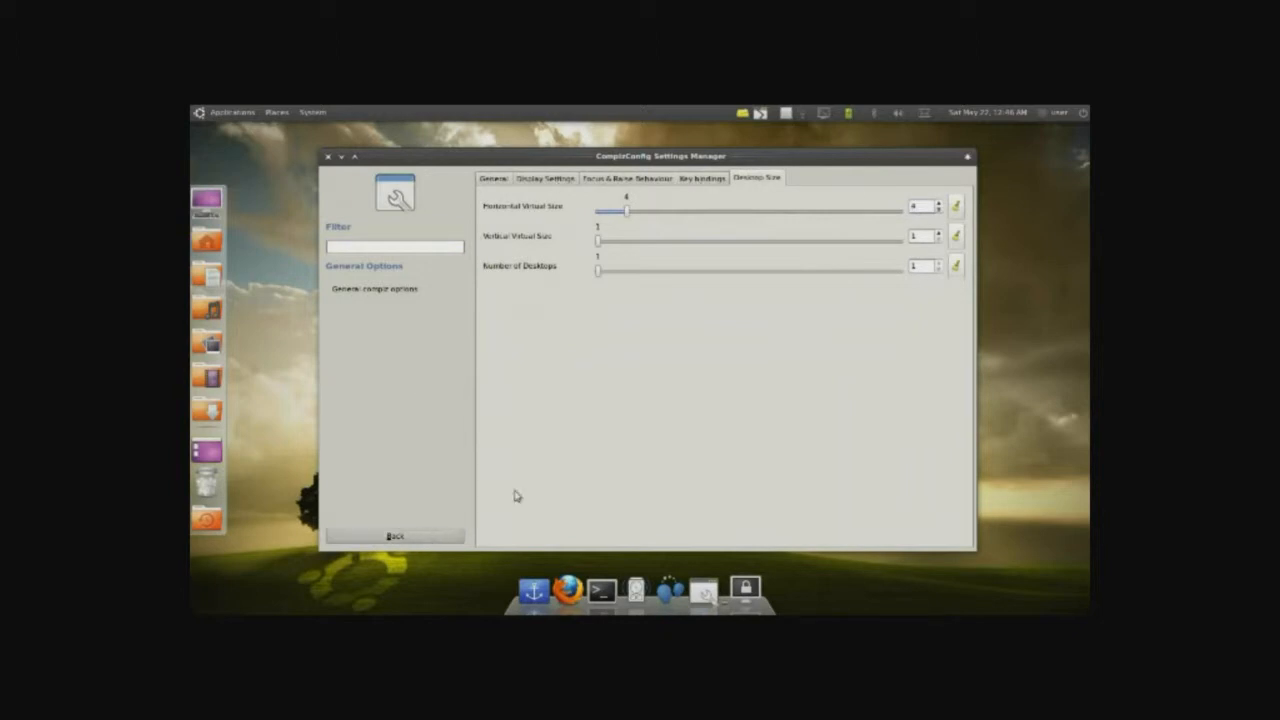
left_click(395, 535)
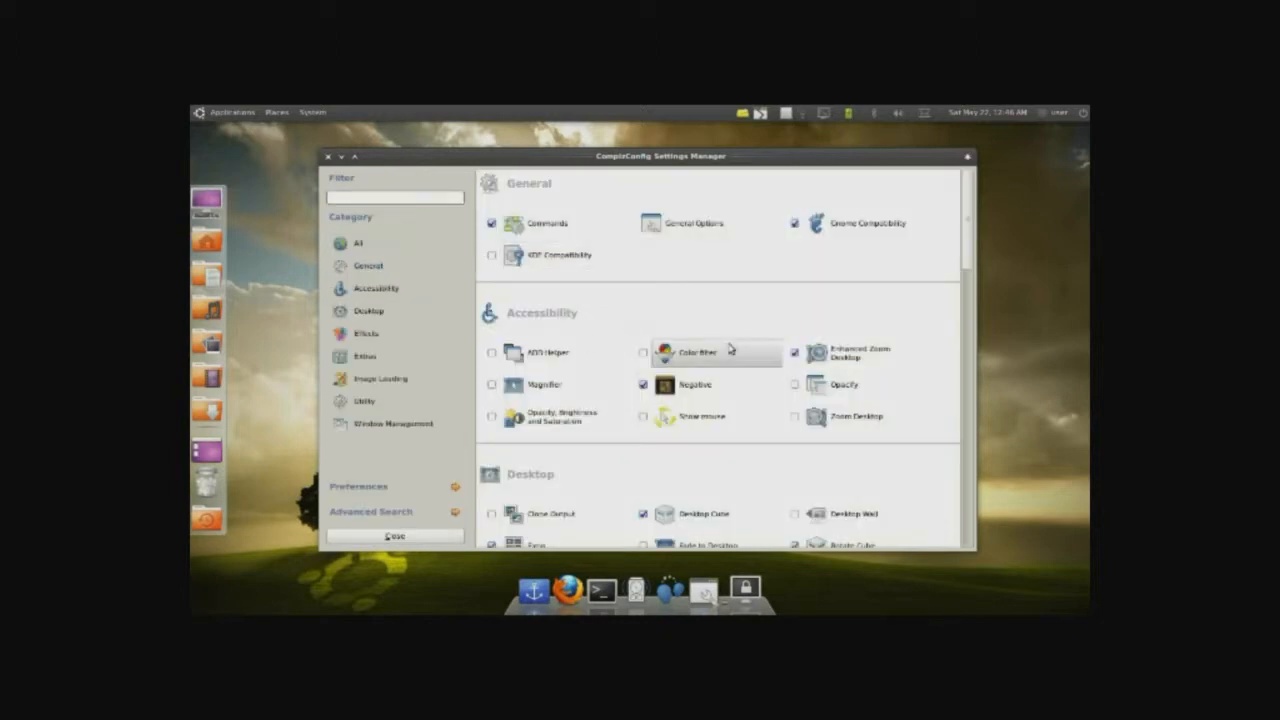
mouse_move(520, 388)
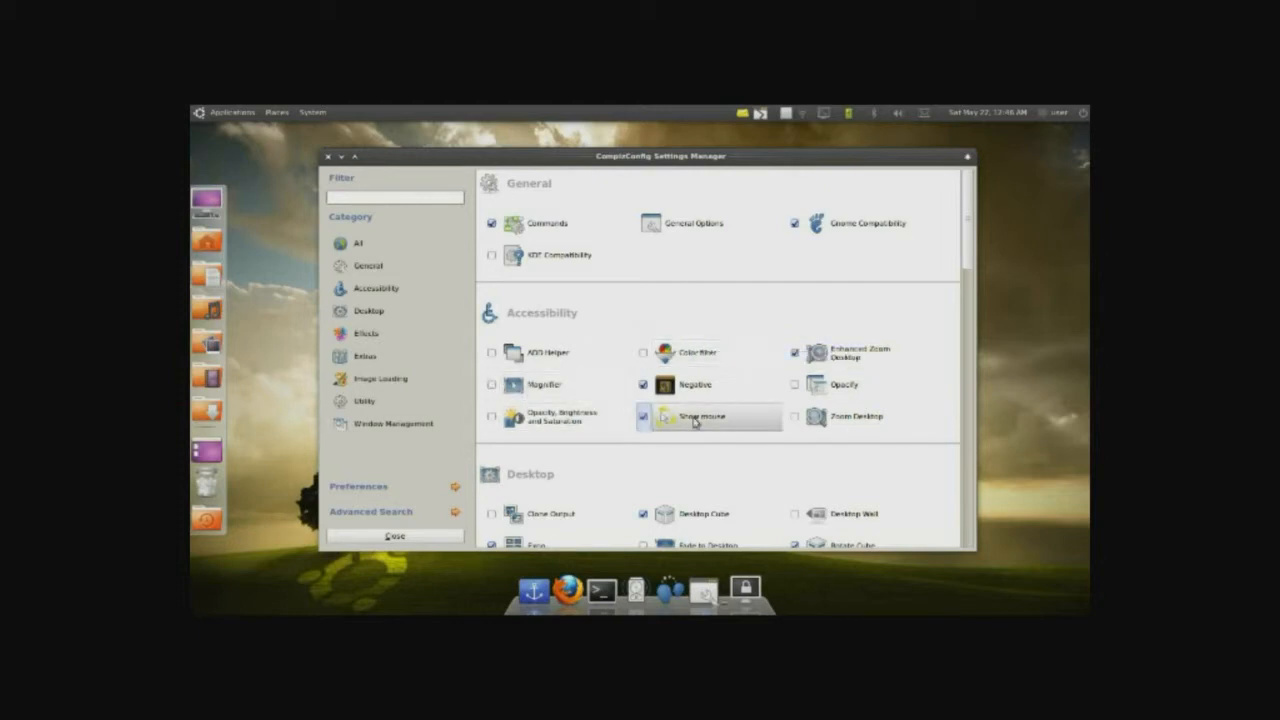
Enable Show mouse and try its particle Rotation speed slider up and down.
left_click(700, 416)
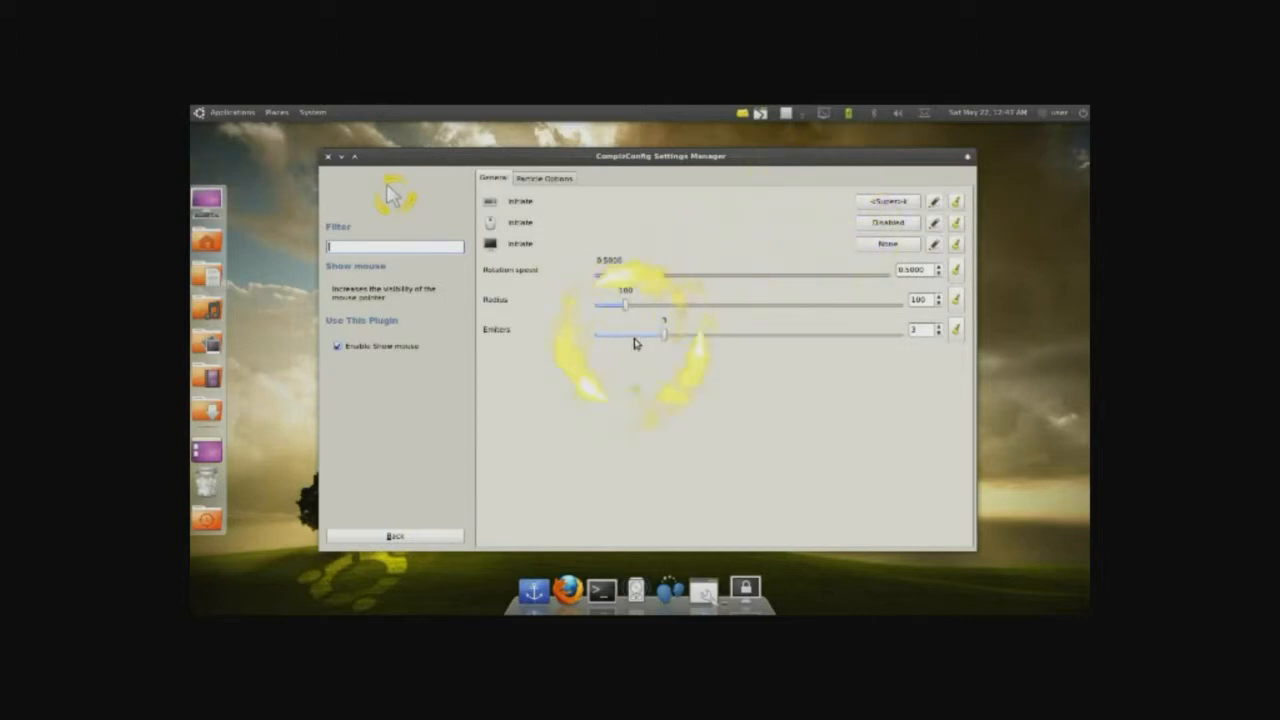
mouse_move(635, 343)
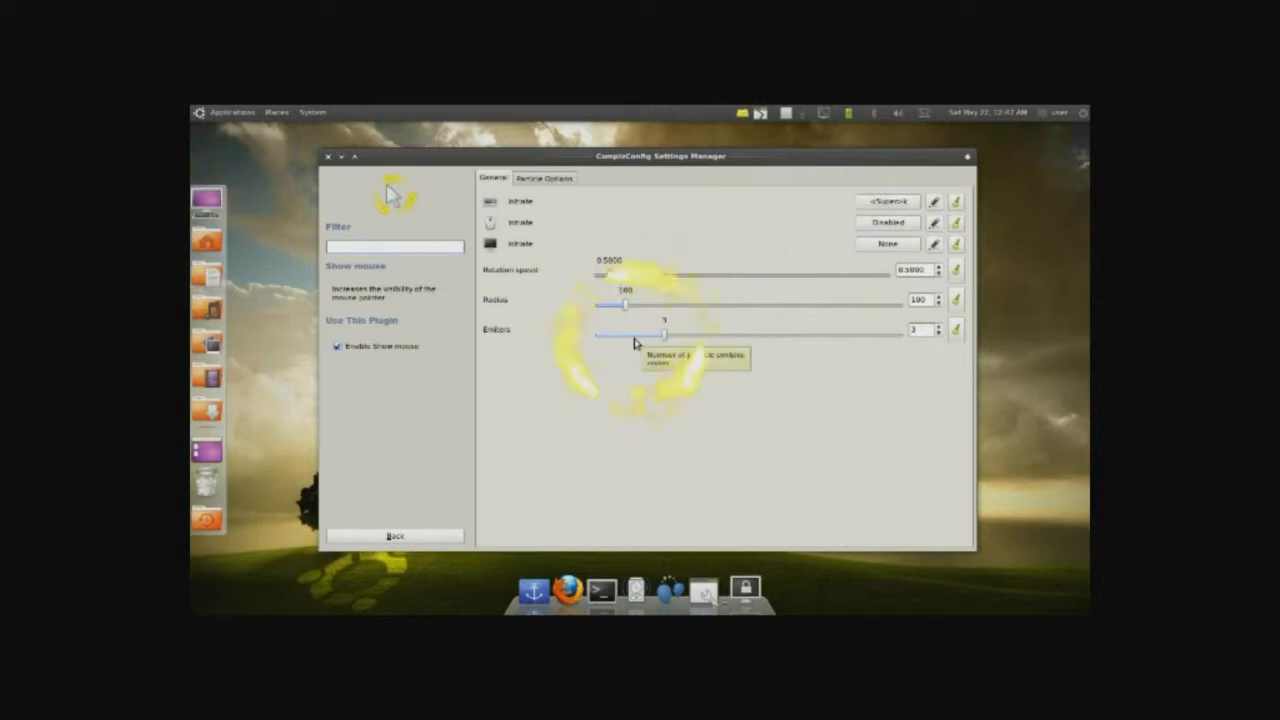
left_click(395, 246)
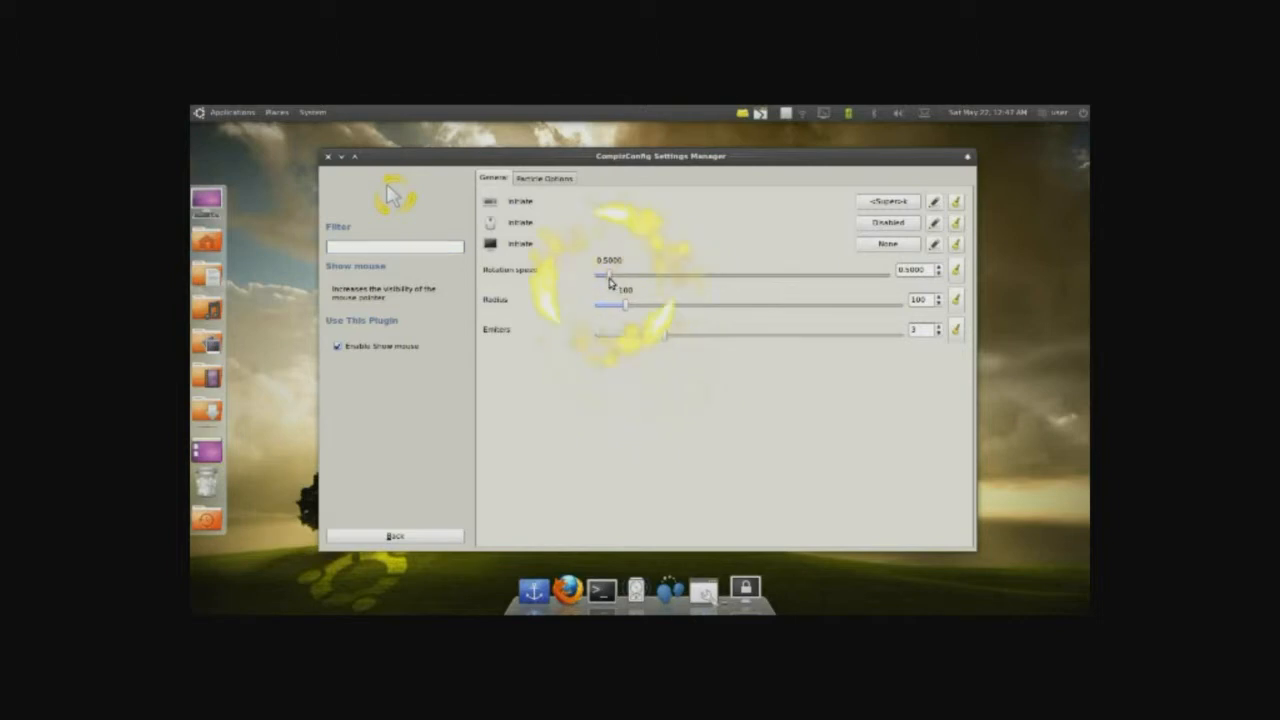
left_click_drag(610, 276, 695, 276)
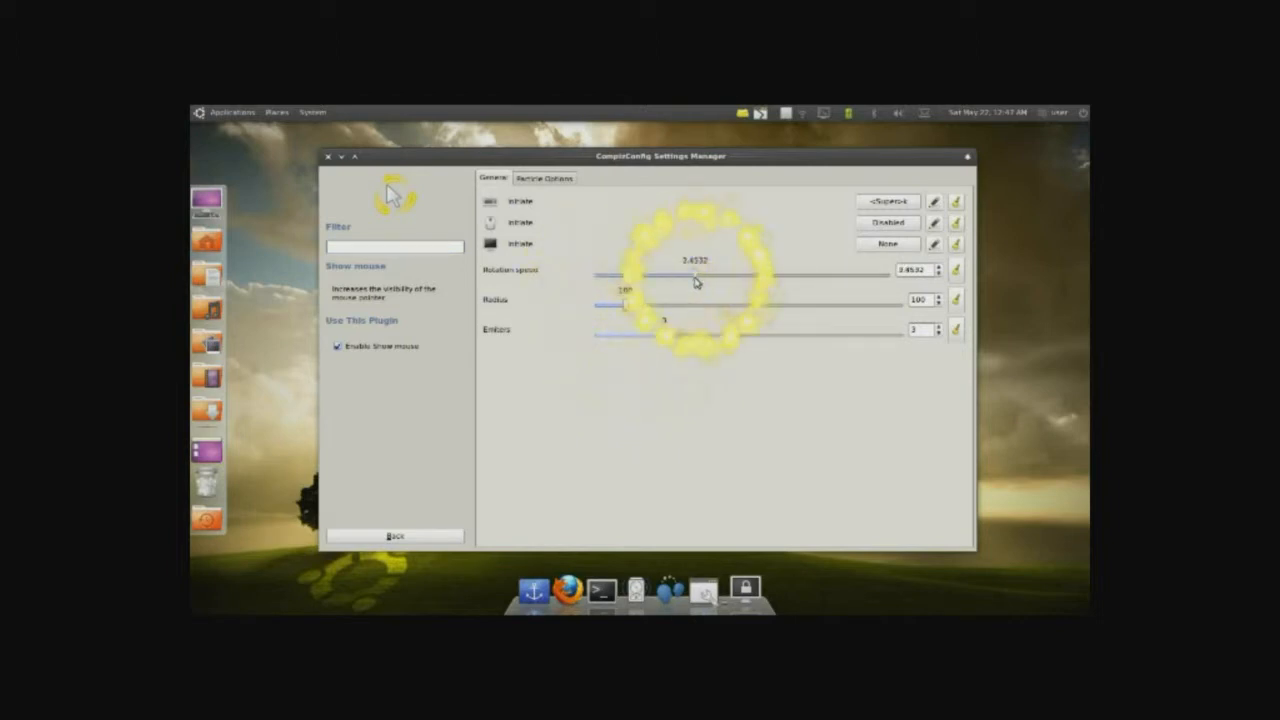
left_click_drag(690, 277, 597, 277)
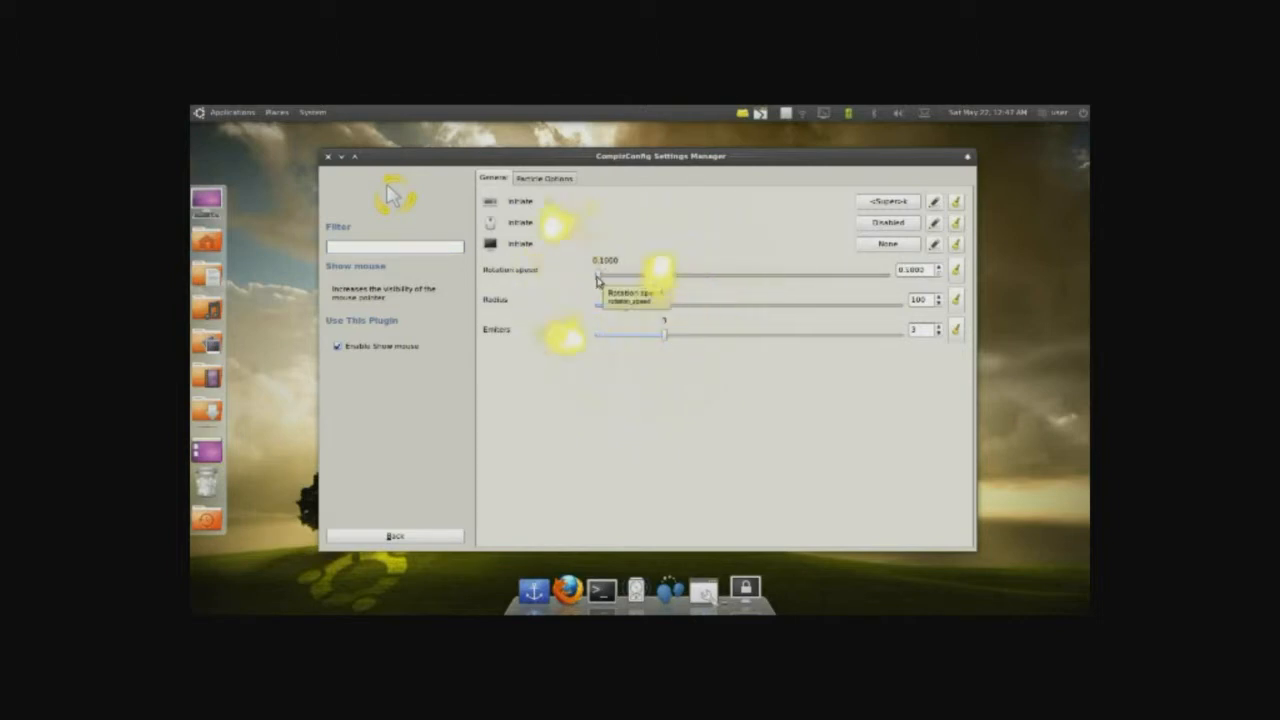
left_click_drag(667, 305, 655, 305)
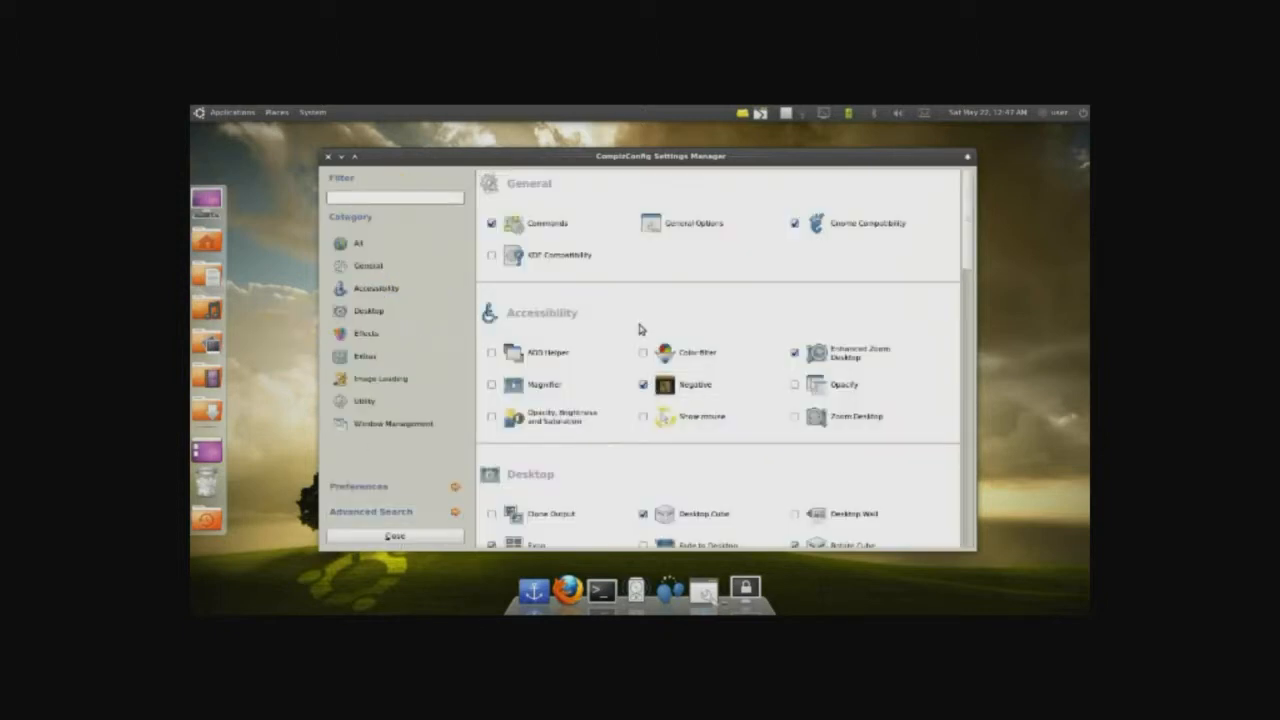
scroll("down", 3)
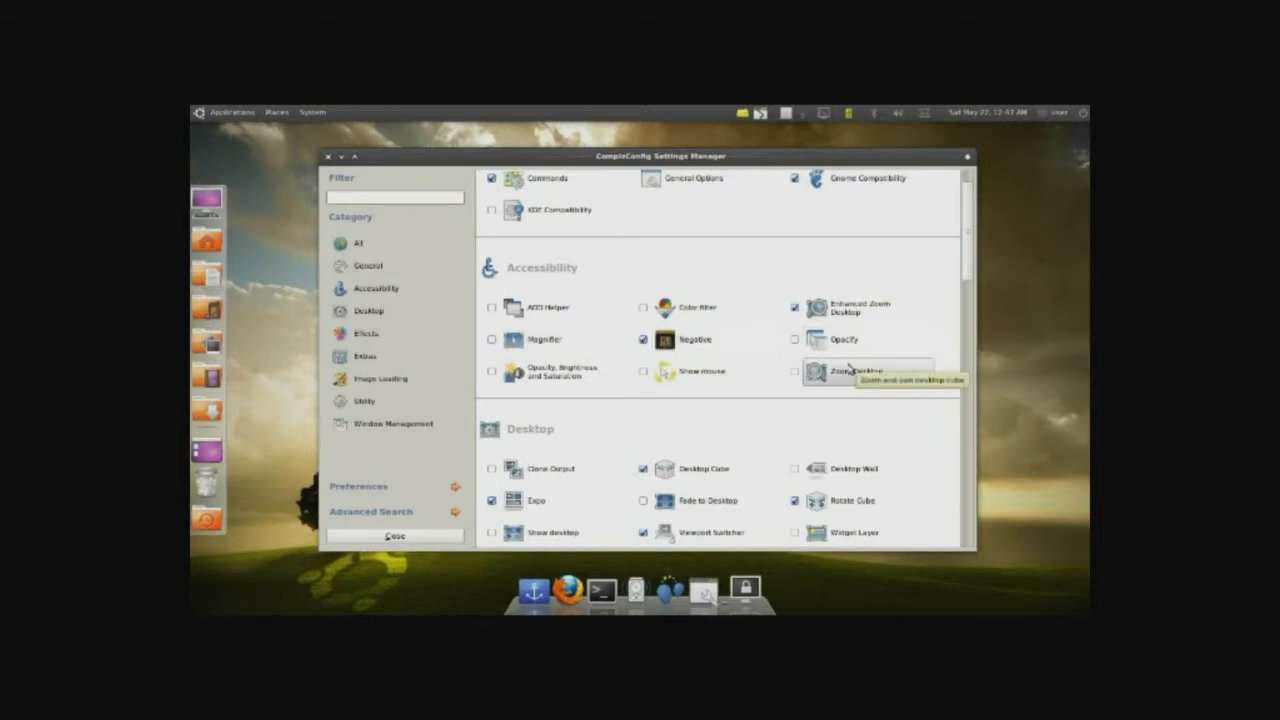
scroll("down", 3)
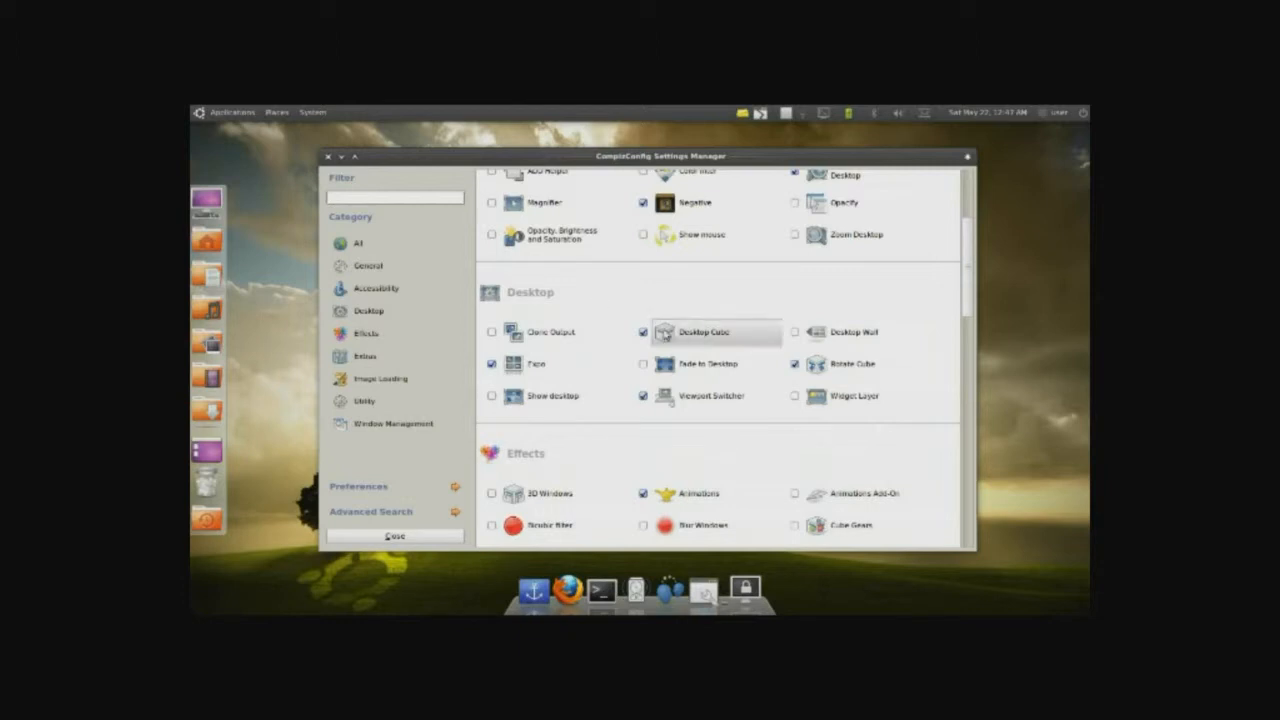
mouse_move(700, 345)
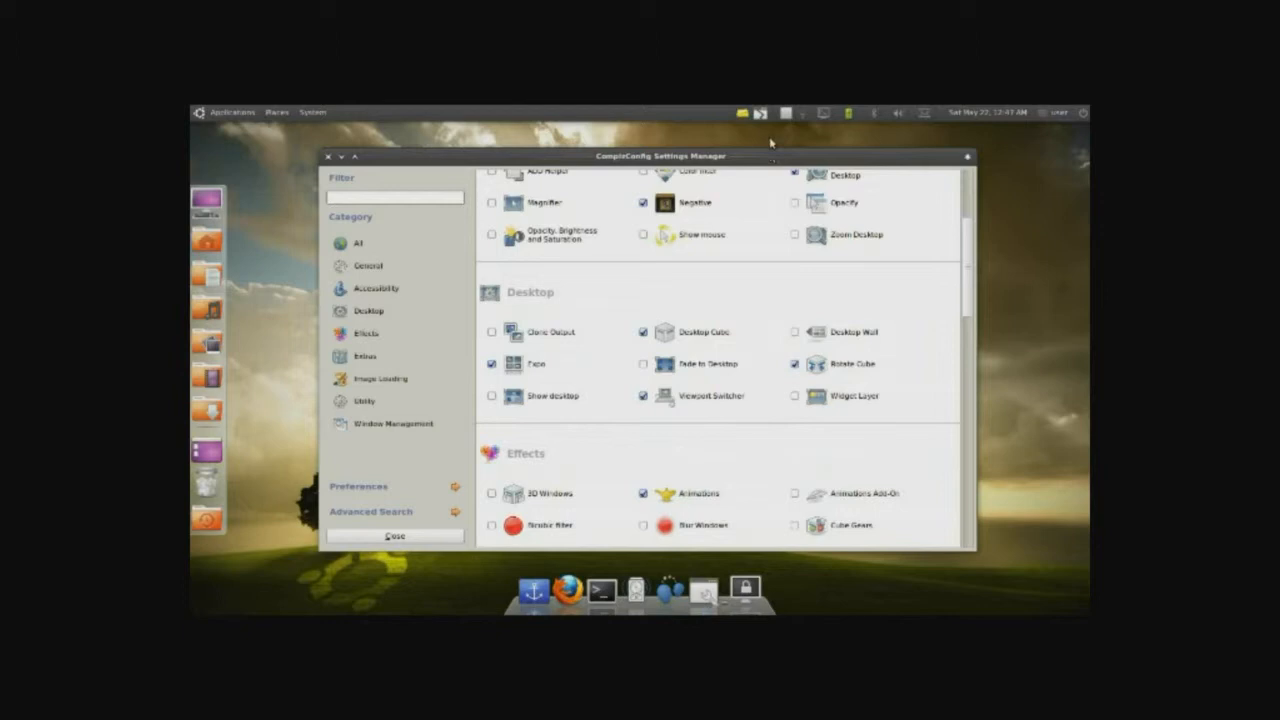
mouse_move(770, 143)
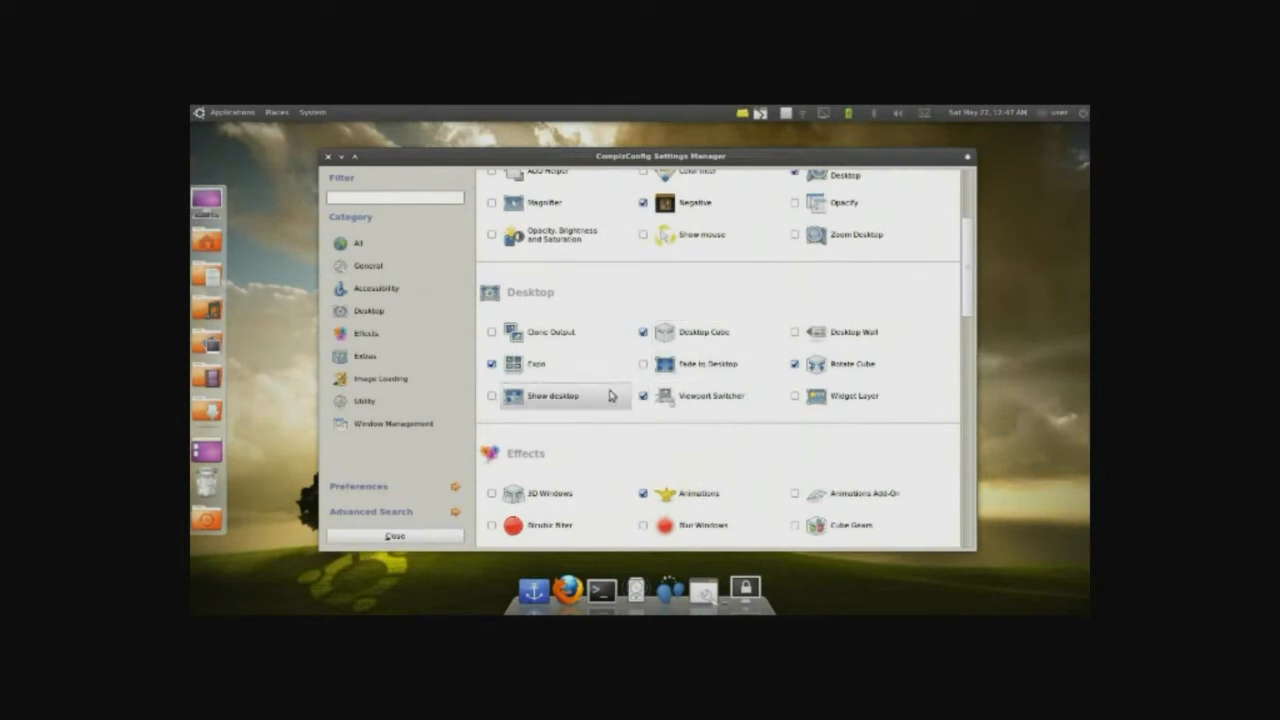
scroll("down", 3)
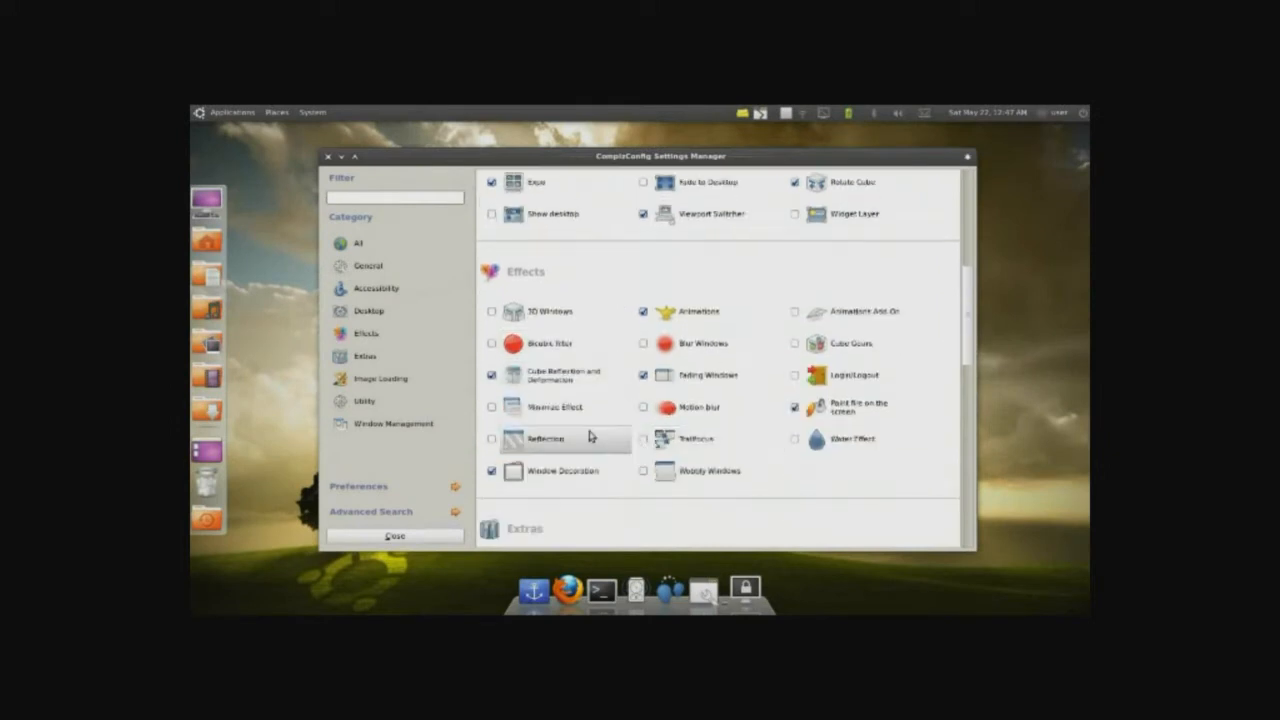
left_click(491, 375)
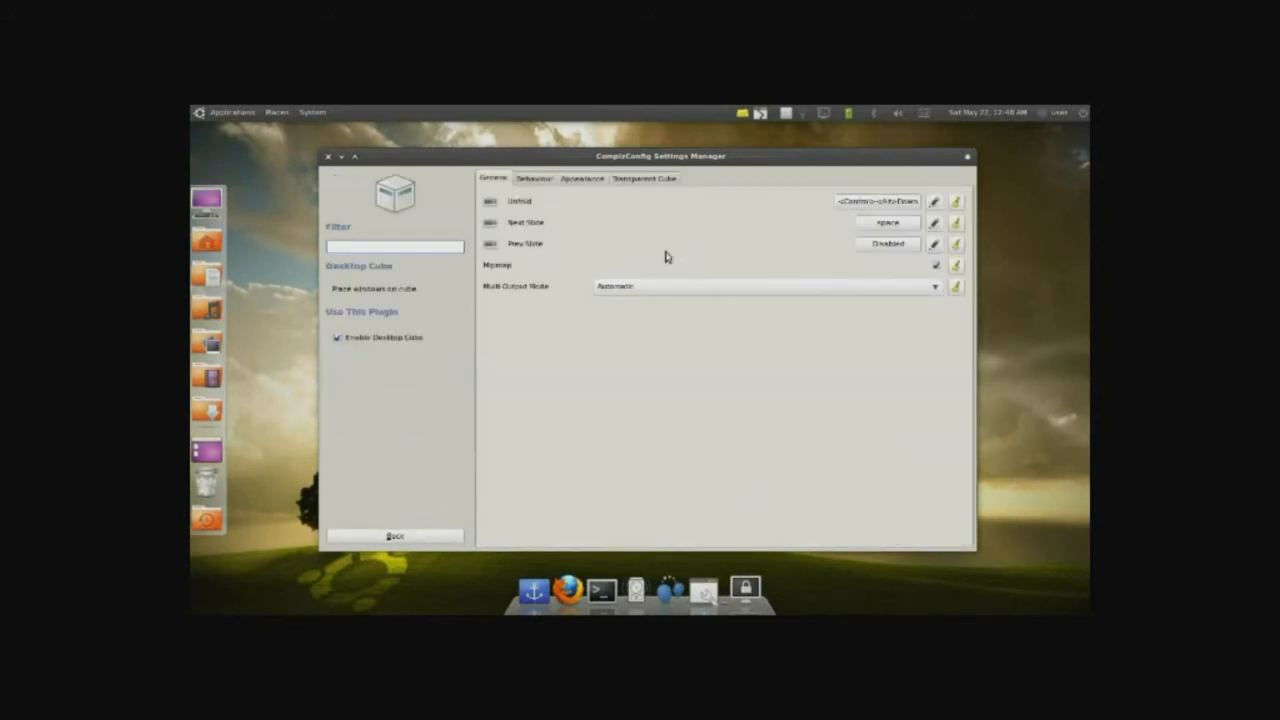
Review Desktop Cube appearance and Cube Reflection and Deformation's deformation options.
left_click(581, 178)
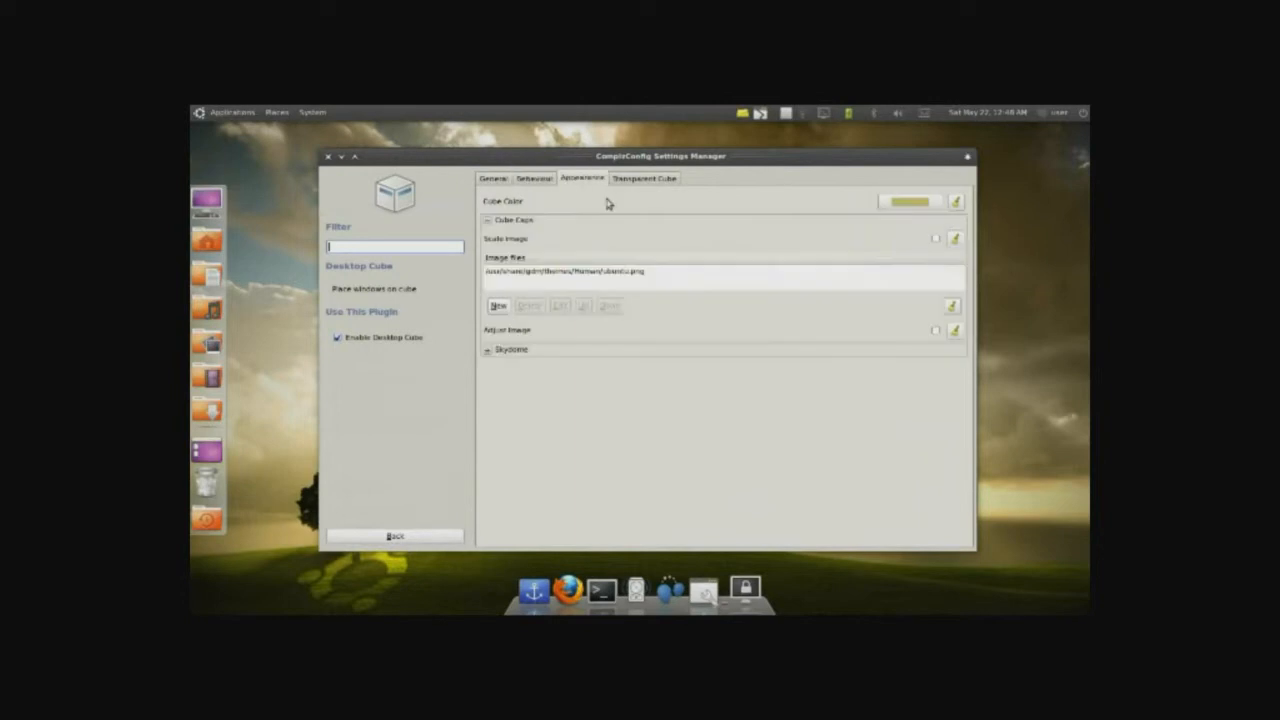
left_click(643, 178)
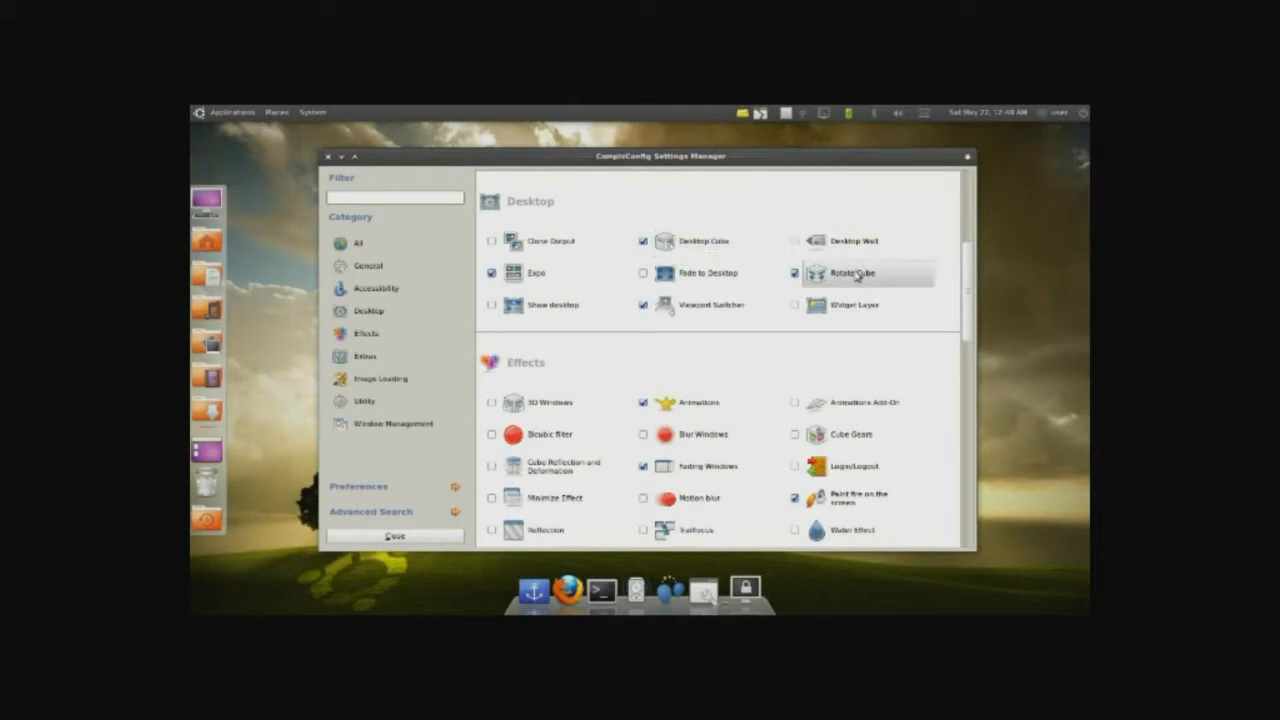
mouse_move(855, 278)
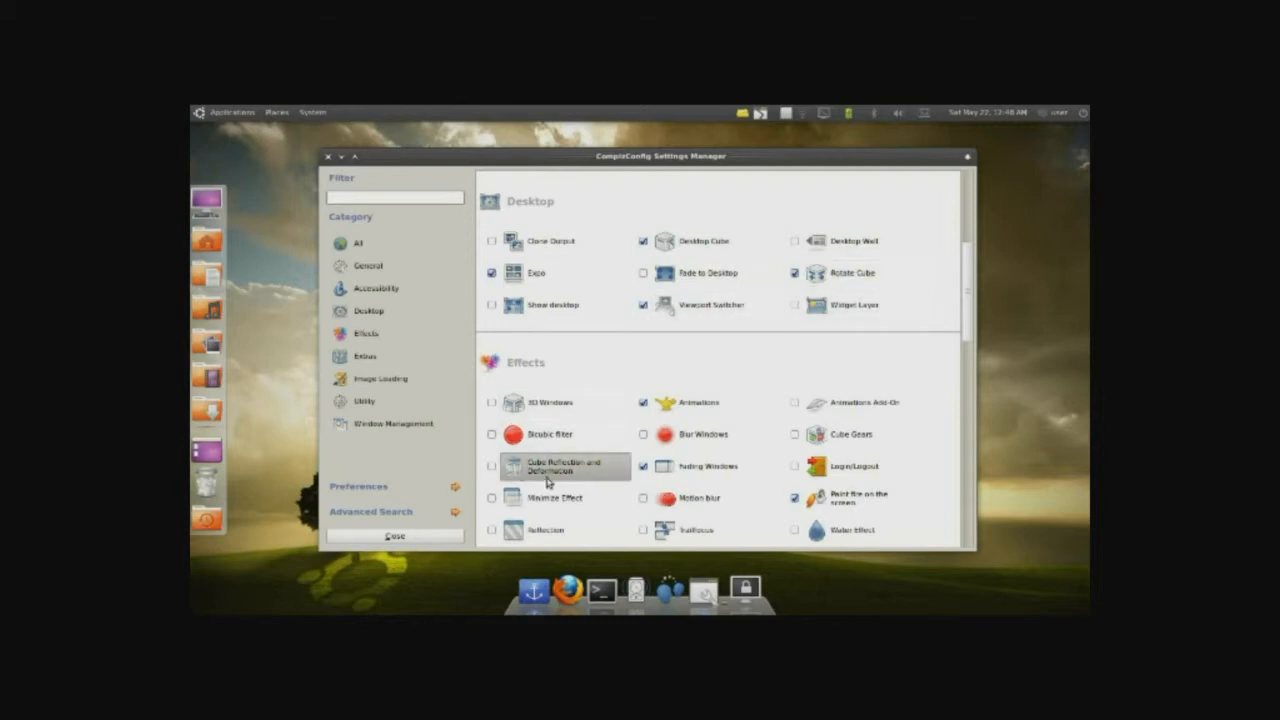
left_click(565, 465)
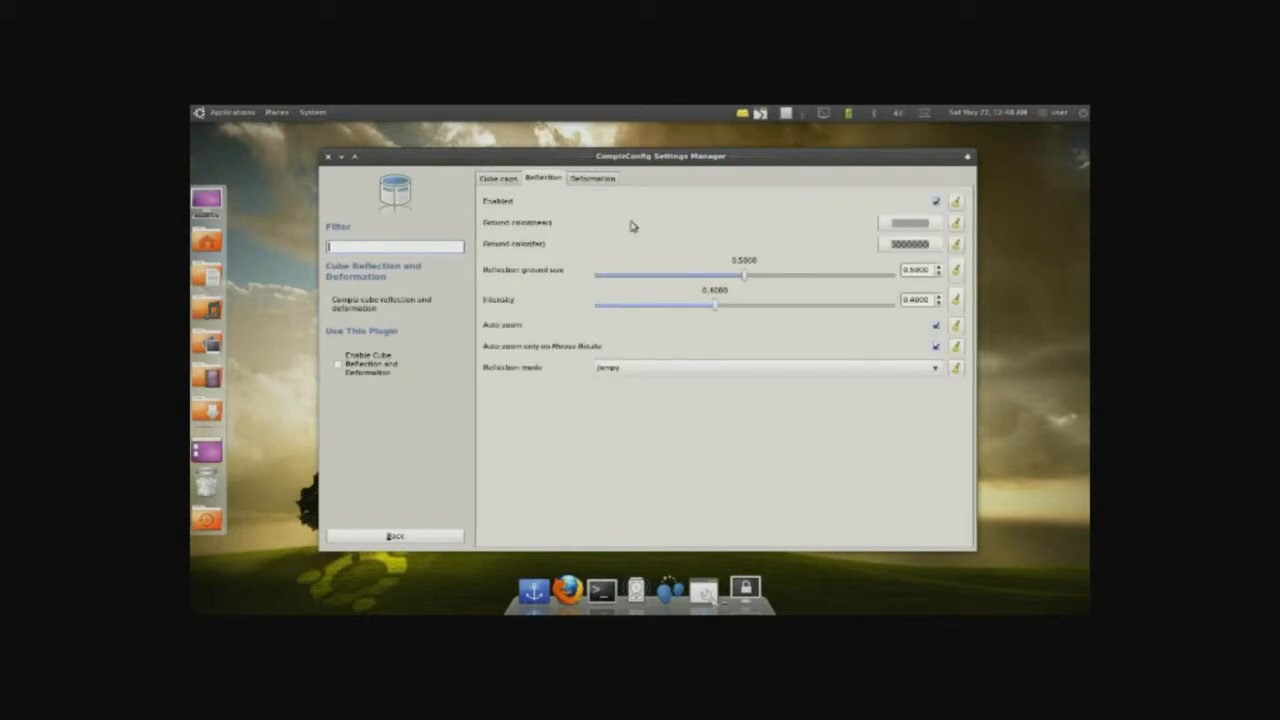
left_click(592, 178)
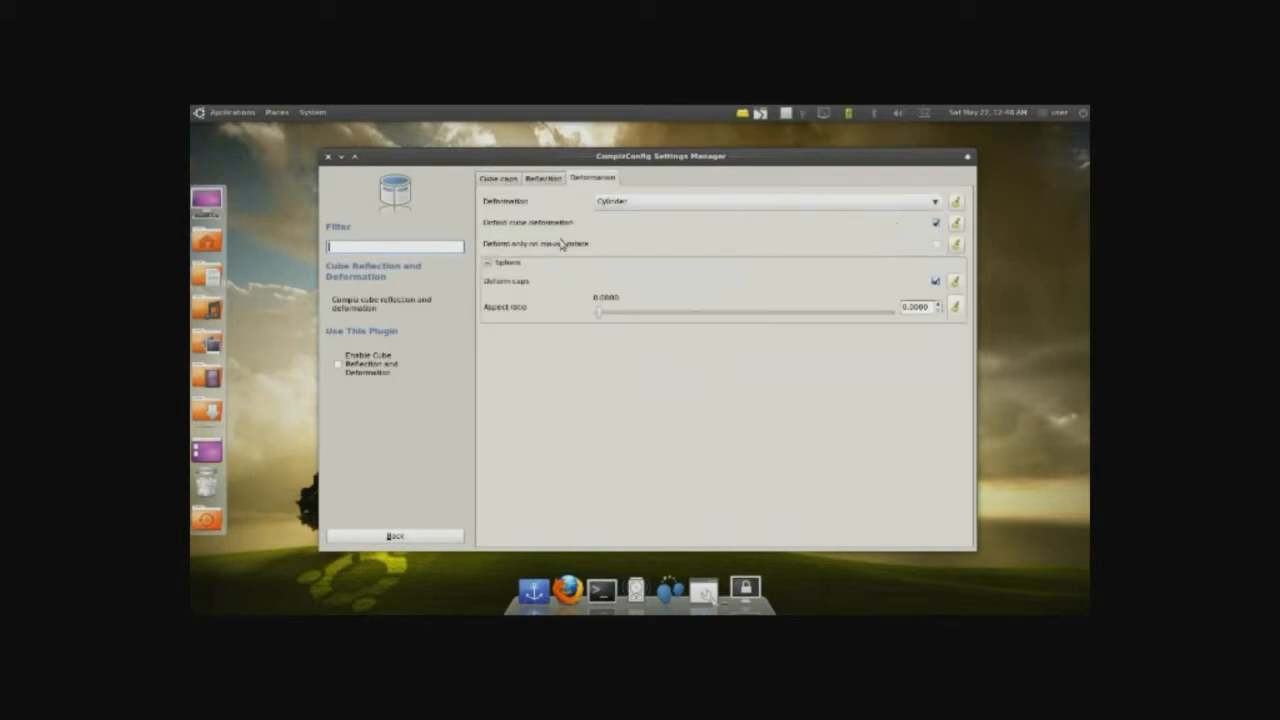
Enable Cube Reflection and Deformation, keeping the Next top image binding despite the conflict.
left_click(760, 200)
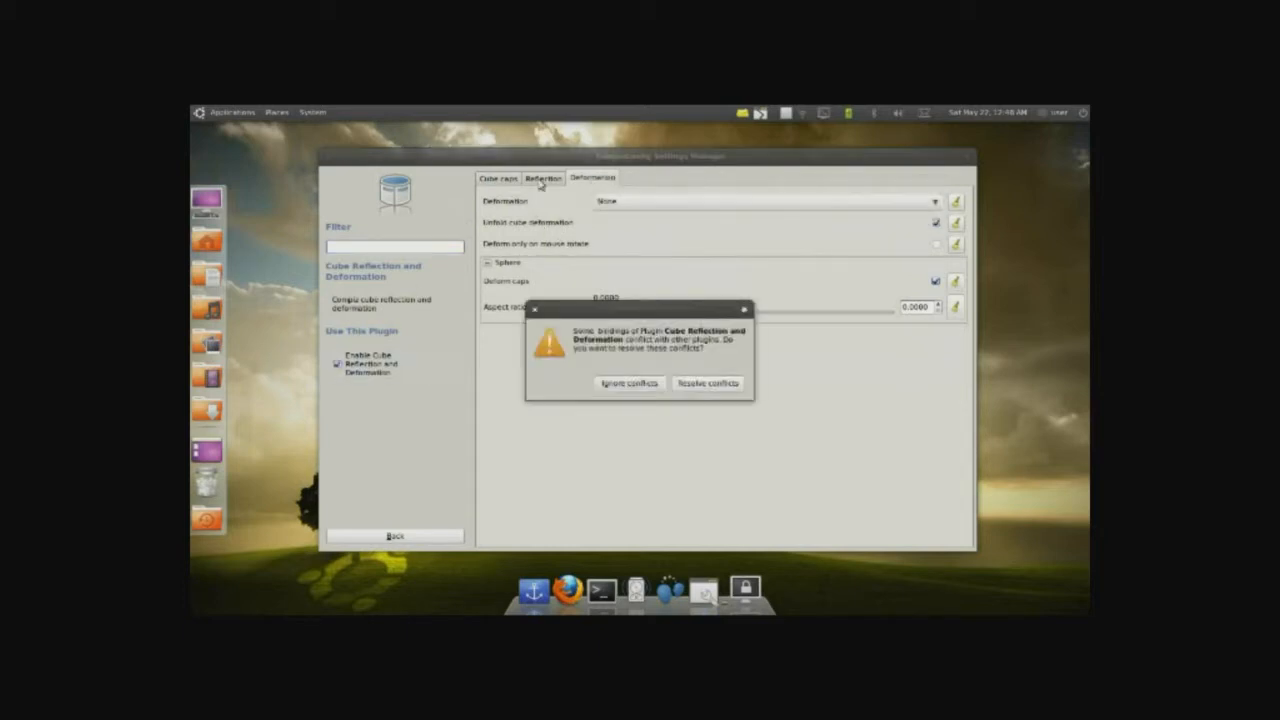
left_click(707, 383)
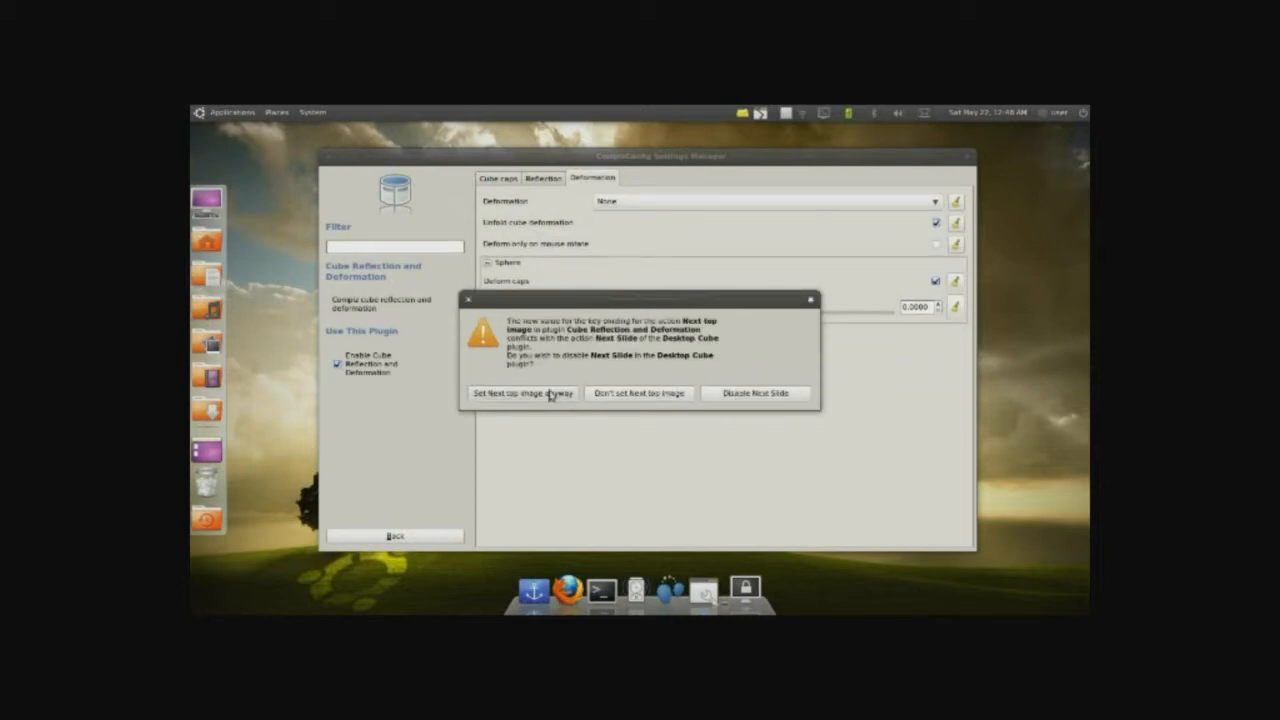
left_click(523, 393)
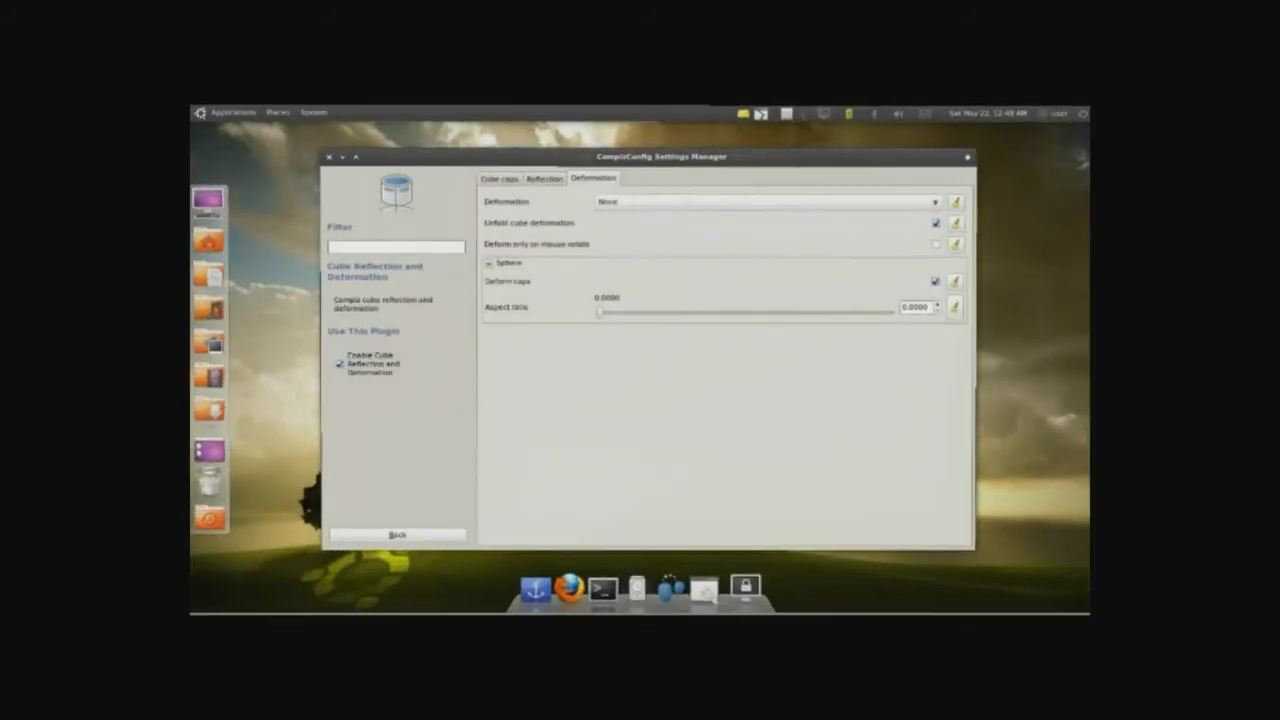
left_click(498, 178)
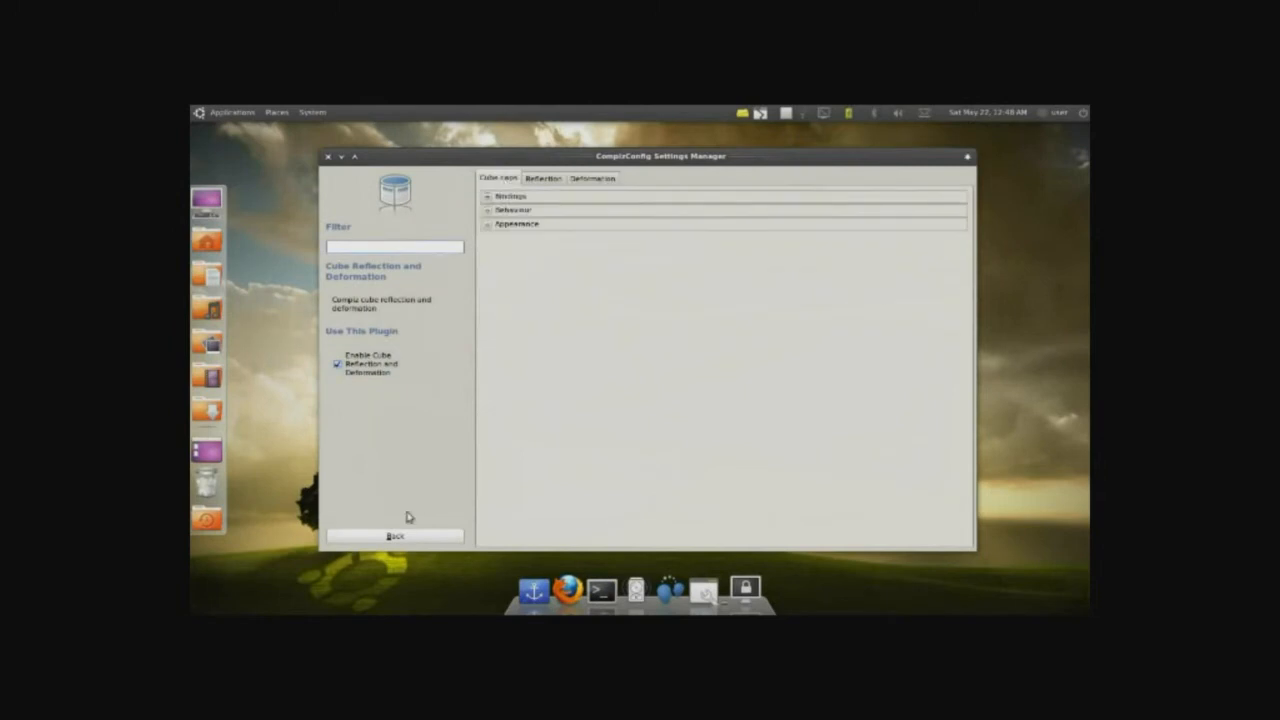
left_click(396, 535)
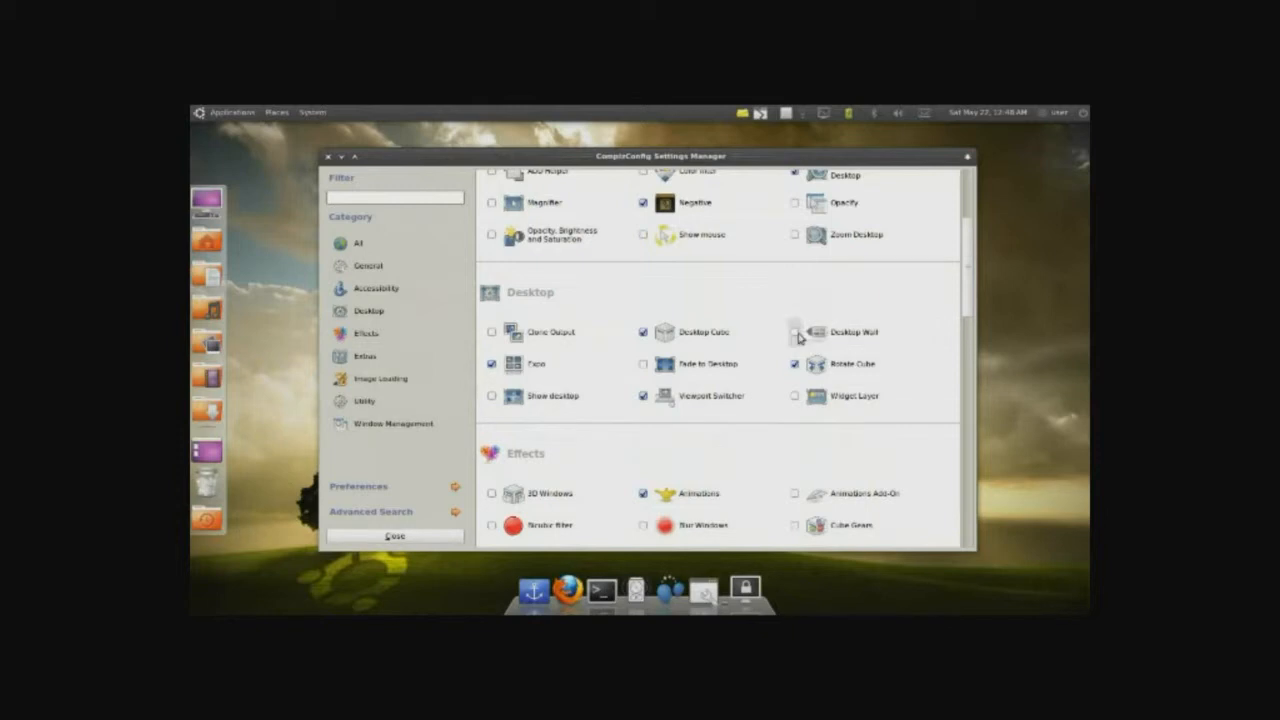
Enable Desktop Wall, disabling Desktop Cube, Rotate Cube and Cube Reflection and Deformation.
left_click(795, 332)
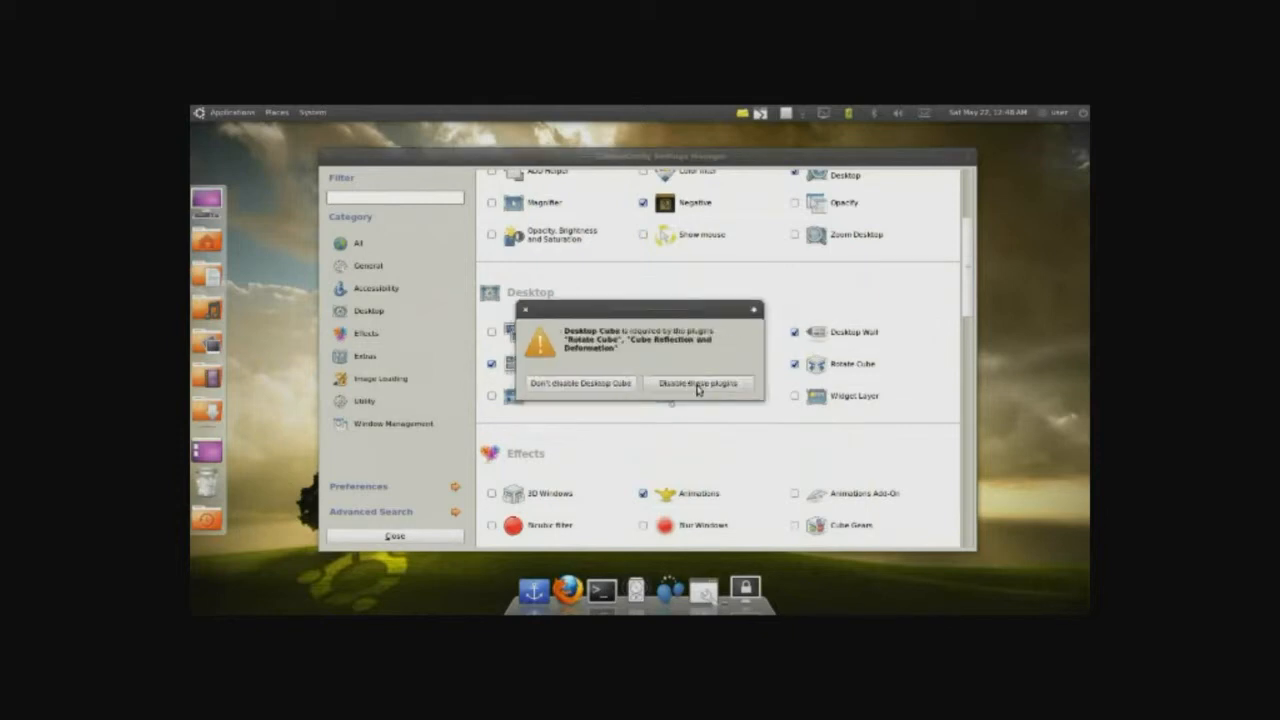
left_click(697, 383)
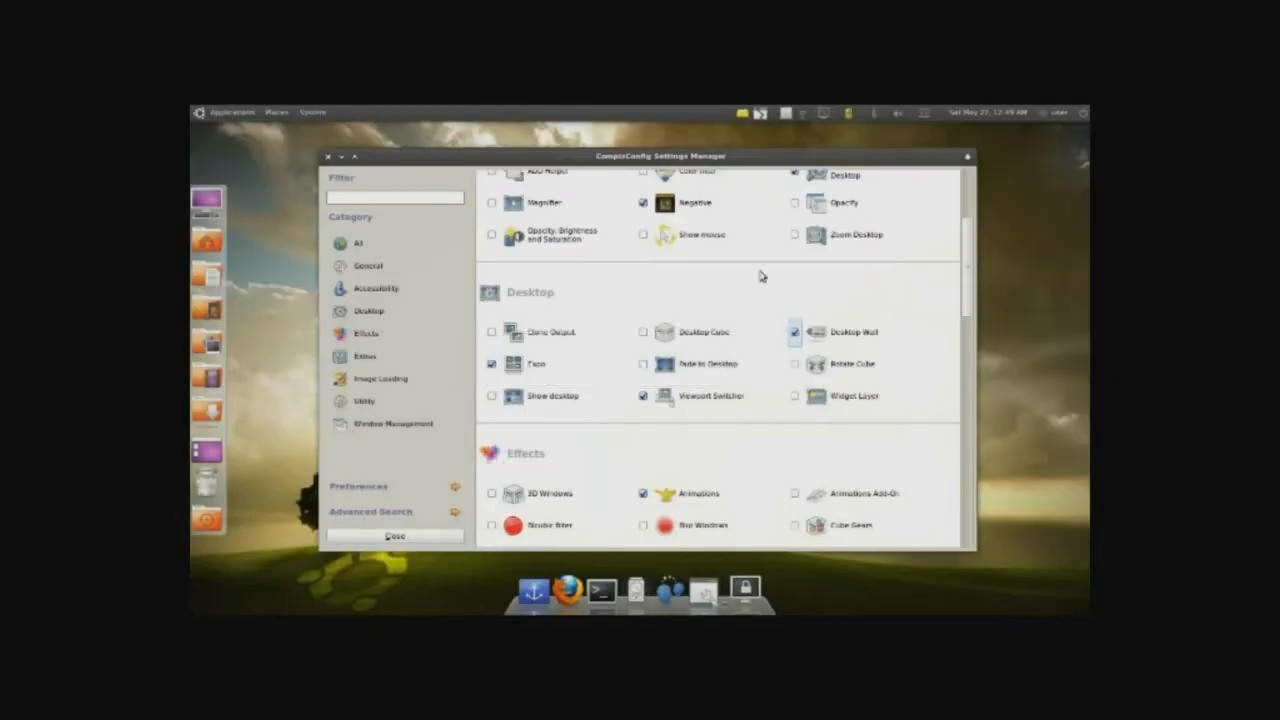
scroll("down", 3)
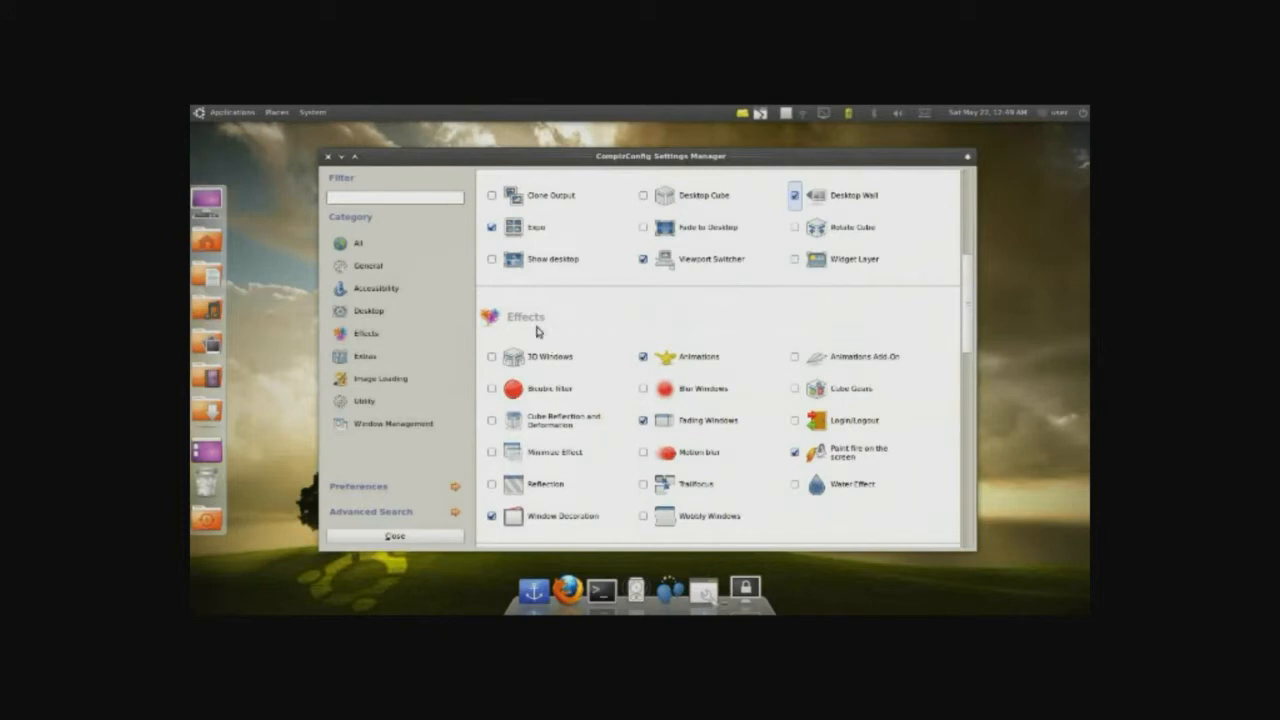
mouse_move(550, 357)
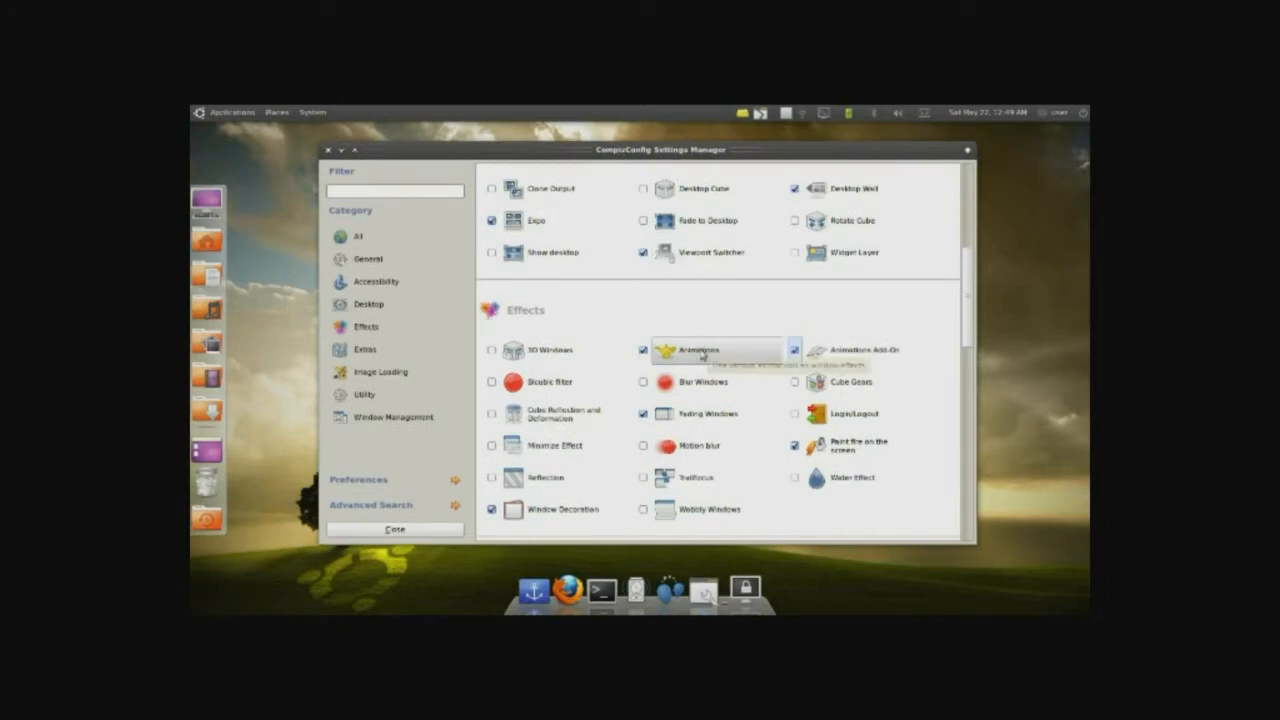
Change the normal-window open animation from Glide 2 to Horizontal Folds.
left_click(697, 350)
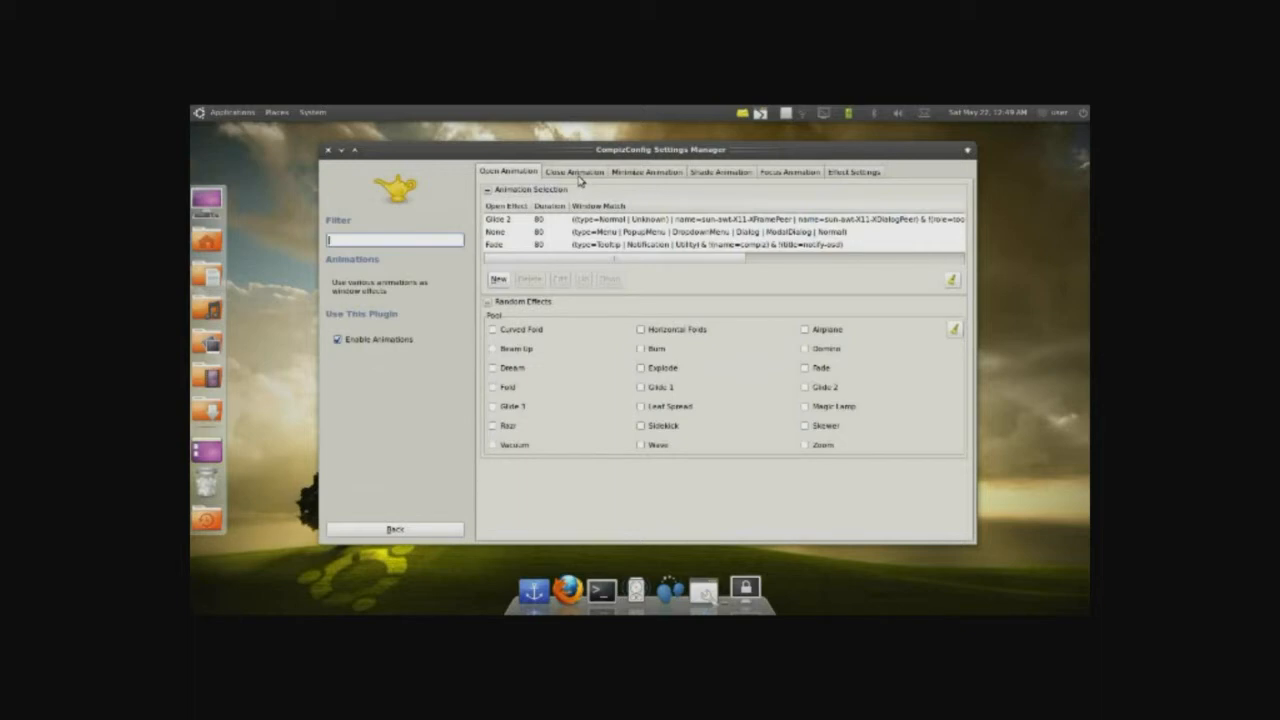
left_click(574, 171)
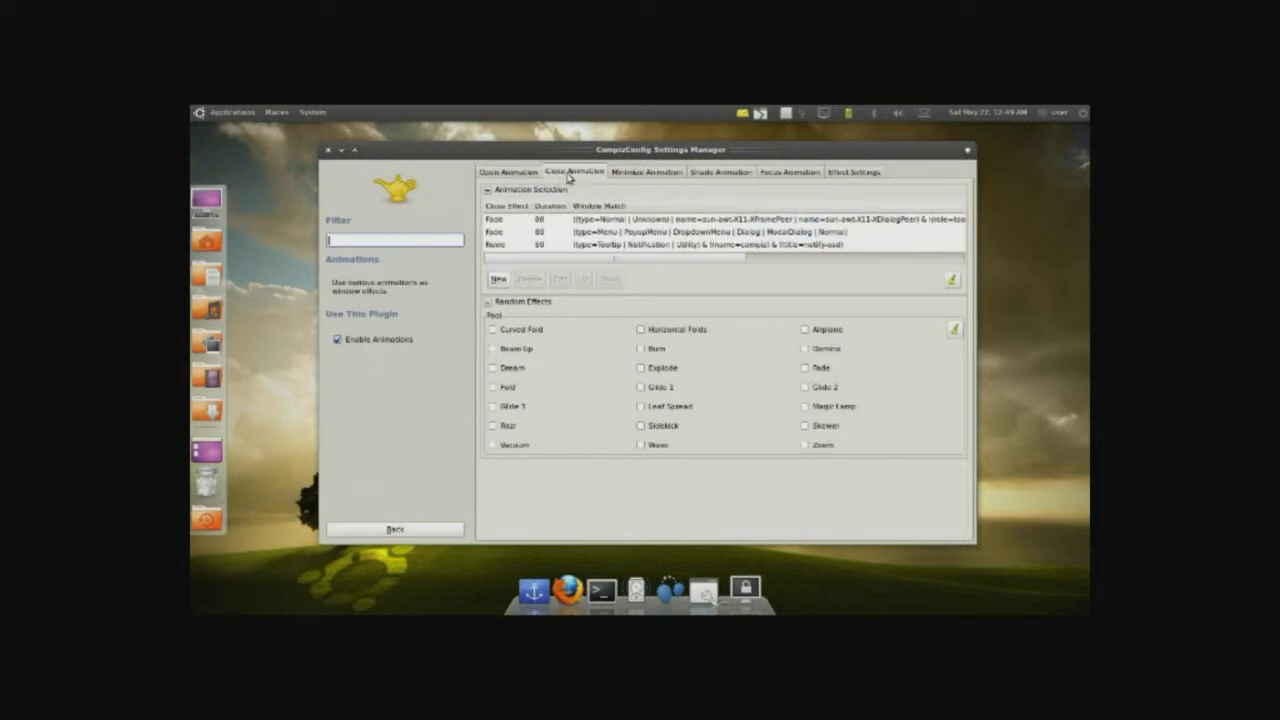
left_click(509, 171)
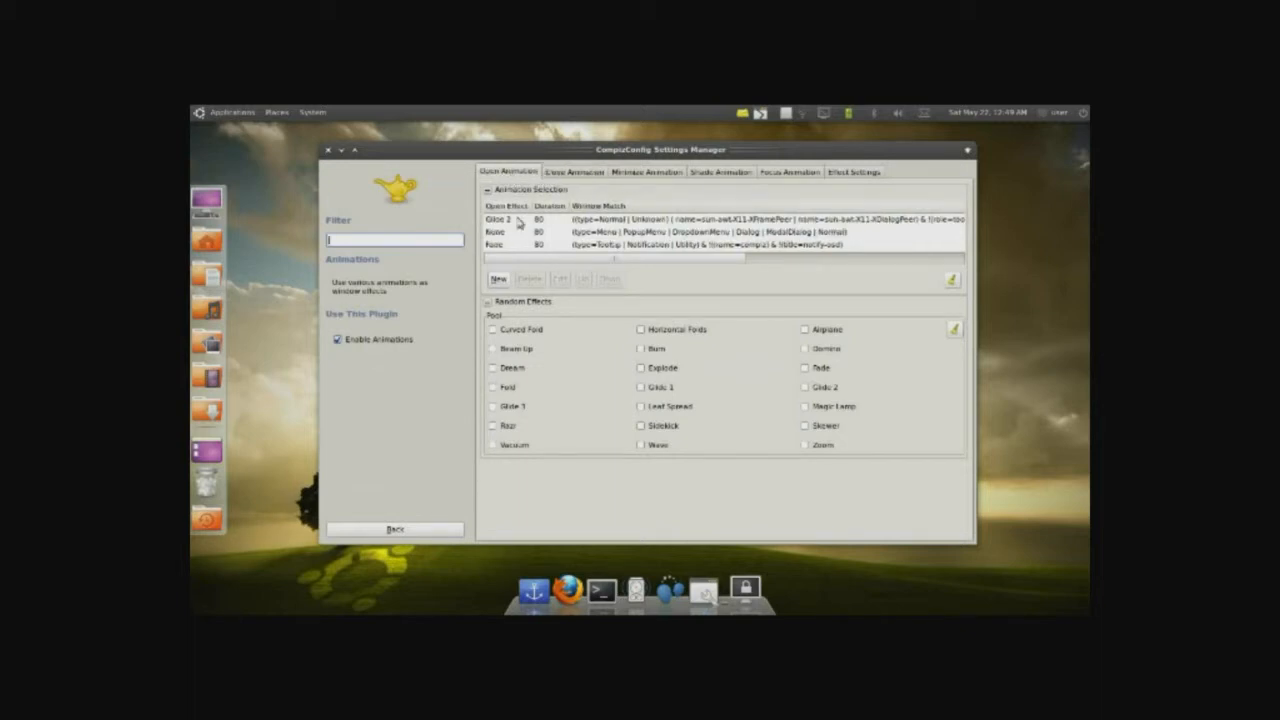
left_click(600, 219)
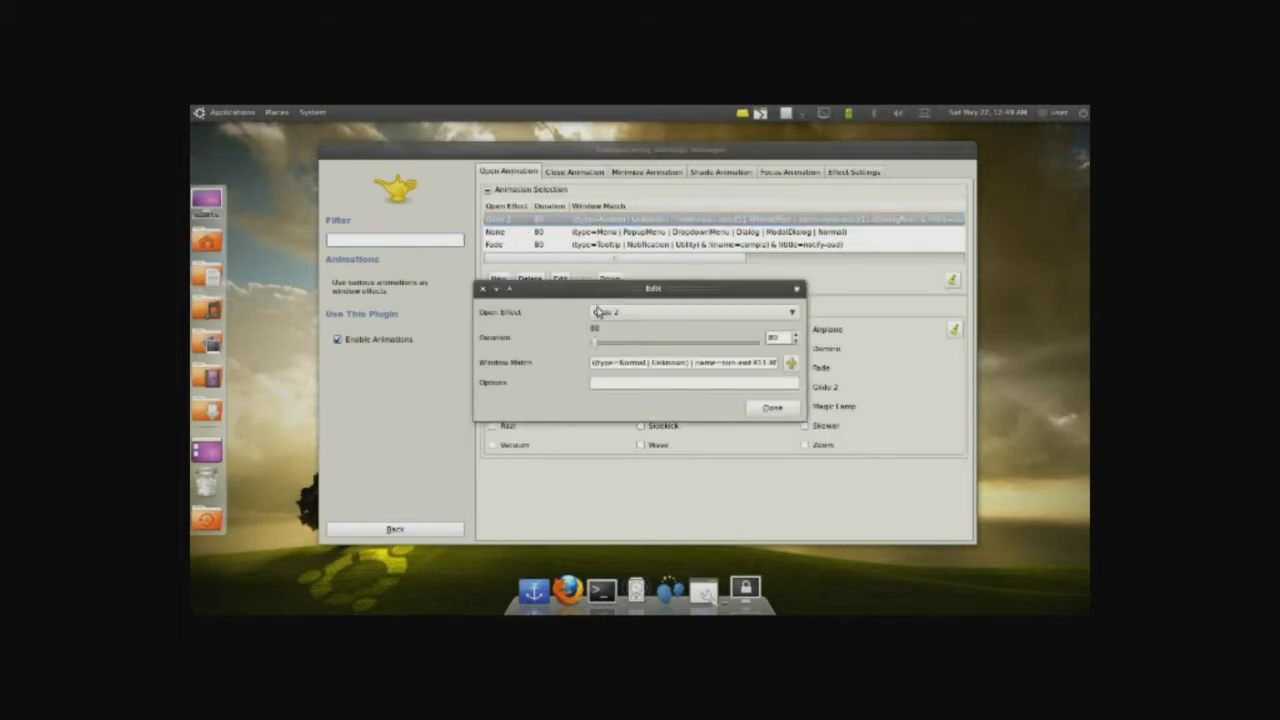
left_click(693, 312)
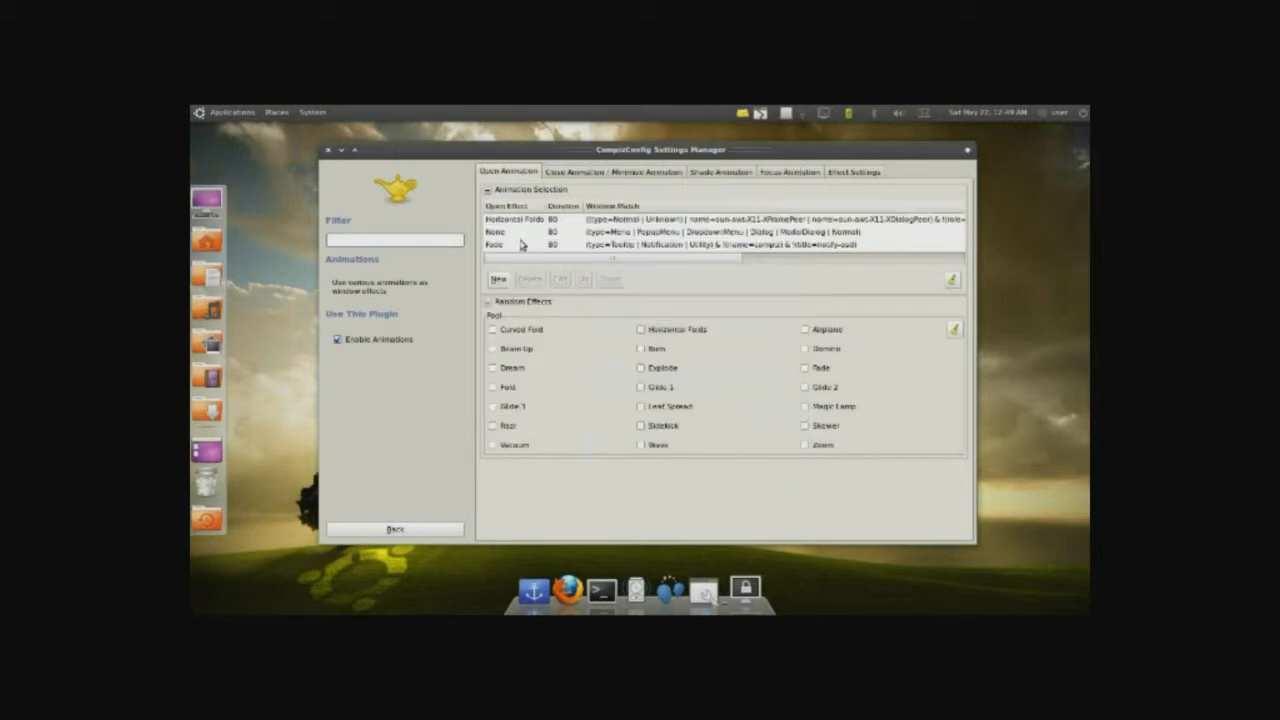
mouse_move(370, 167)
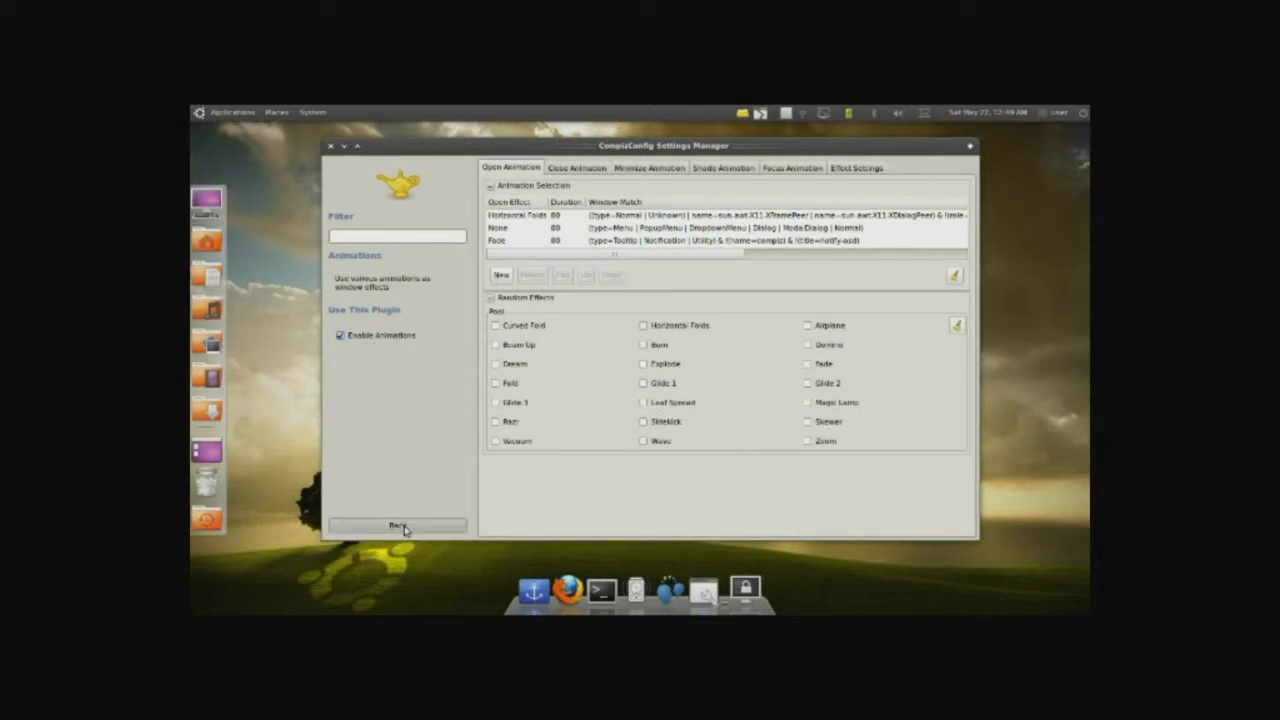
left_click(398, 525)
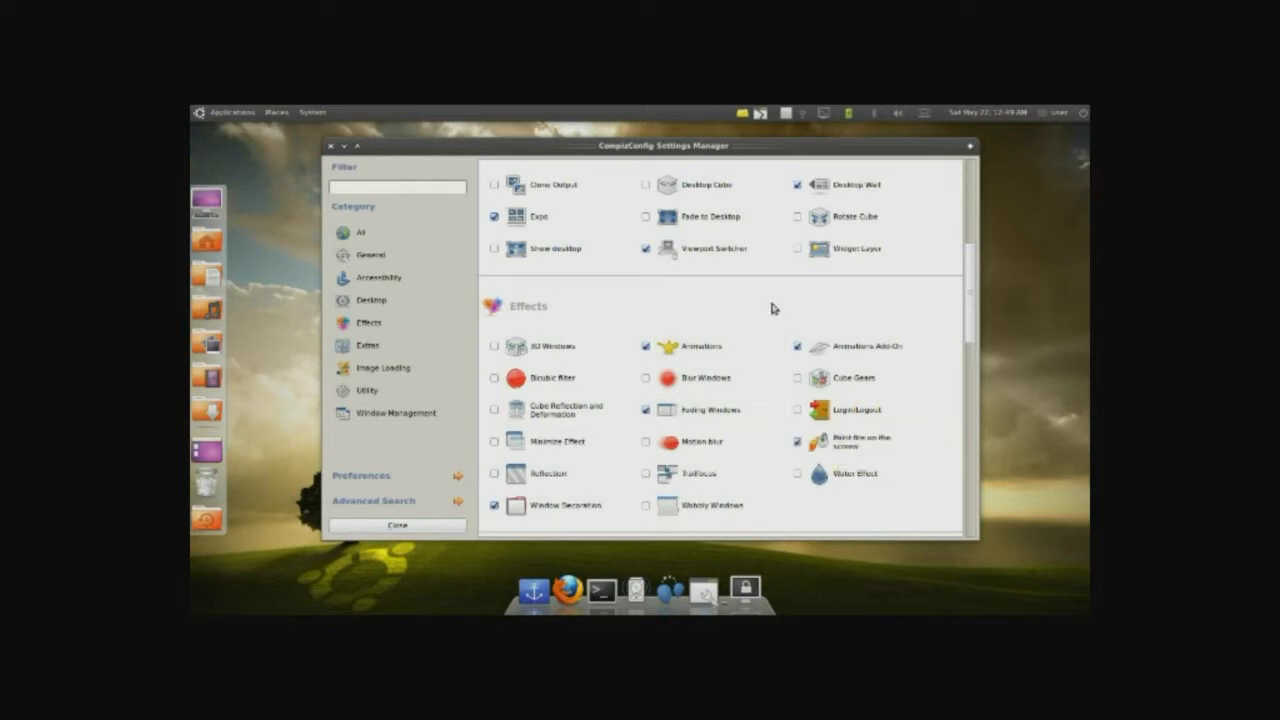
mouse_move(543, 289)
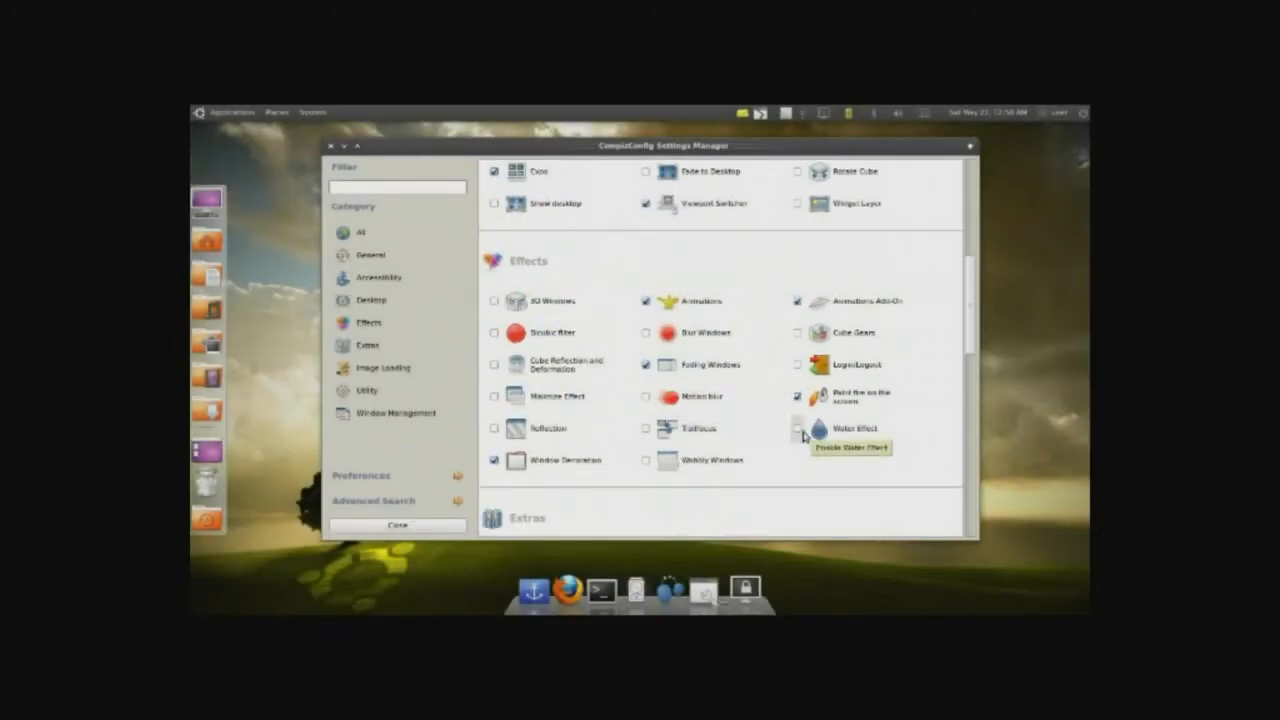
Scroll down to the Extras section and enable the Benchmark plugin.
scroll("down", 3)
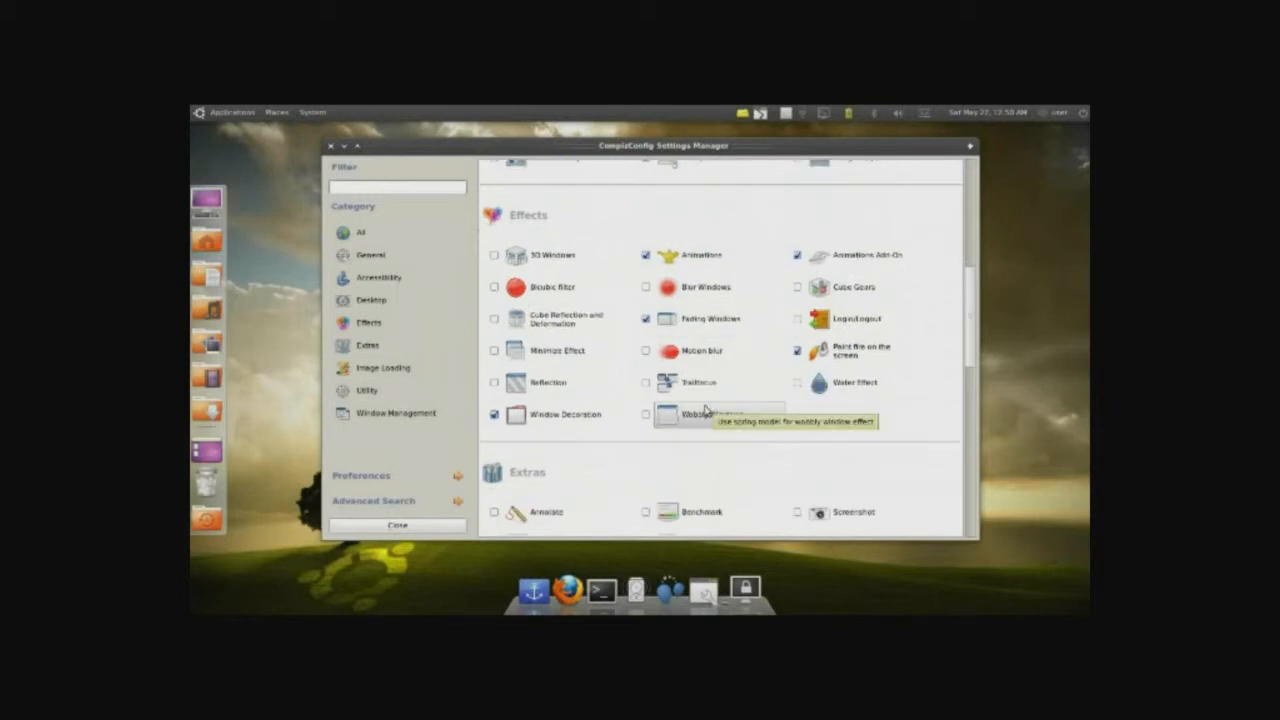
scroll("down", 3)
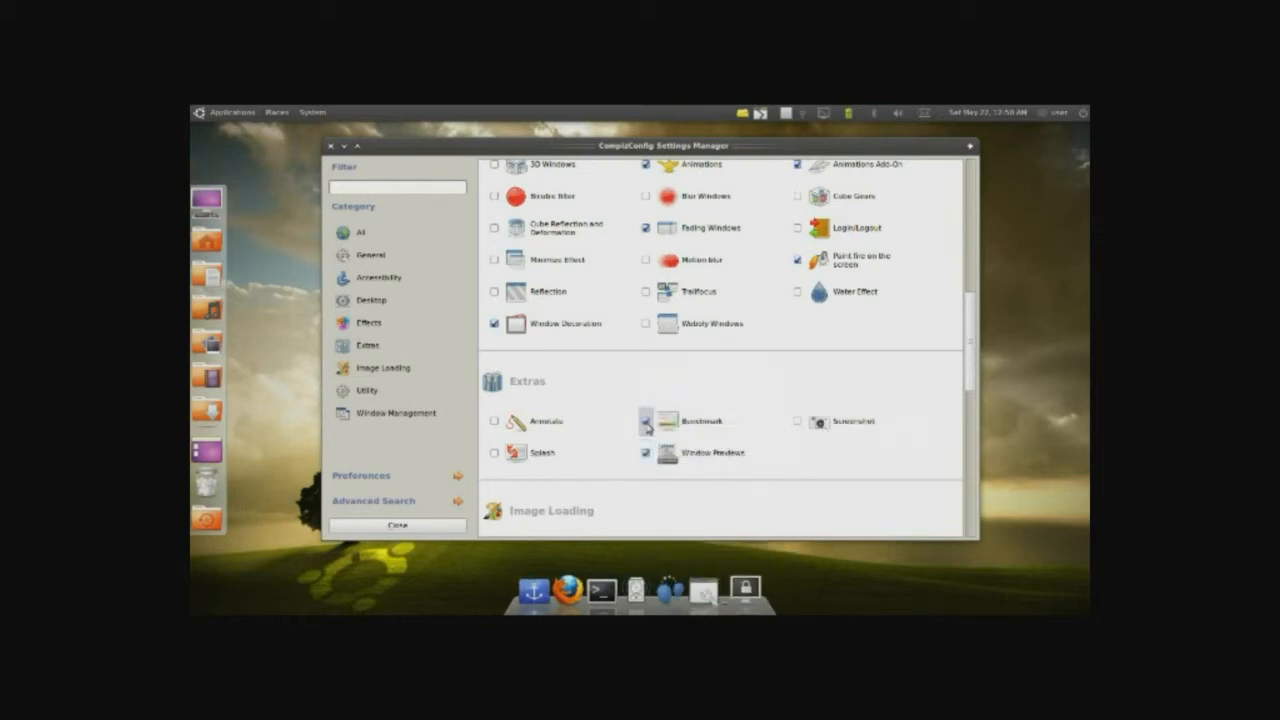
left_click(654, 420)
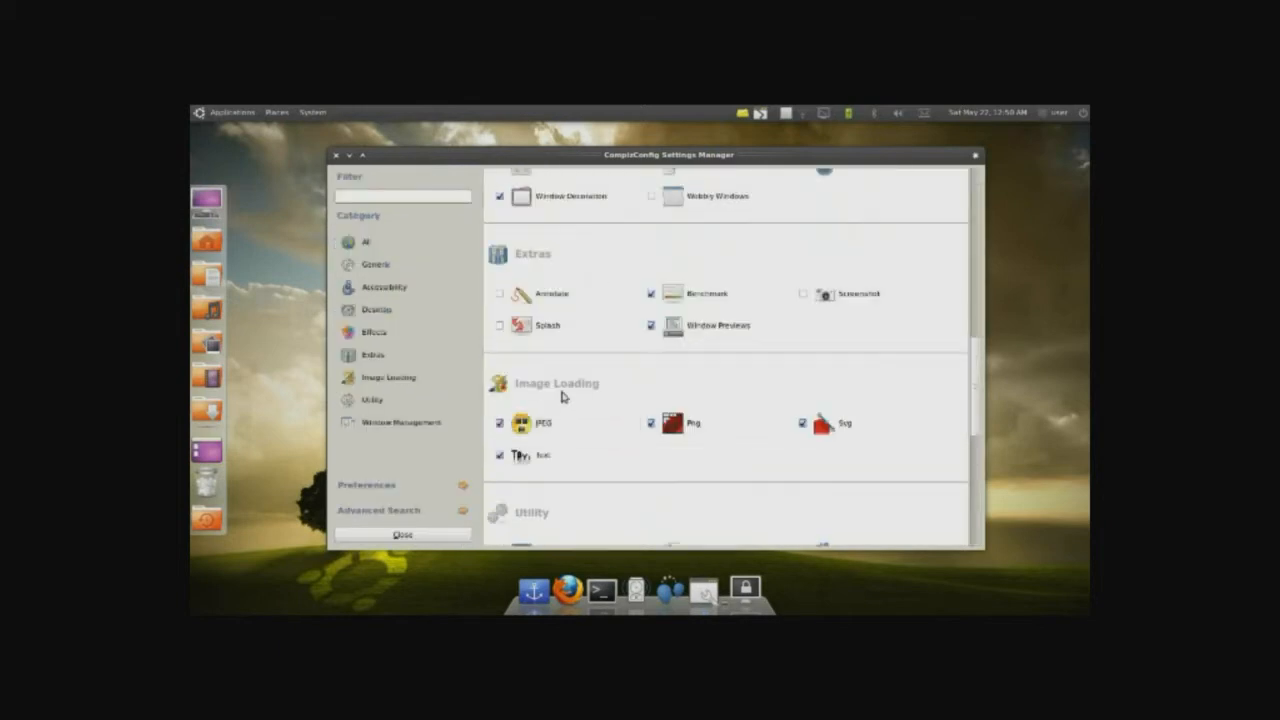
scroll("down", 3)
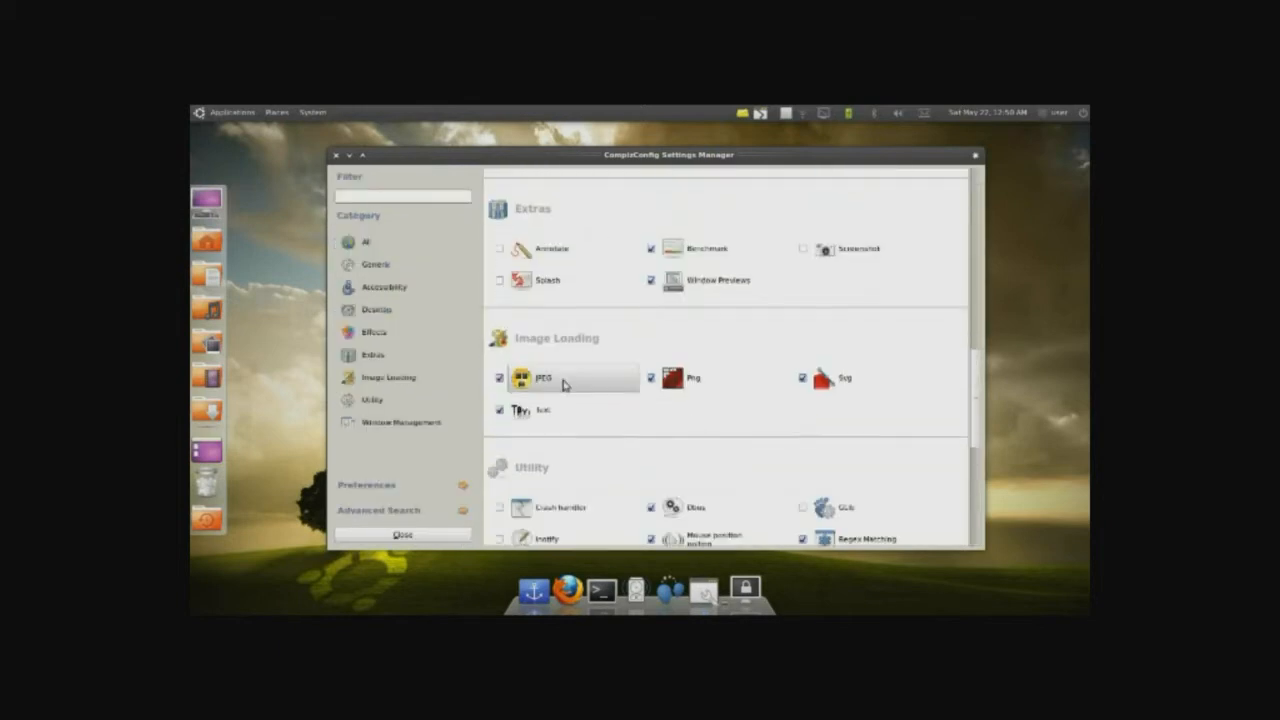
mouse_move(761, 396)
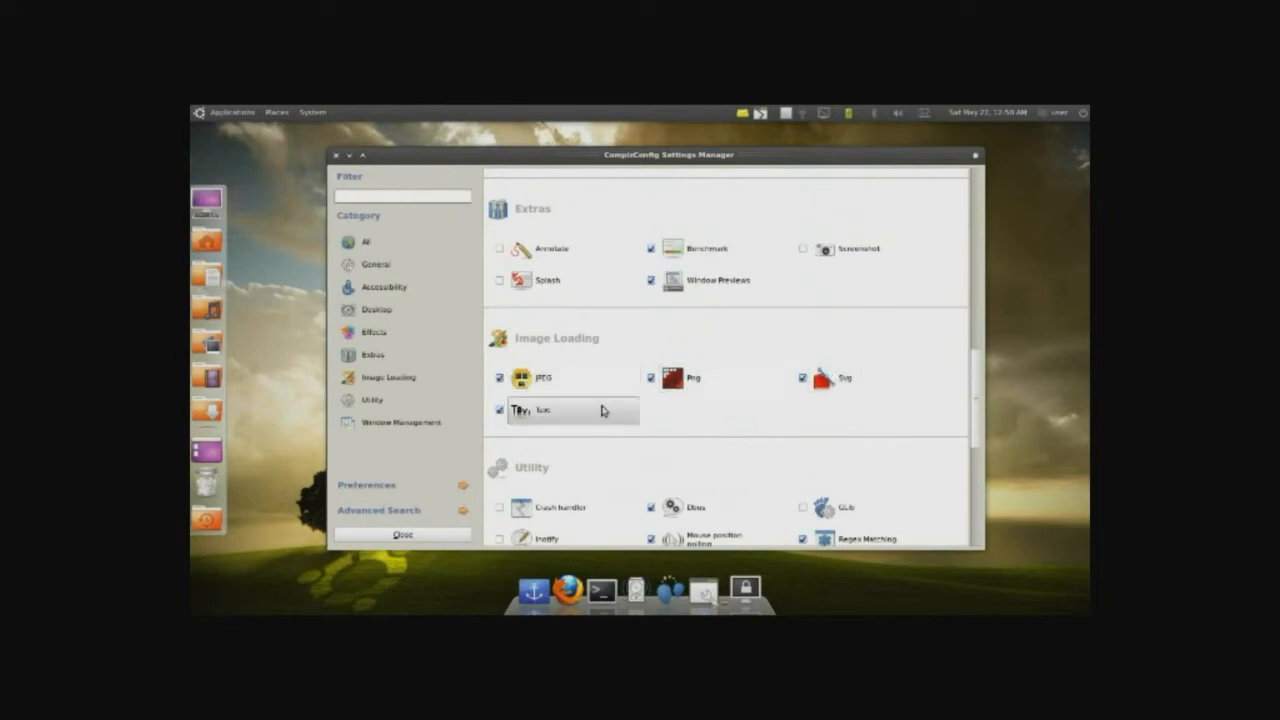
mouse_move(575, 410)
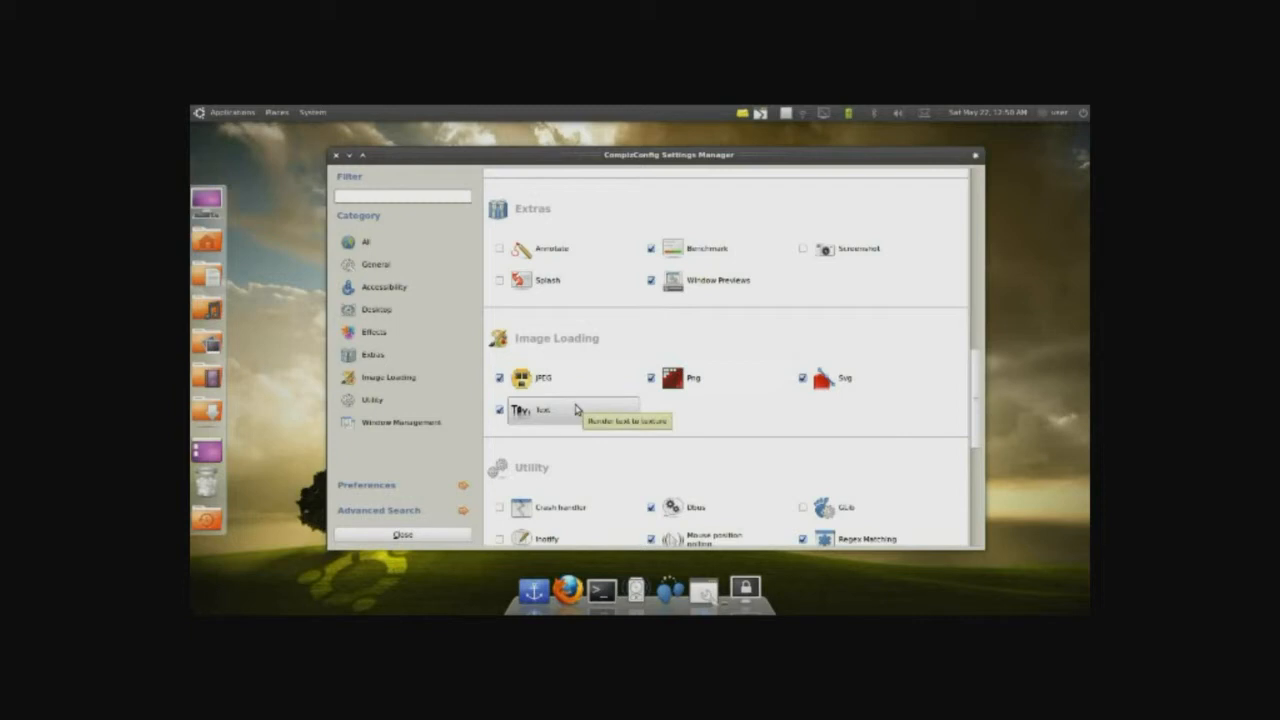
scroll("down", 3)
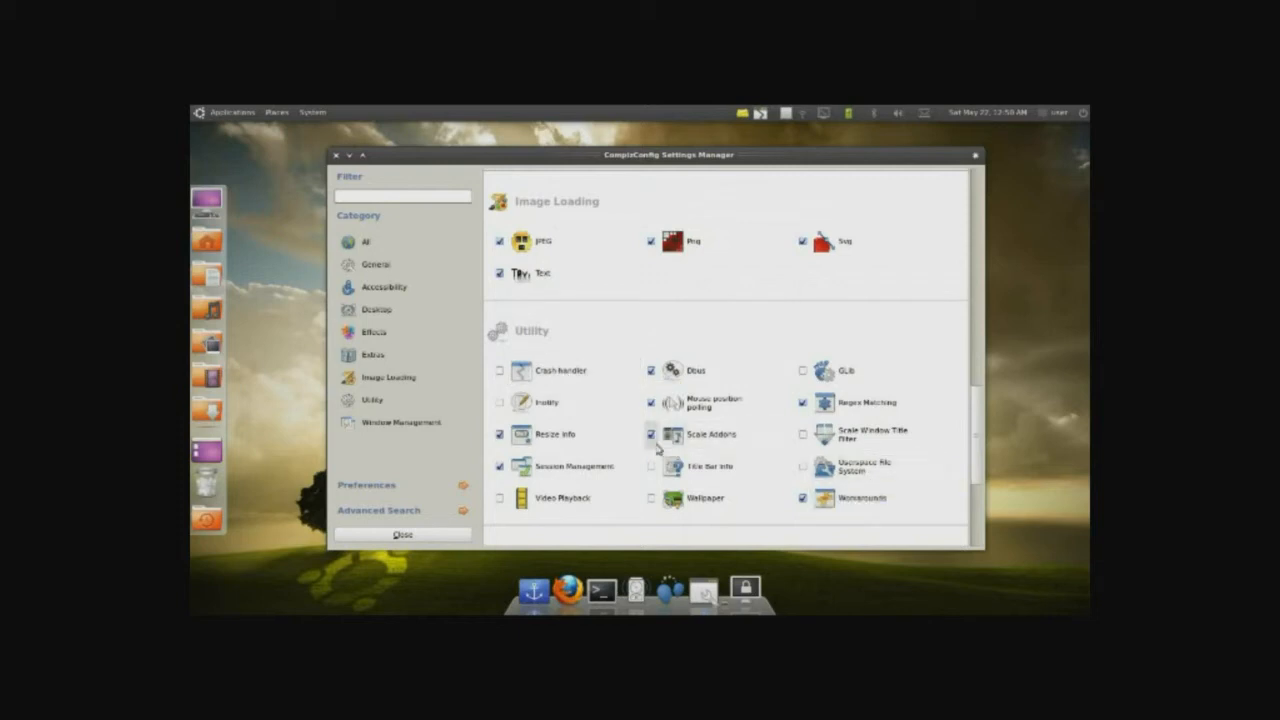
mouse_move(685, 450)
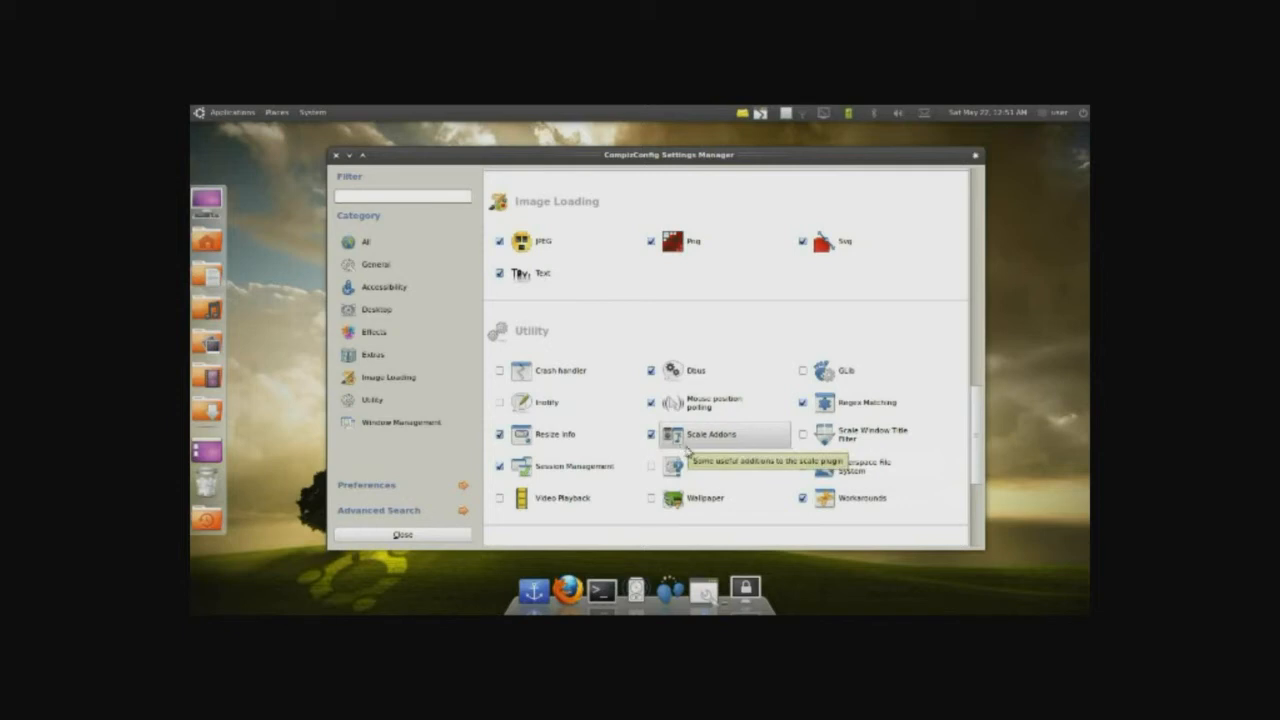
scroll("down", 3)
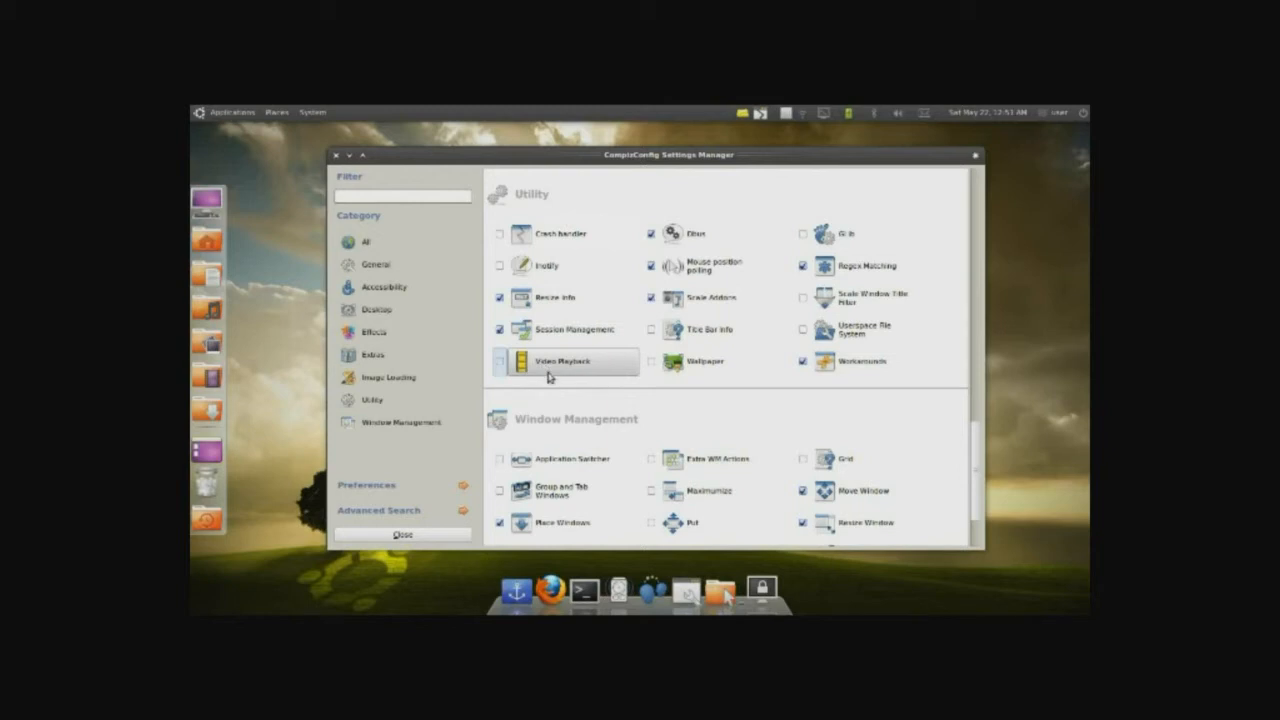
mouse_move(560, 375)
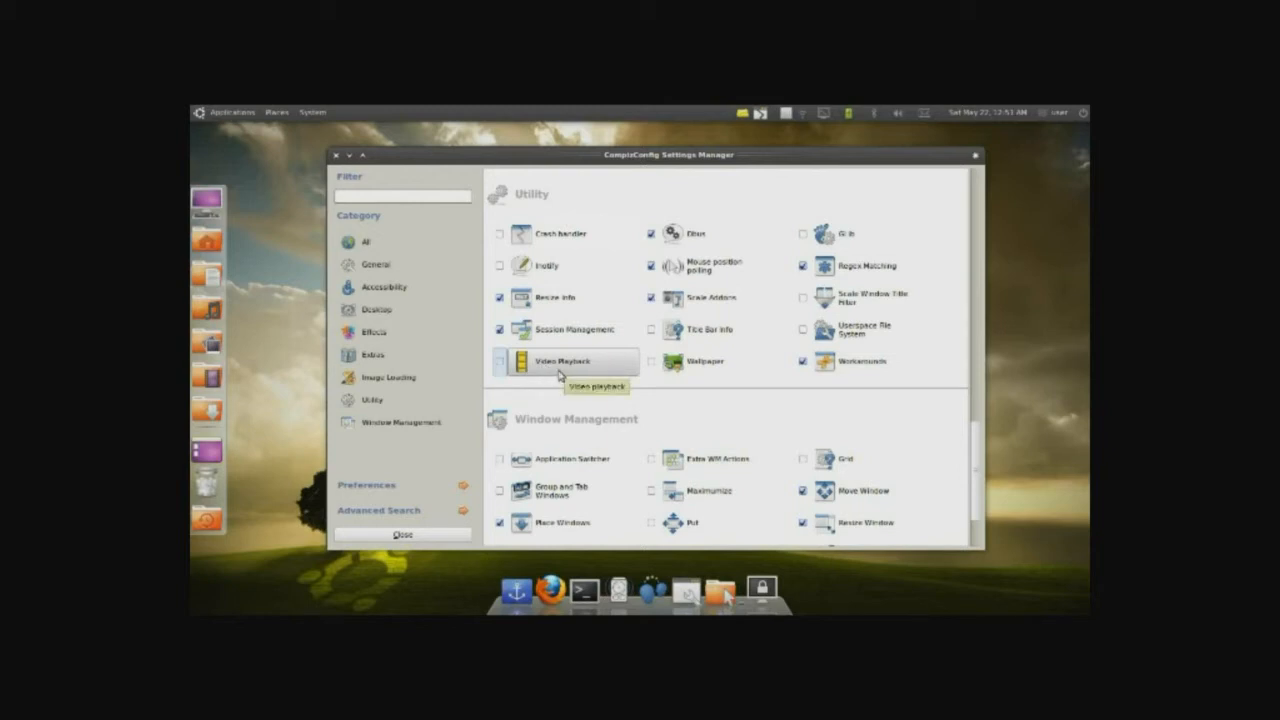
mouse_move(713, 361)
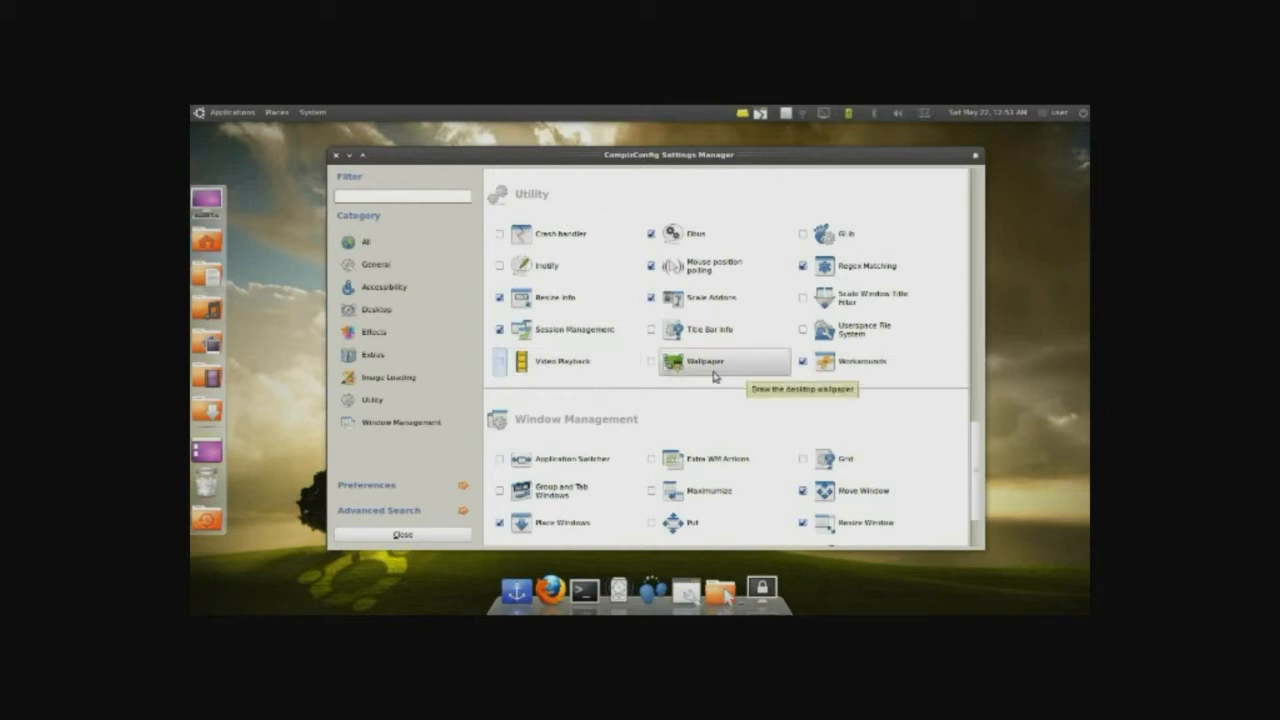
mouse_move(705, 378)
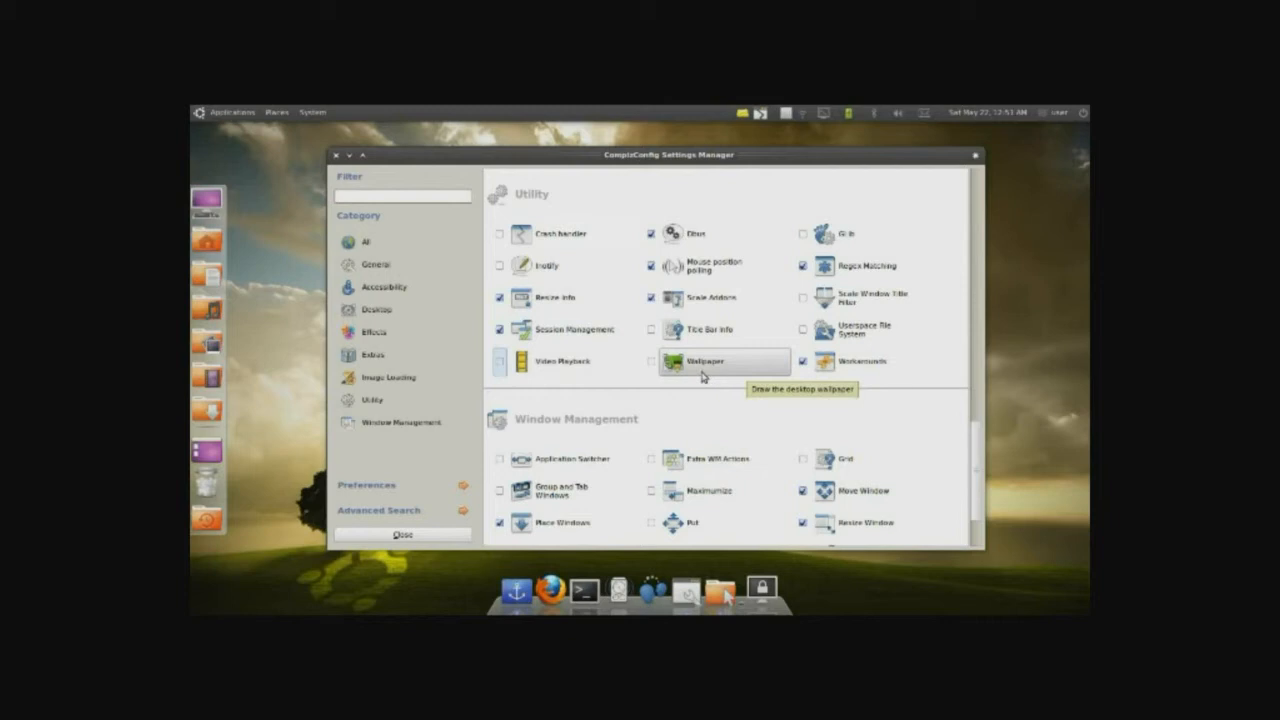
mouse_move(700, 375)
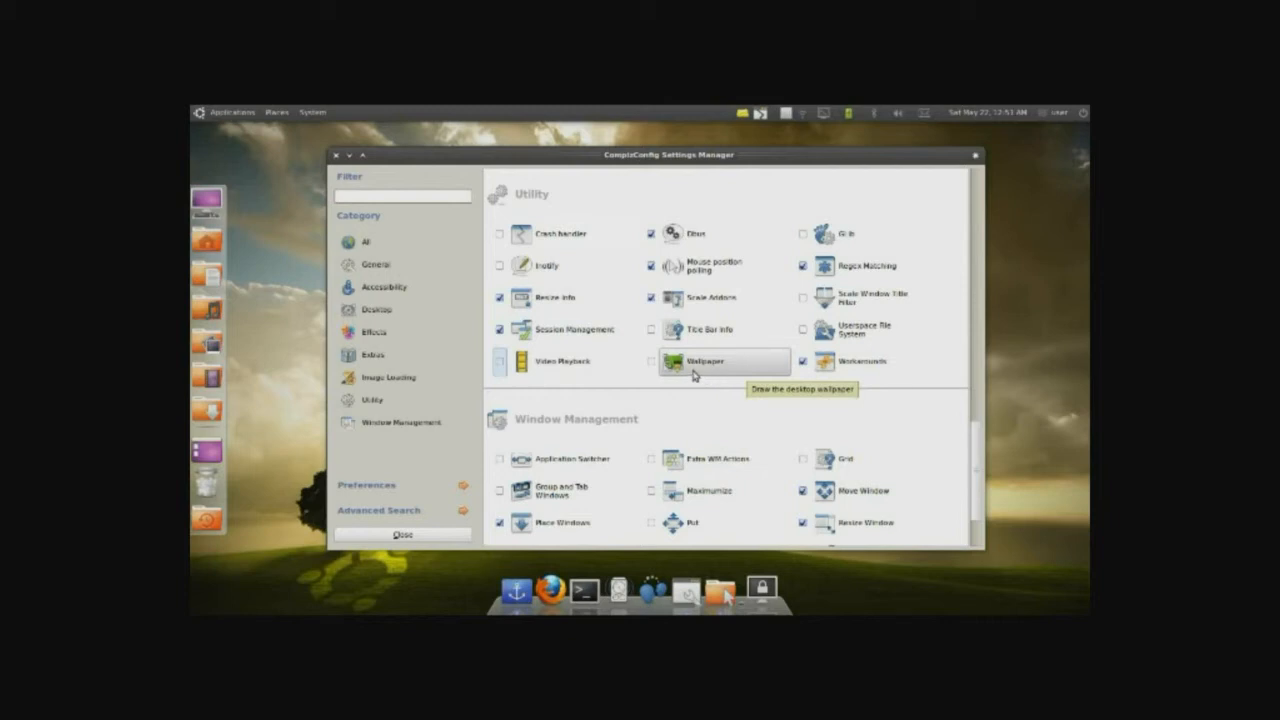
scroll("down", 3)
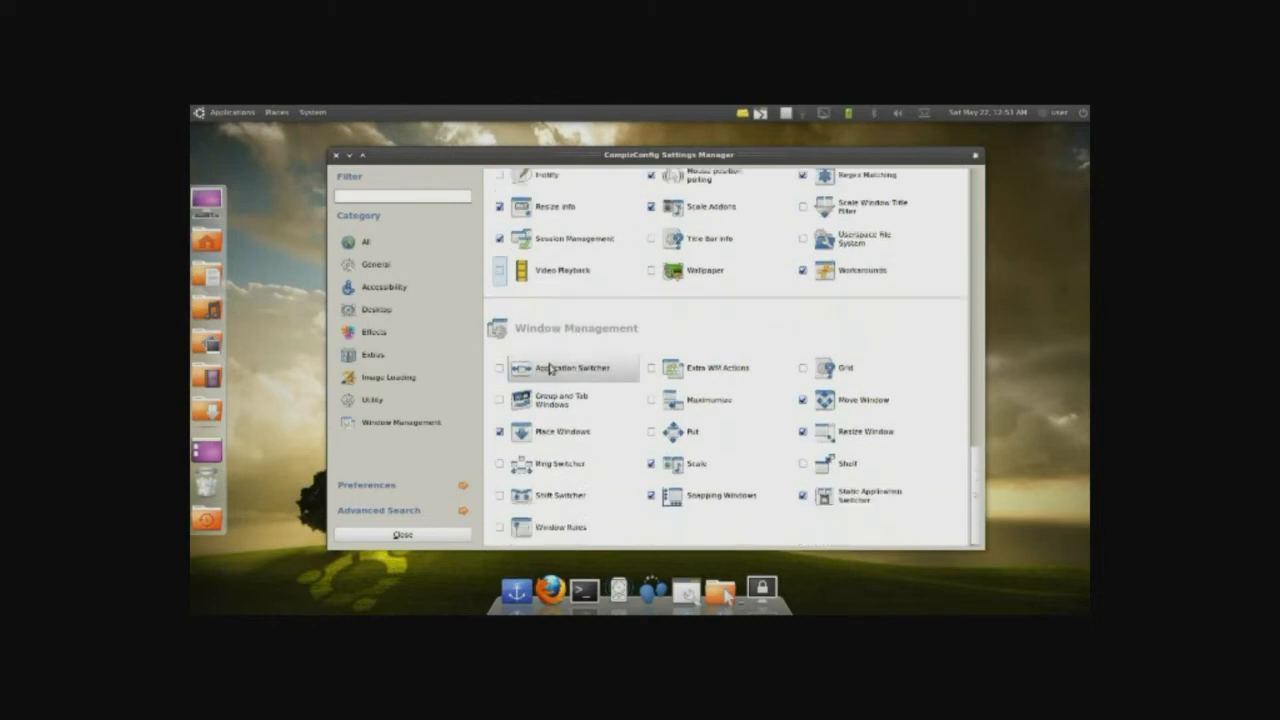
mouse_move(660, 370)
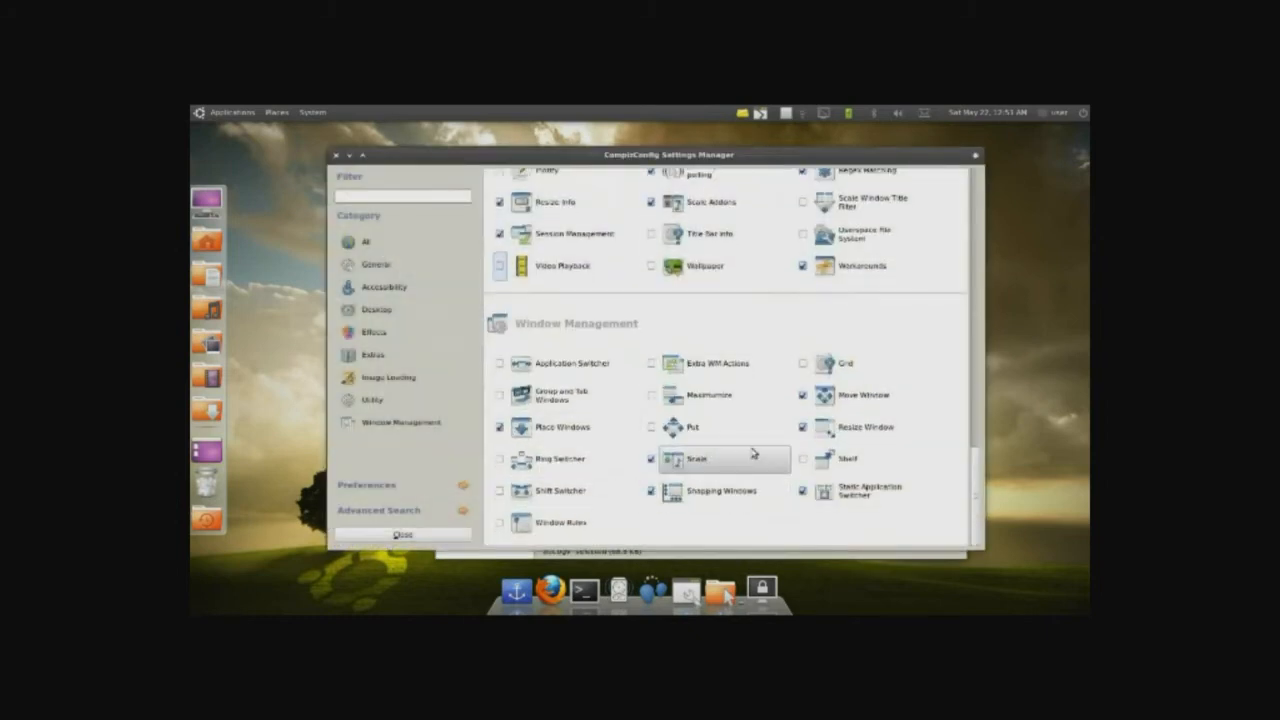
mouse_move(680, 462)
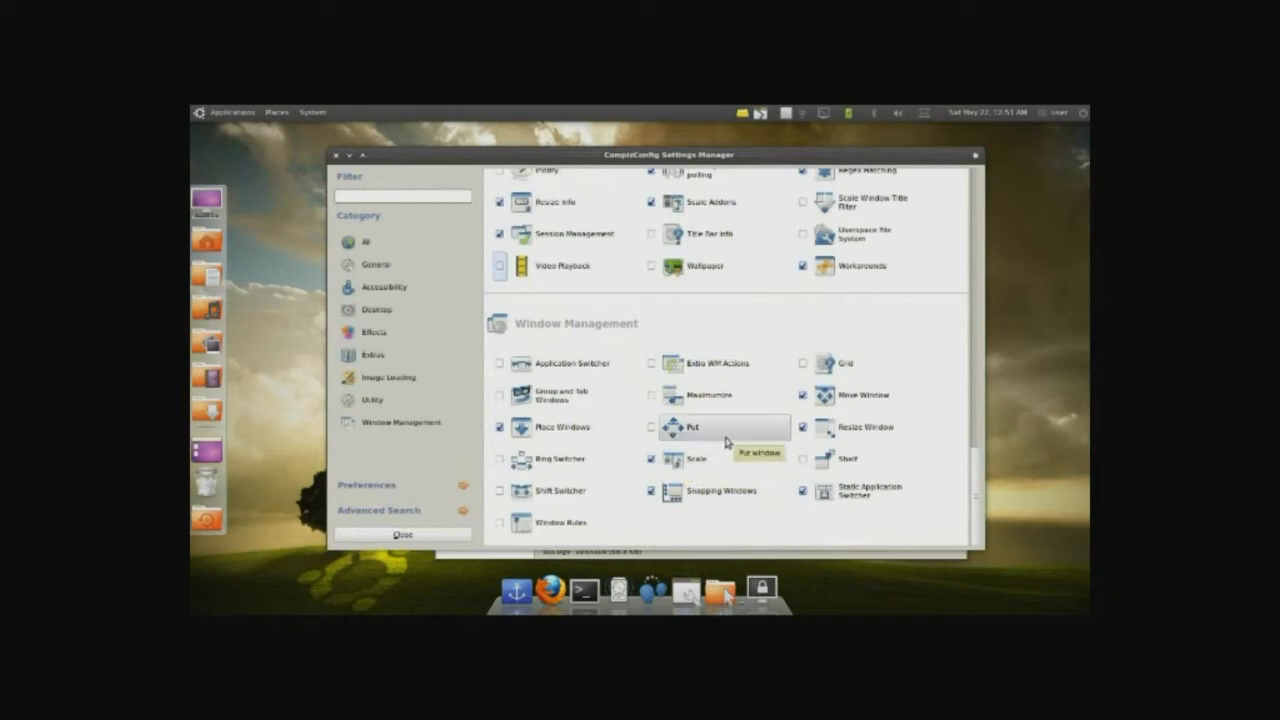
mouse_move(555, 425)
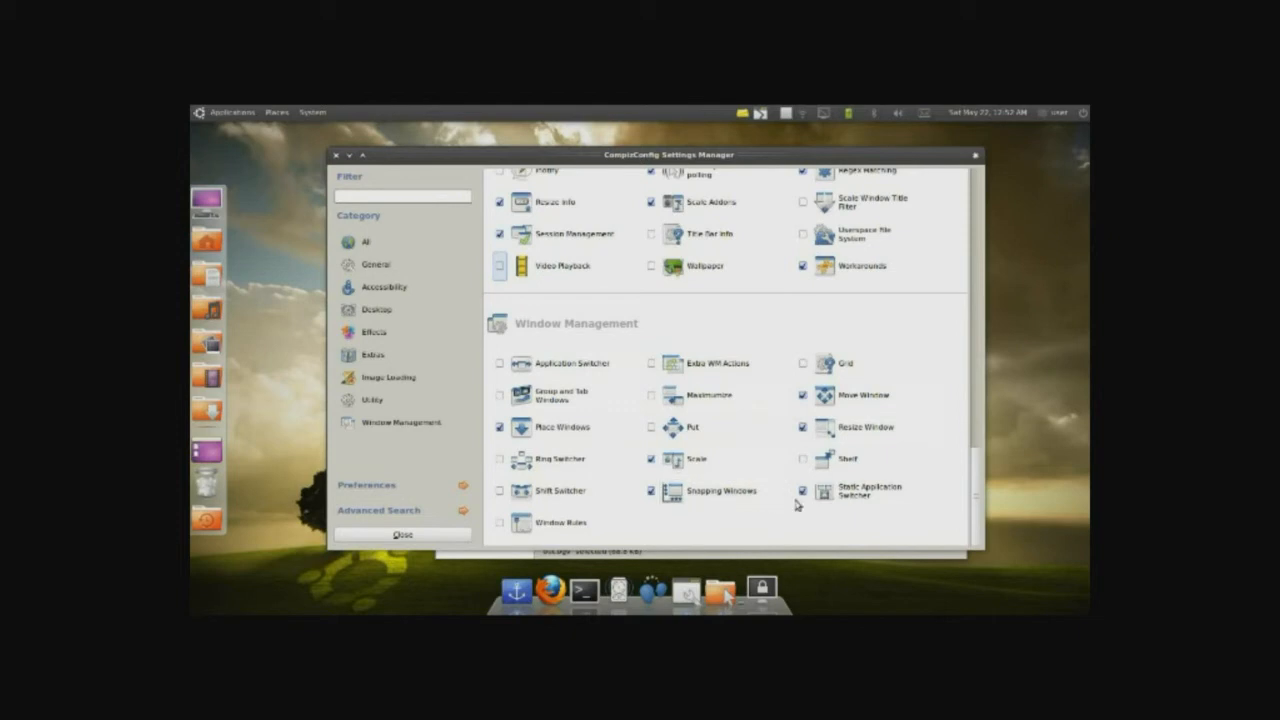
View Static Application Switcher's Bindings and Behaviour settings, then close the settings manager.
left_click(855, 491)
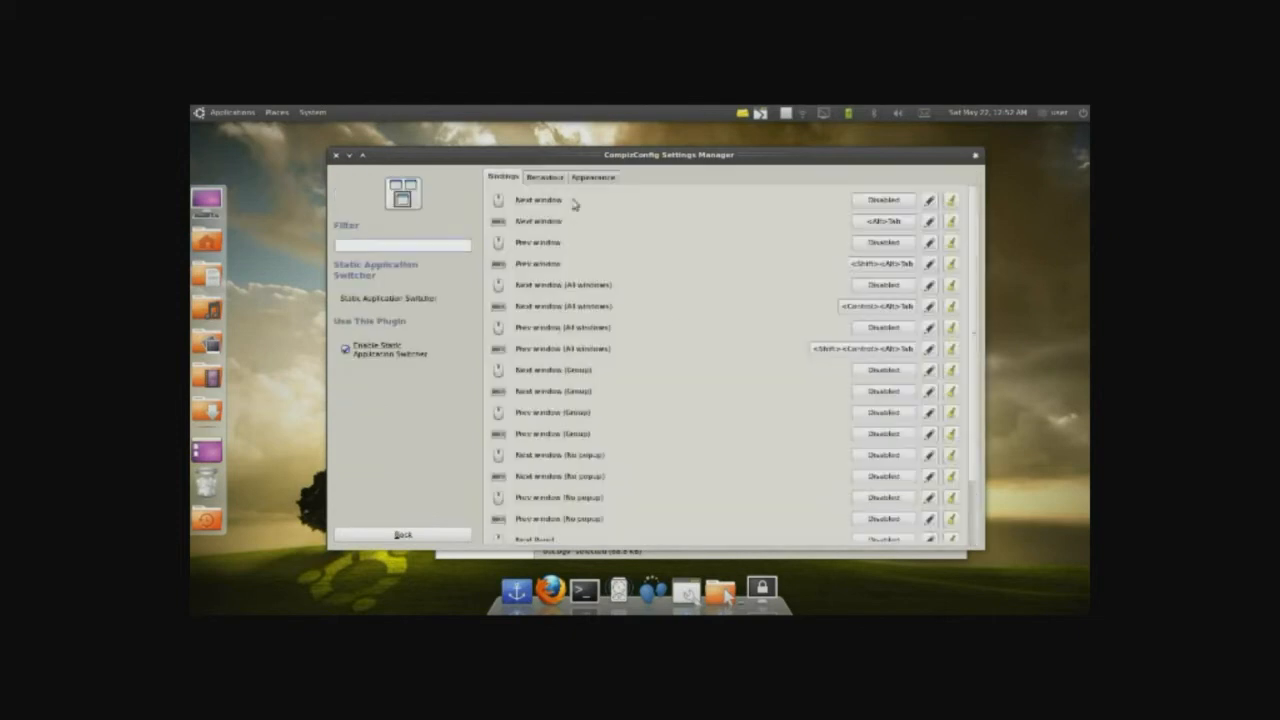
left_click(545, 177)
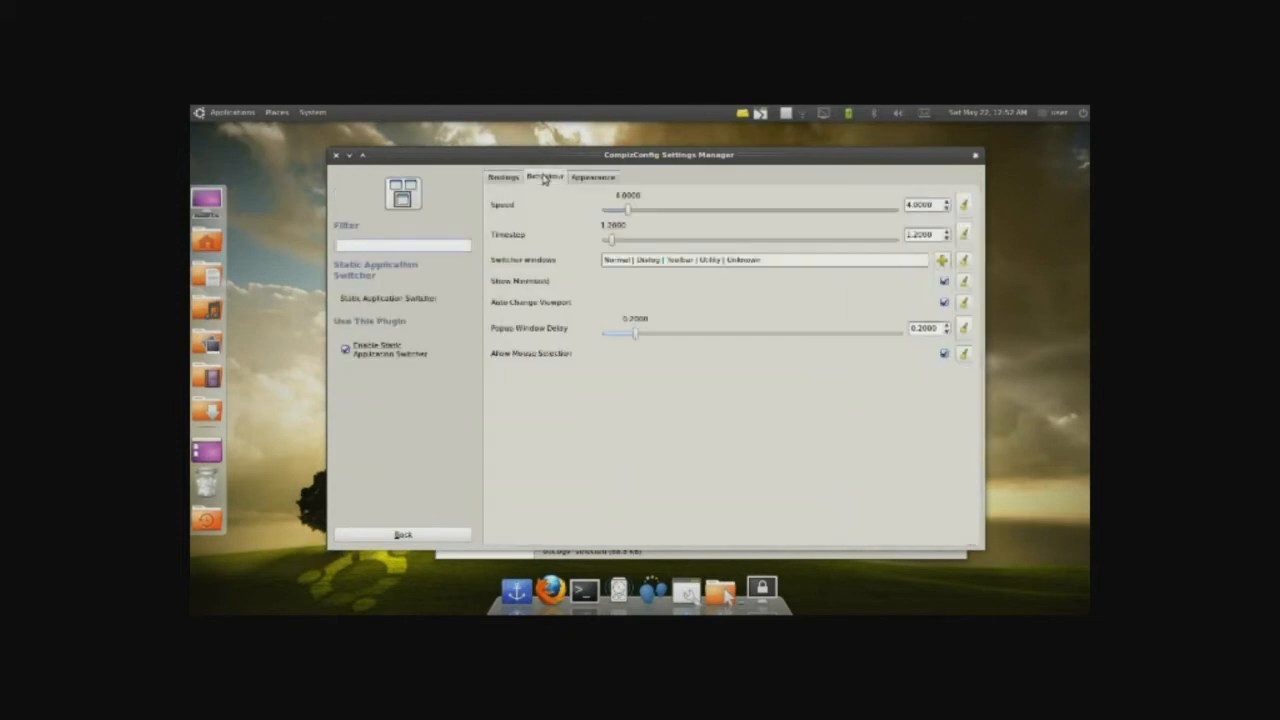
left_click(591, 176)
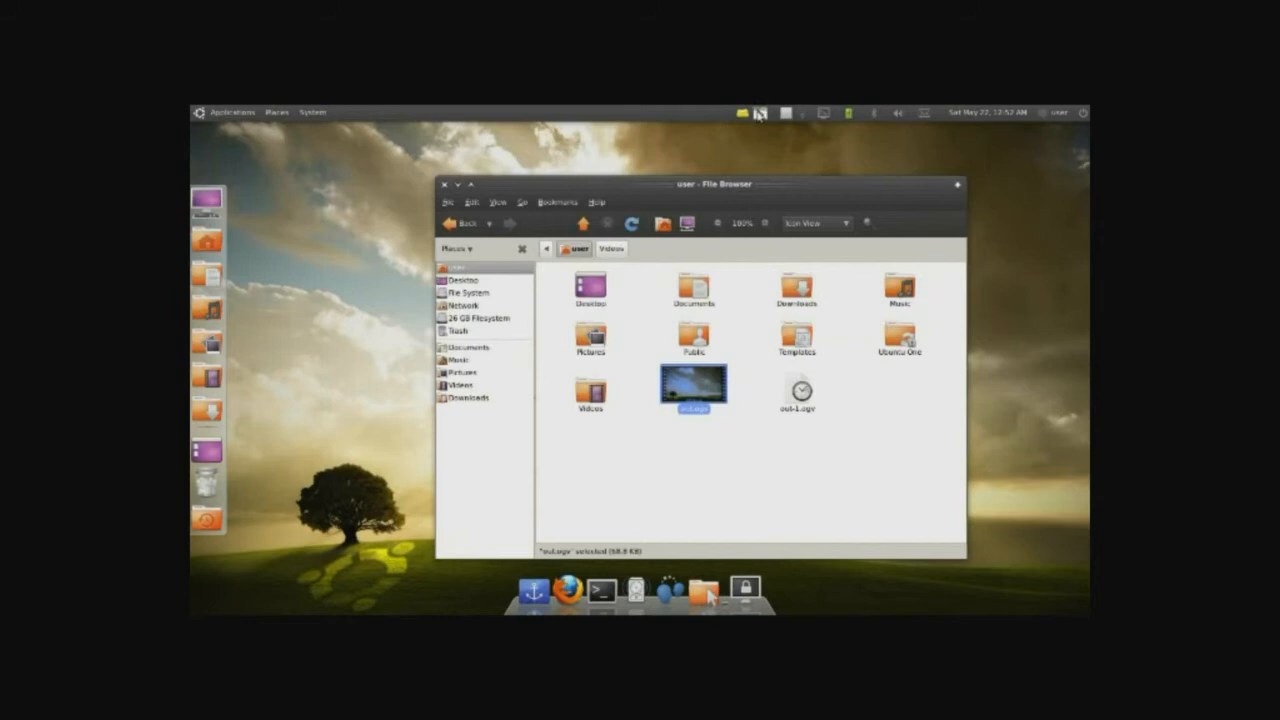
Close the file browser, select Custom visual effects, and launch Simple CCSM via Preferences.
left_click(795, 388)
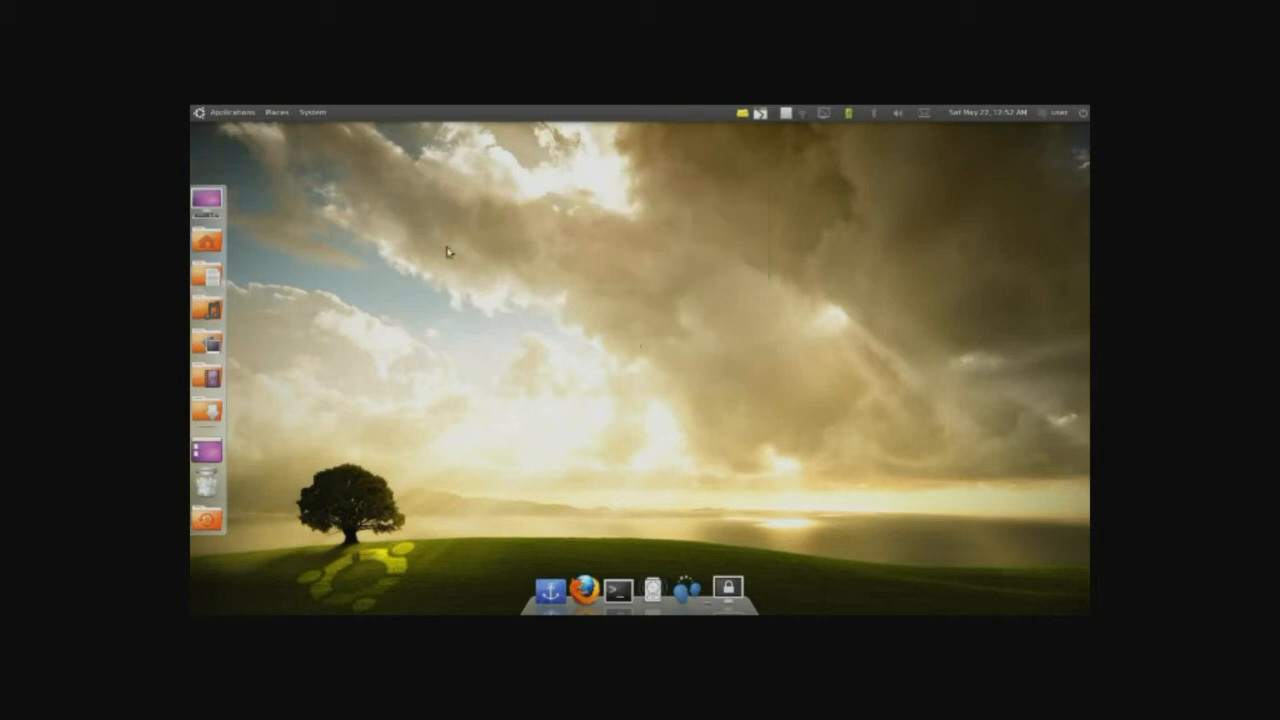
mouse_move(600, 227)
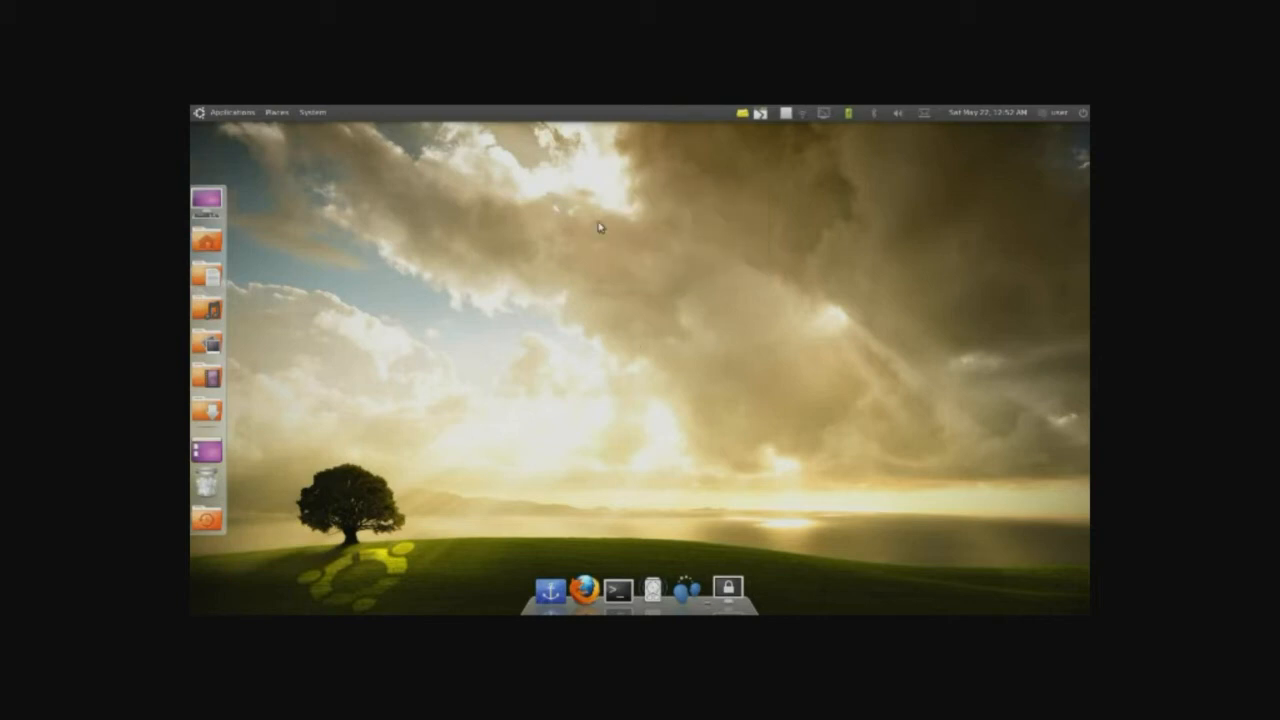
mouse_move(654, 311)
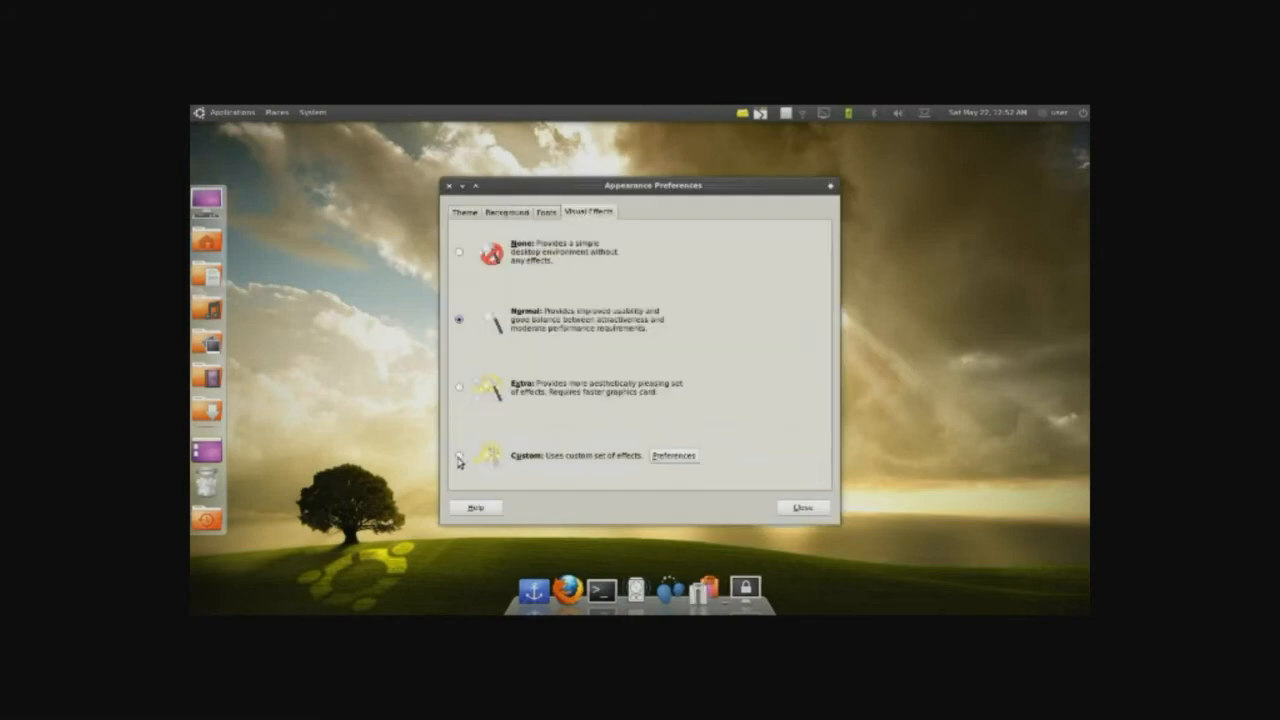
left_click(458, 455)
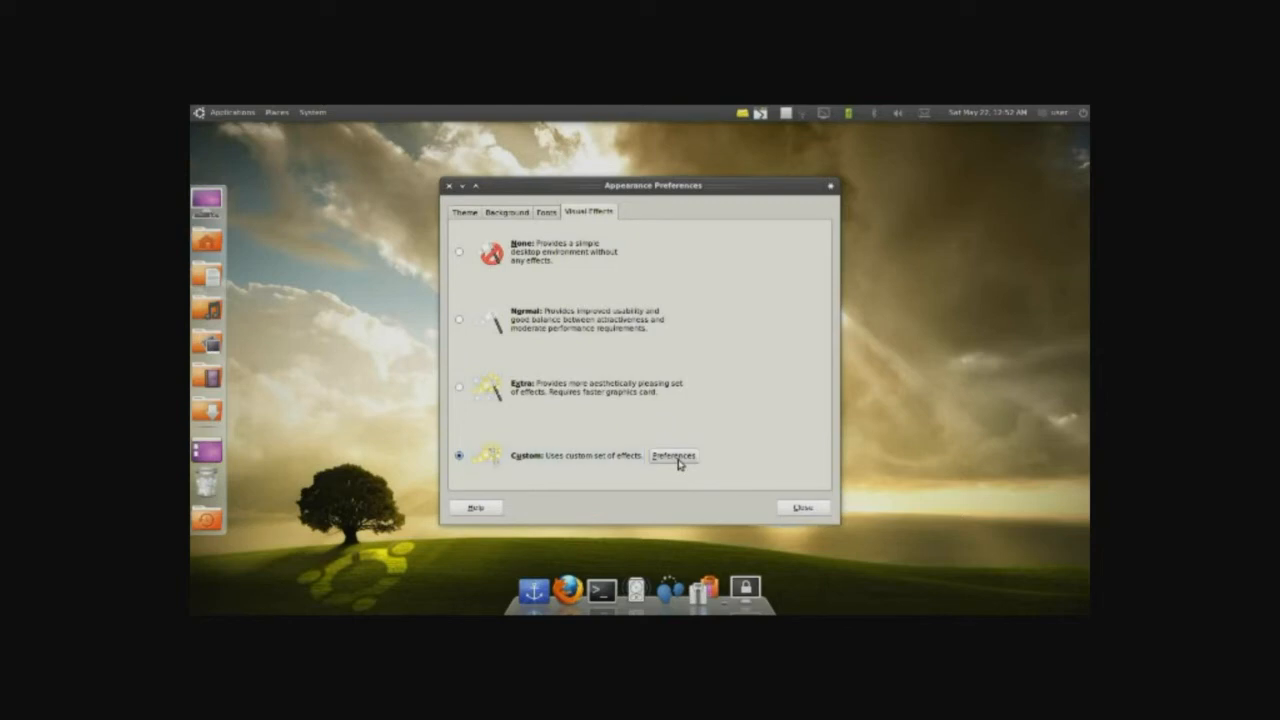
left_click(673, 456)
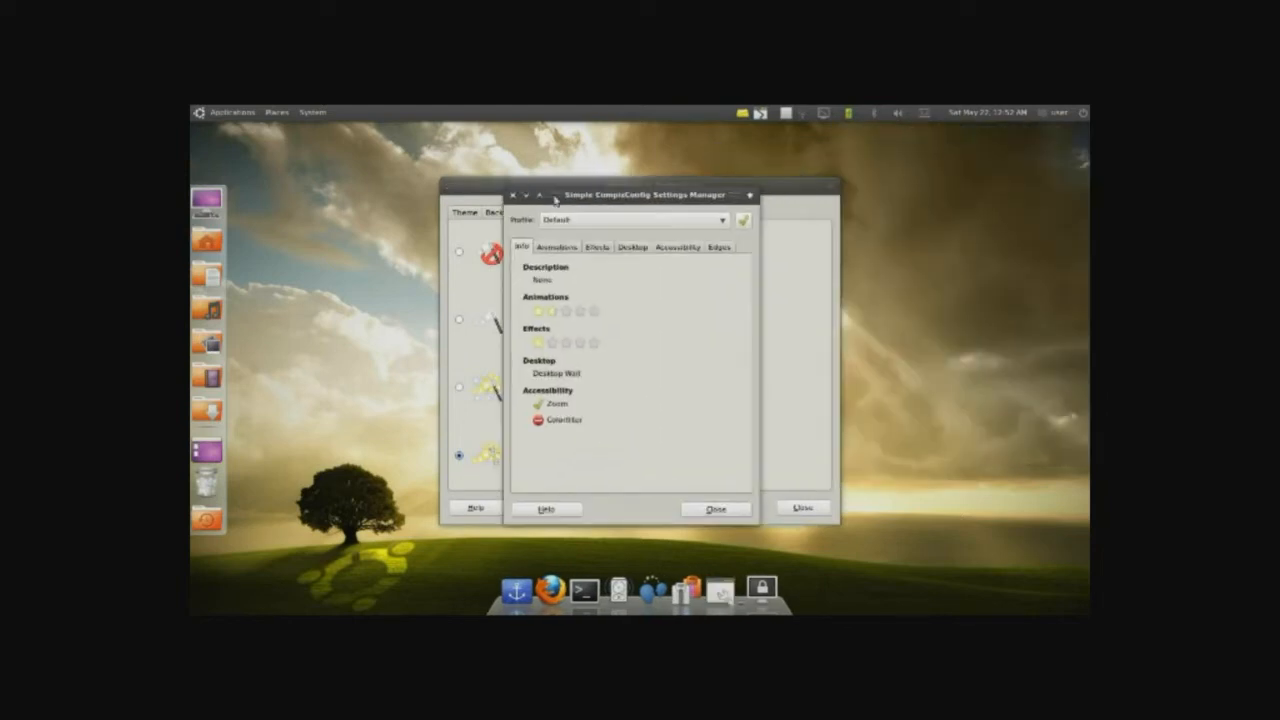
Set the Close Window animation to Burn on the Animations tab.
left_click(557, 242)
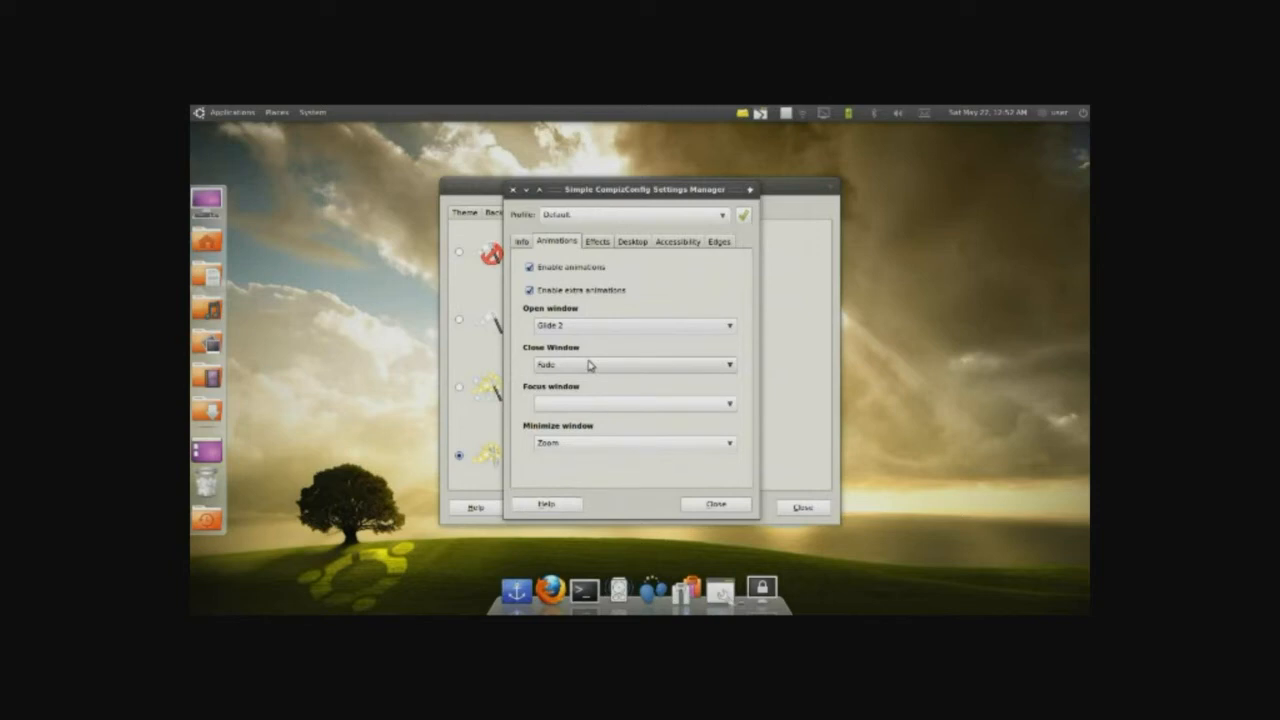
mouse_move(590, 362)
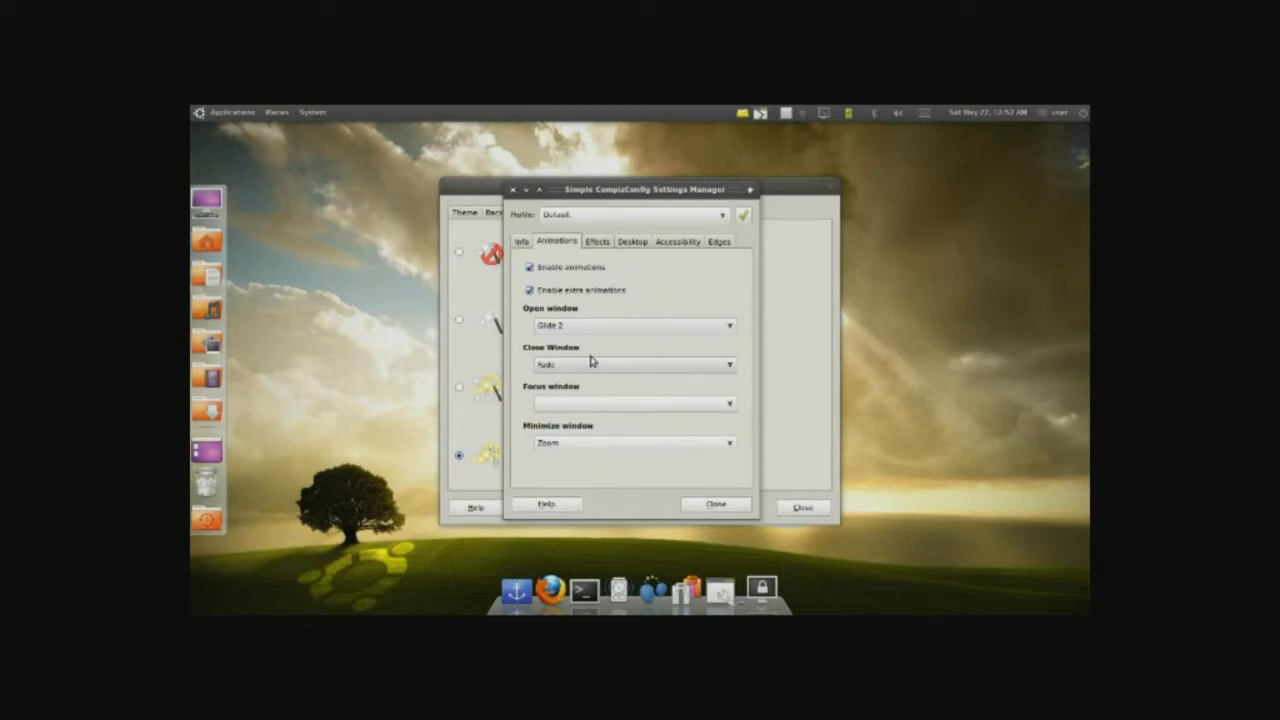
left_click(632, 364)
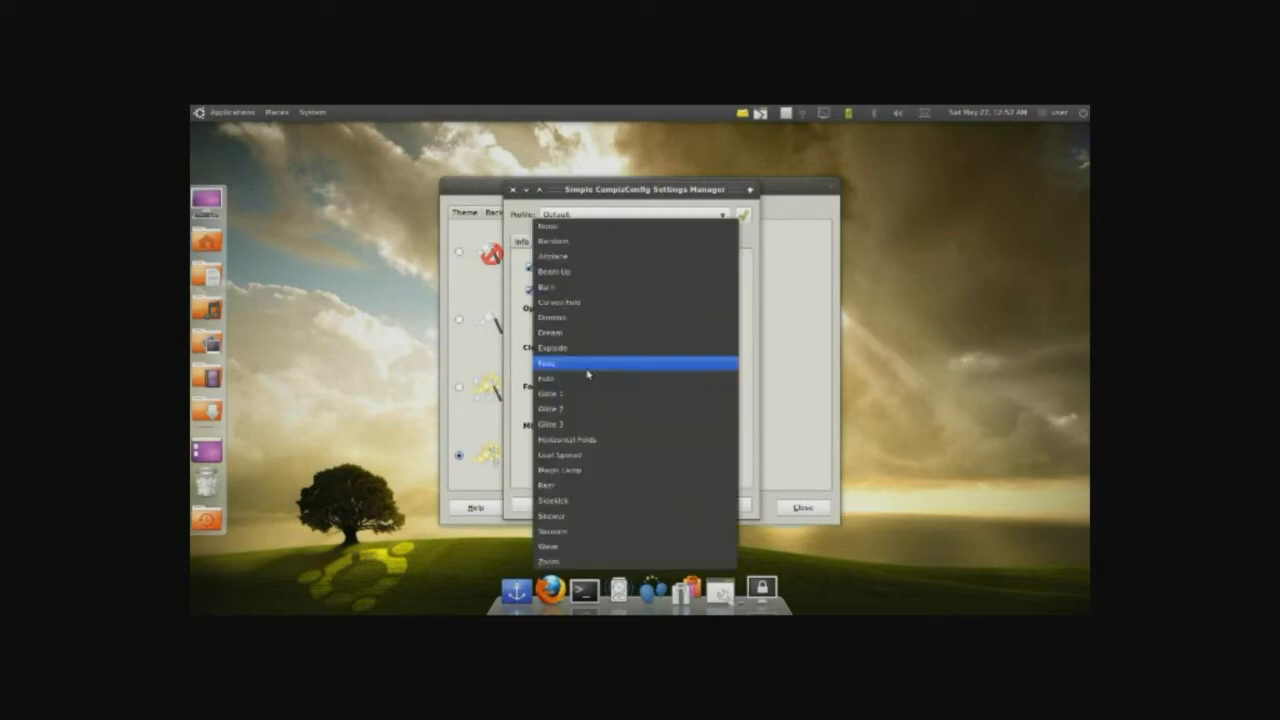
left_click(547, 362)
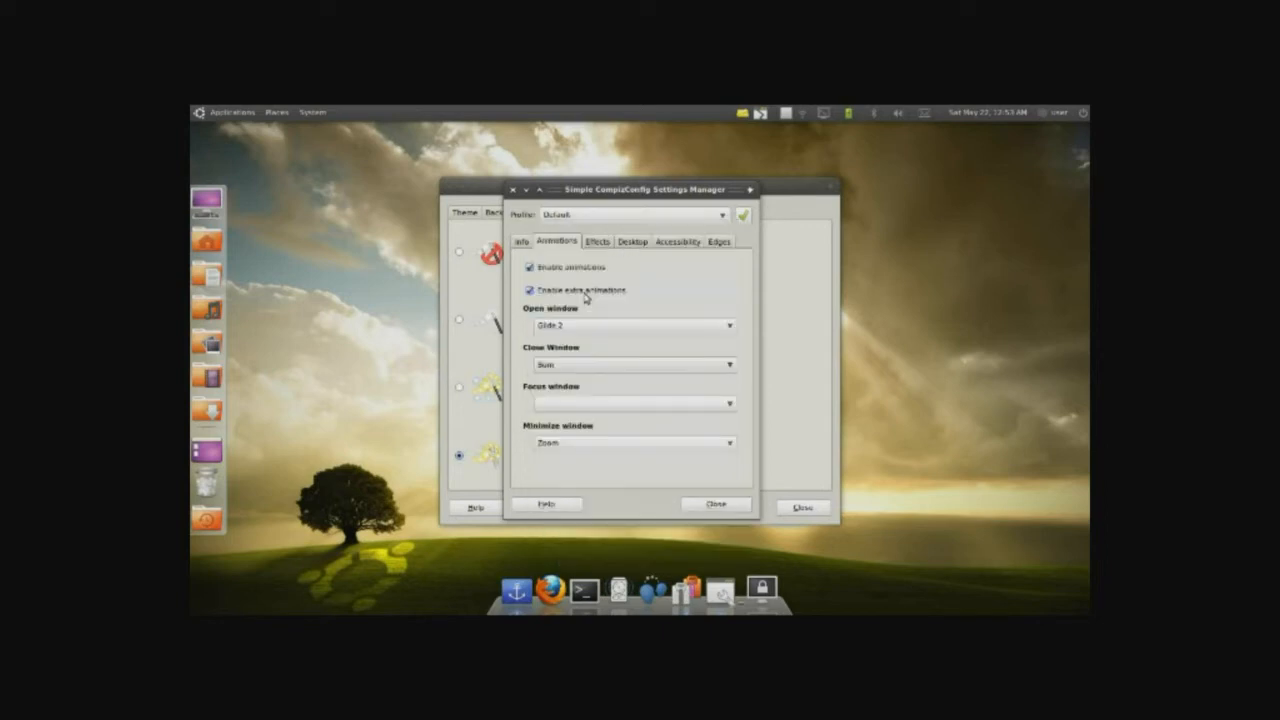
Browse the applications menu, then return to the Effects tab.
left_click(231, 111)
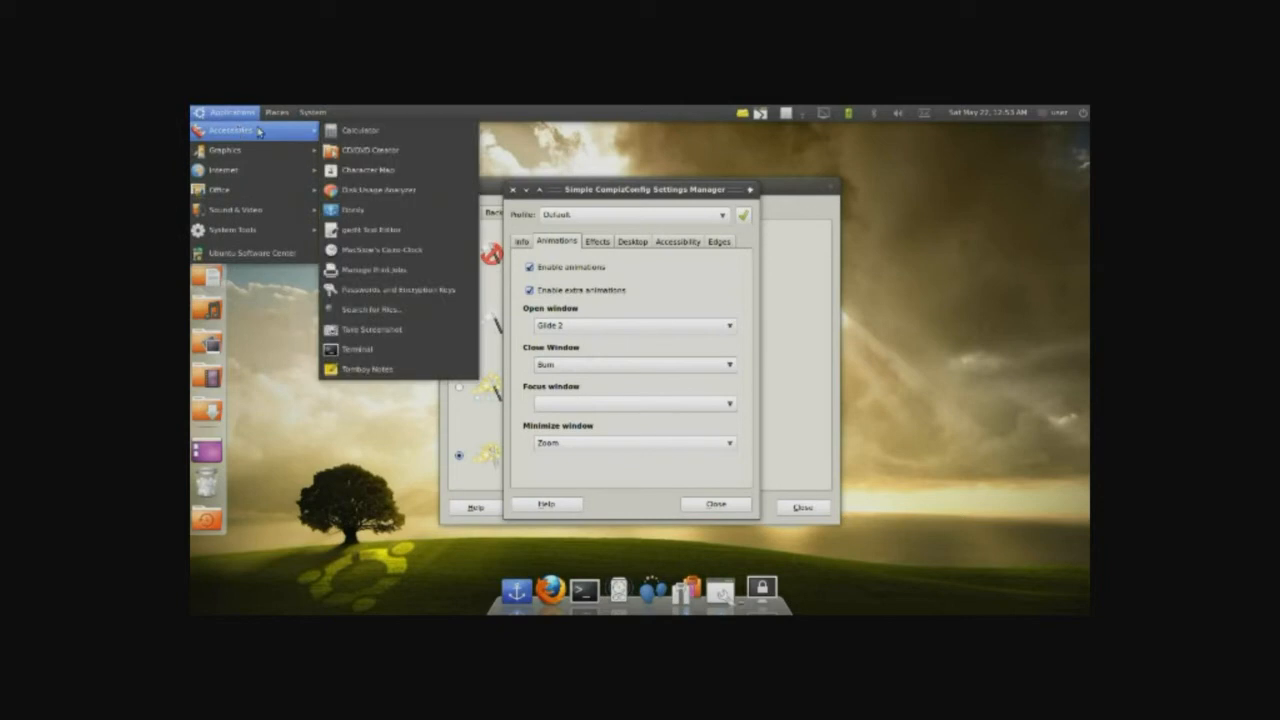
left_click(361, 130)
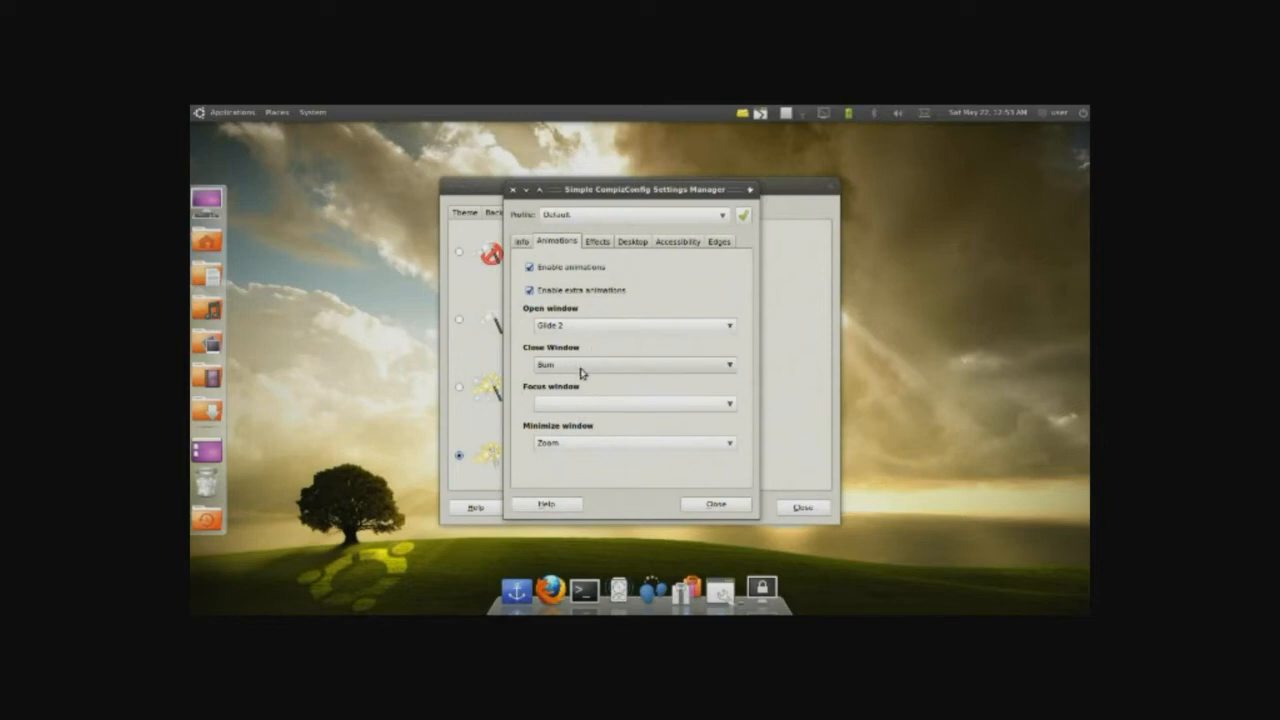
left_click(312, 111)
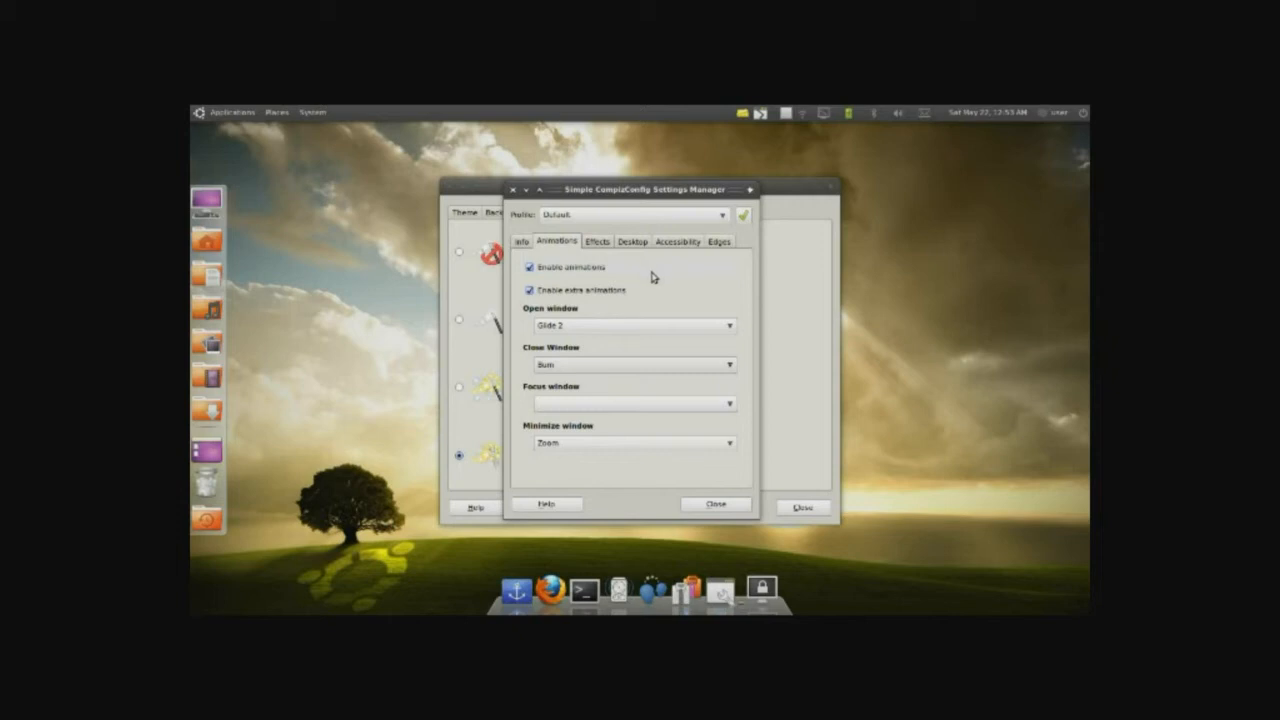
mouse_move(642, 311)
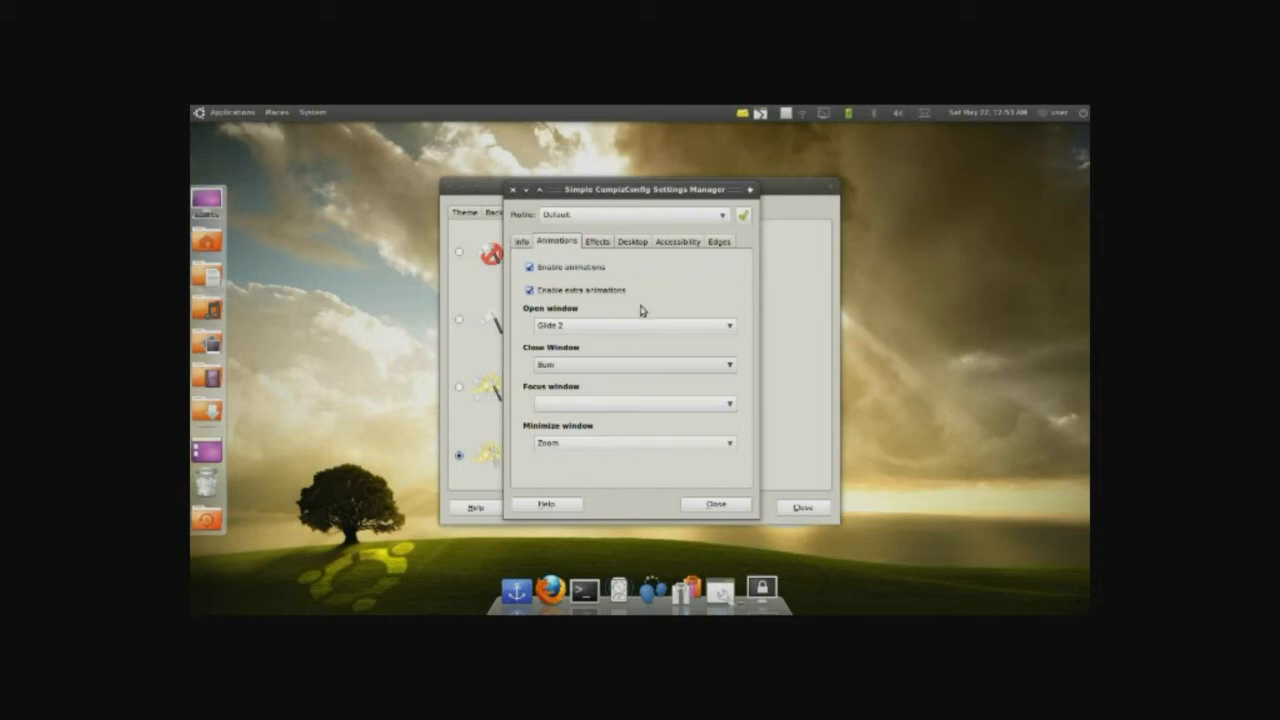
mouse_move(588, 387)
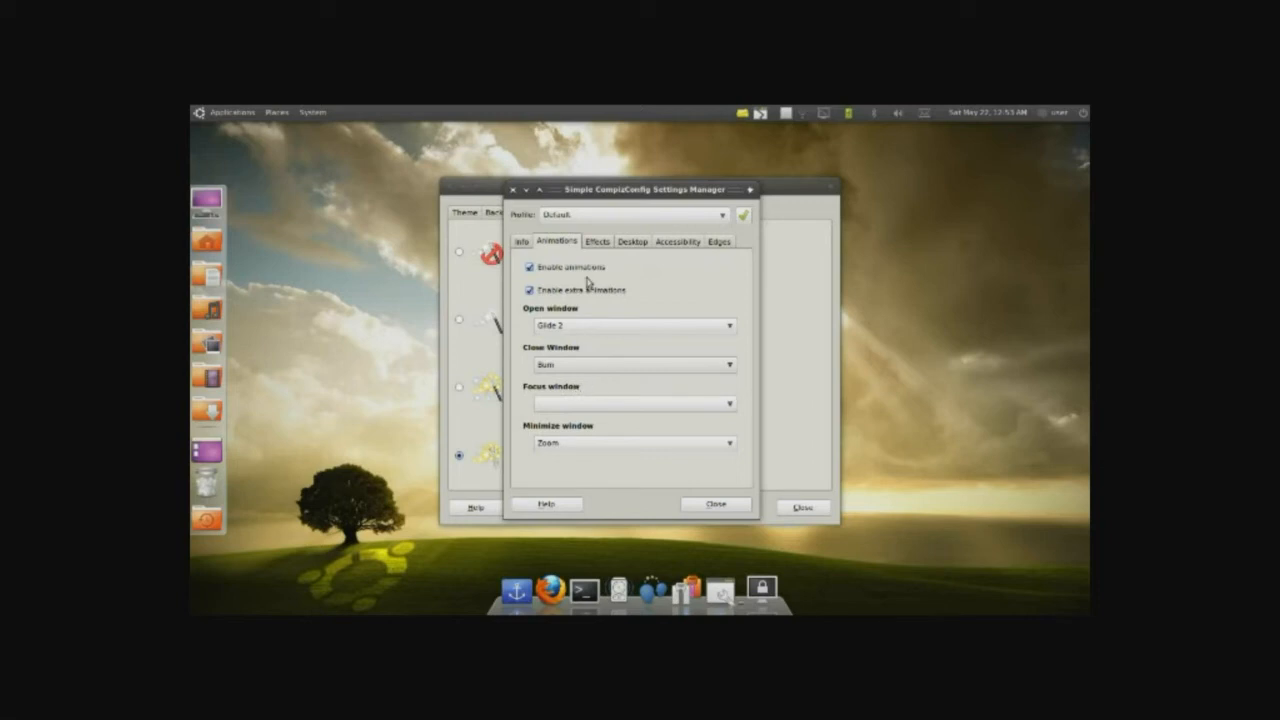
left_click(596, 241)
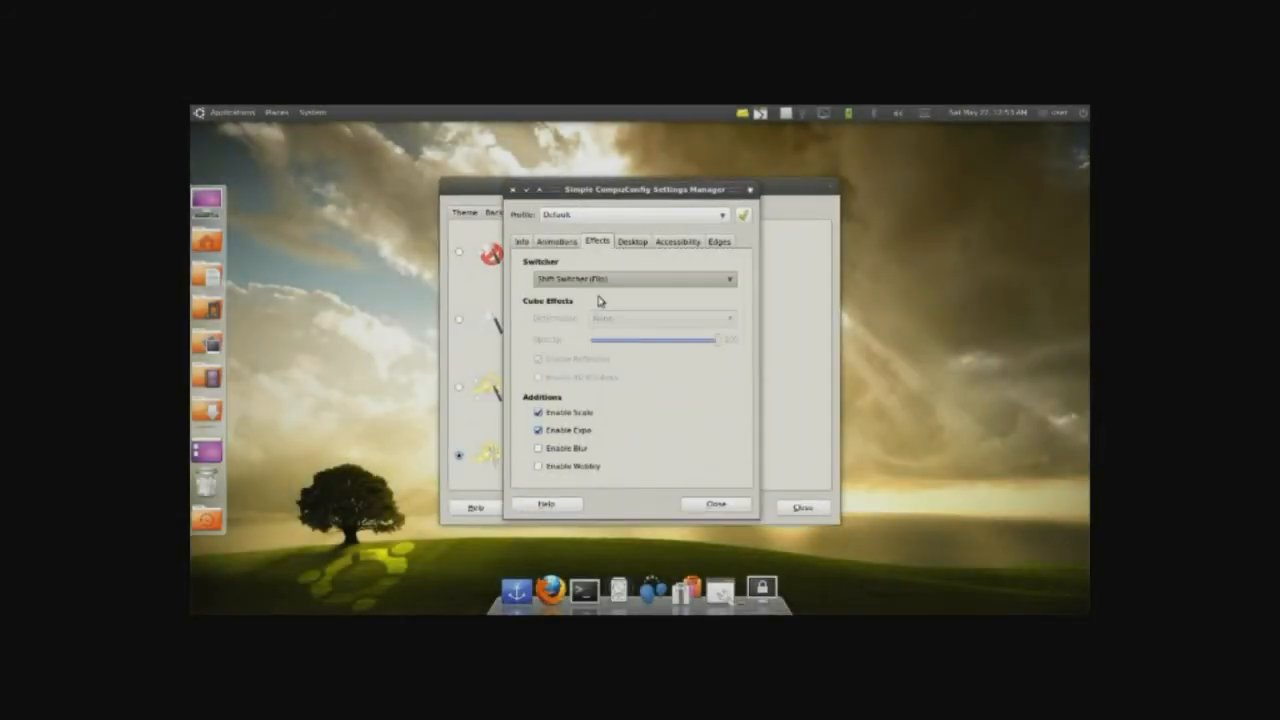
Choose Static Application Switcher as the switcher, then review the Accessibility and Edges tabs.
left_click(631, 278)
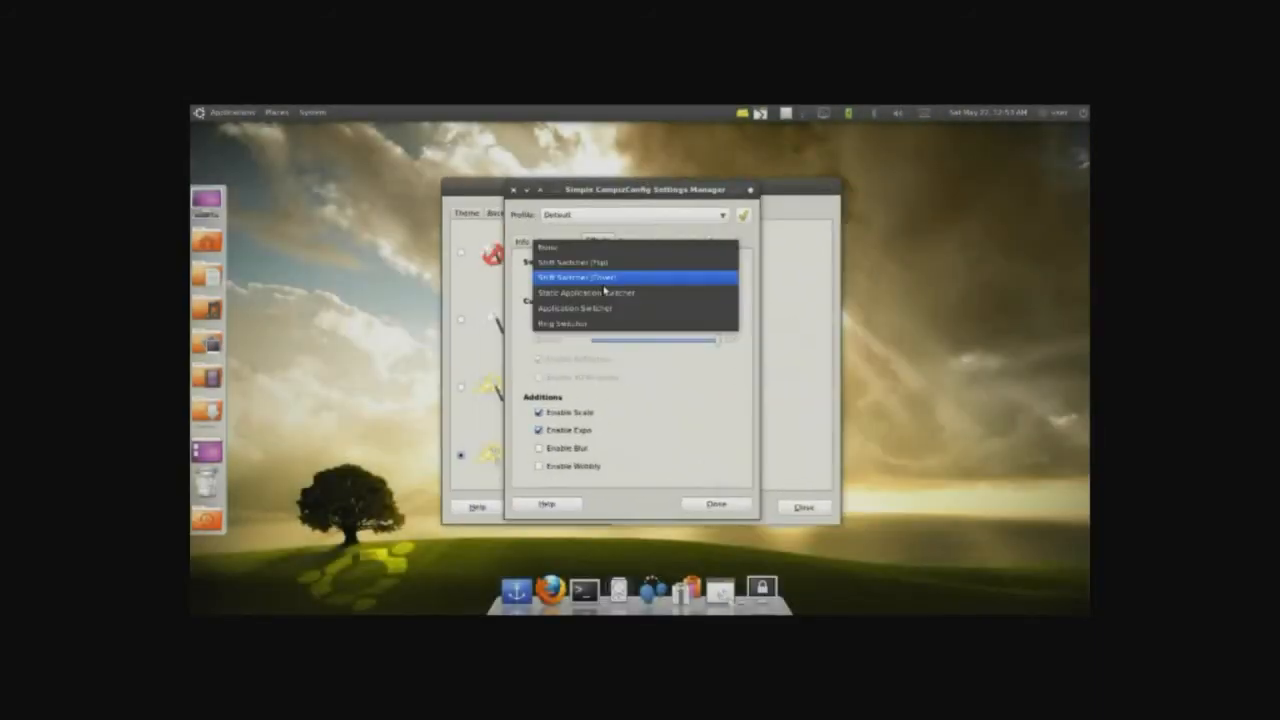
left_click(588, 292)
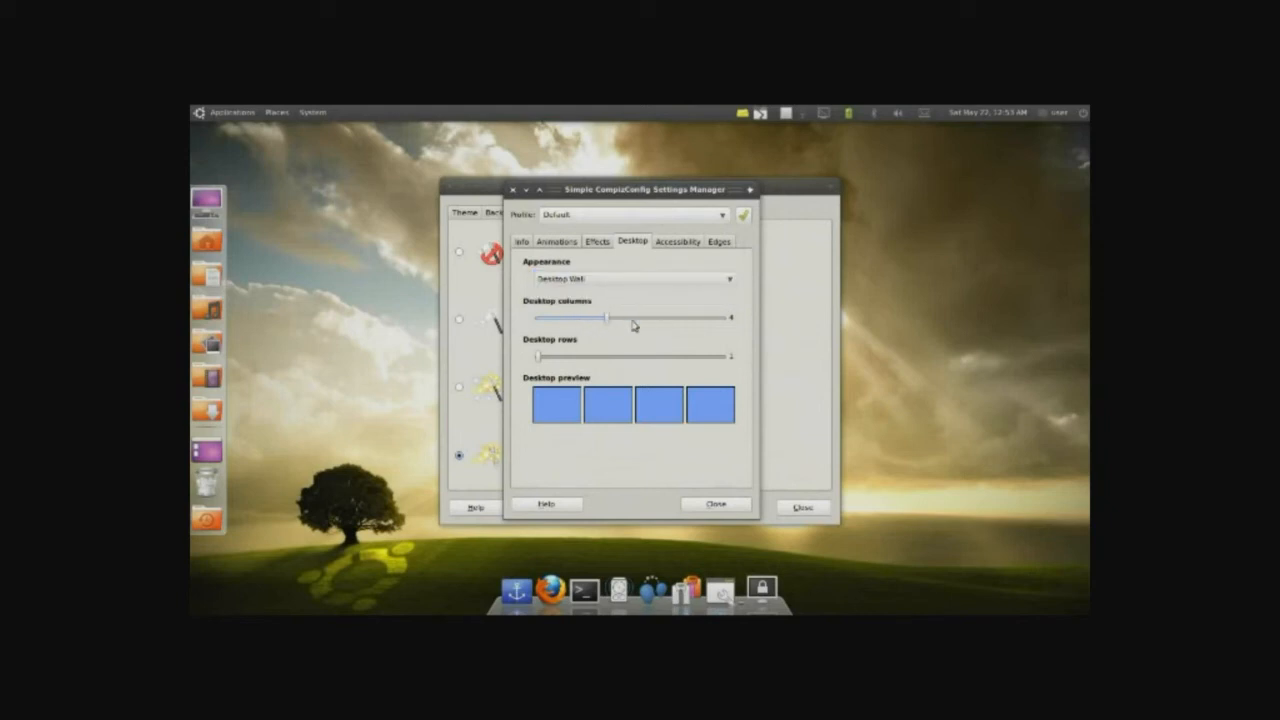
left_click(597, 241)
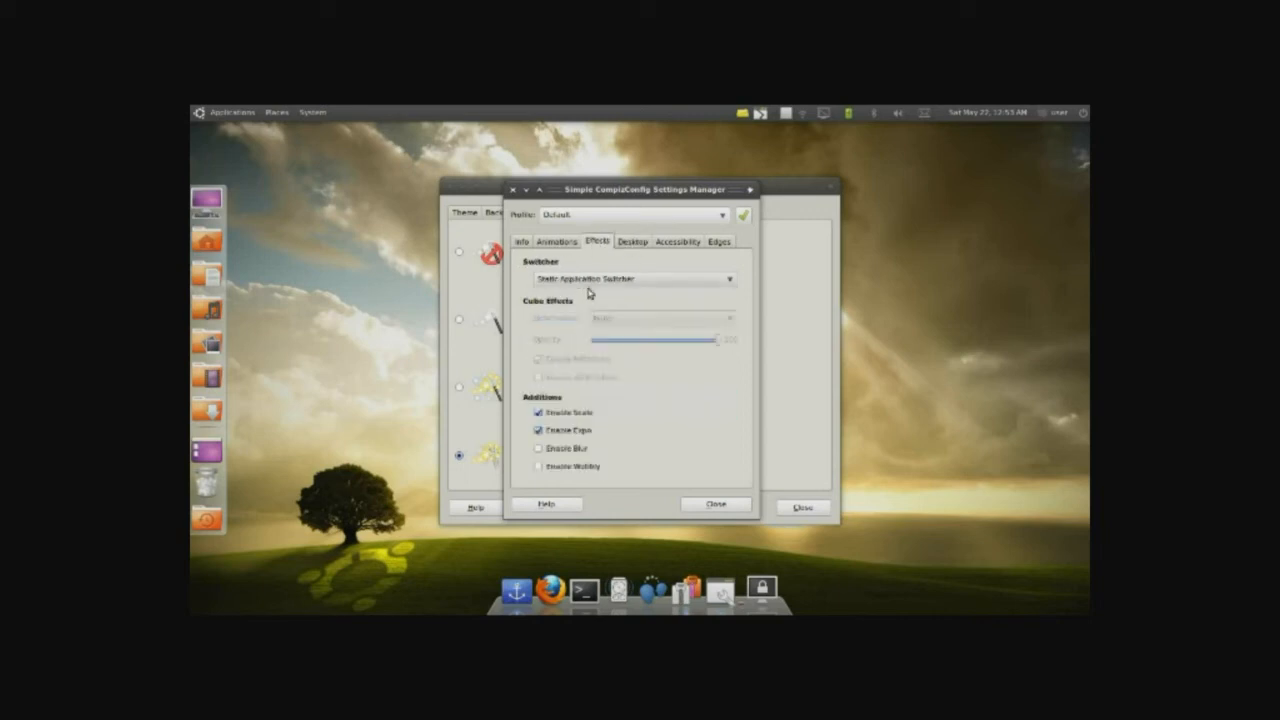
mouse_move(675, 248)
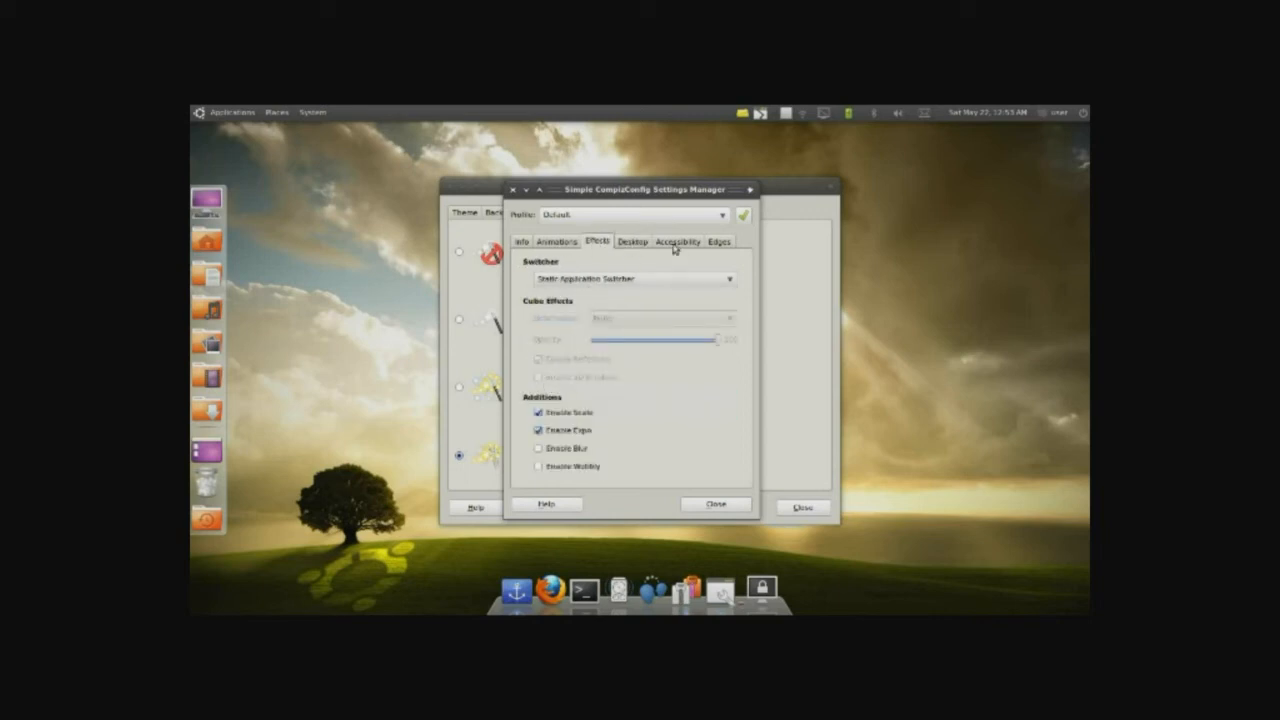
left_click(678, 241)
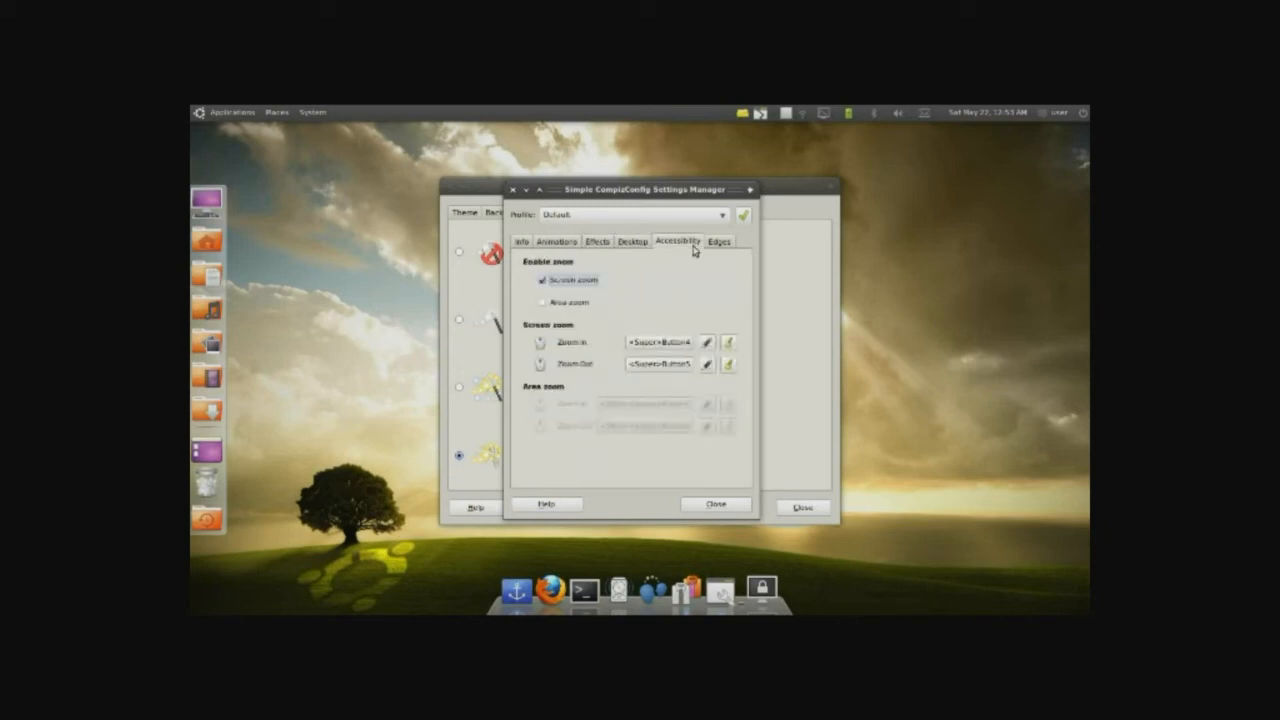
left_click(719, 241)
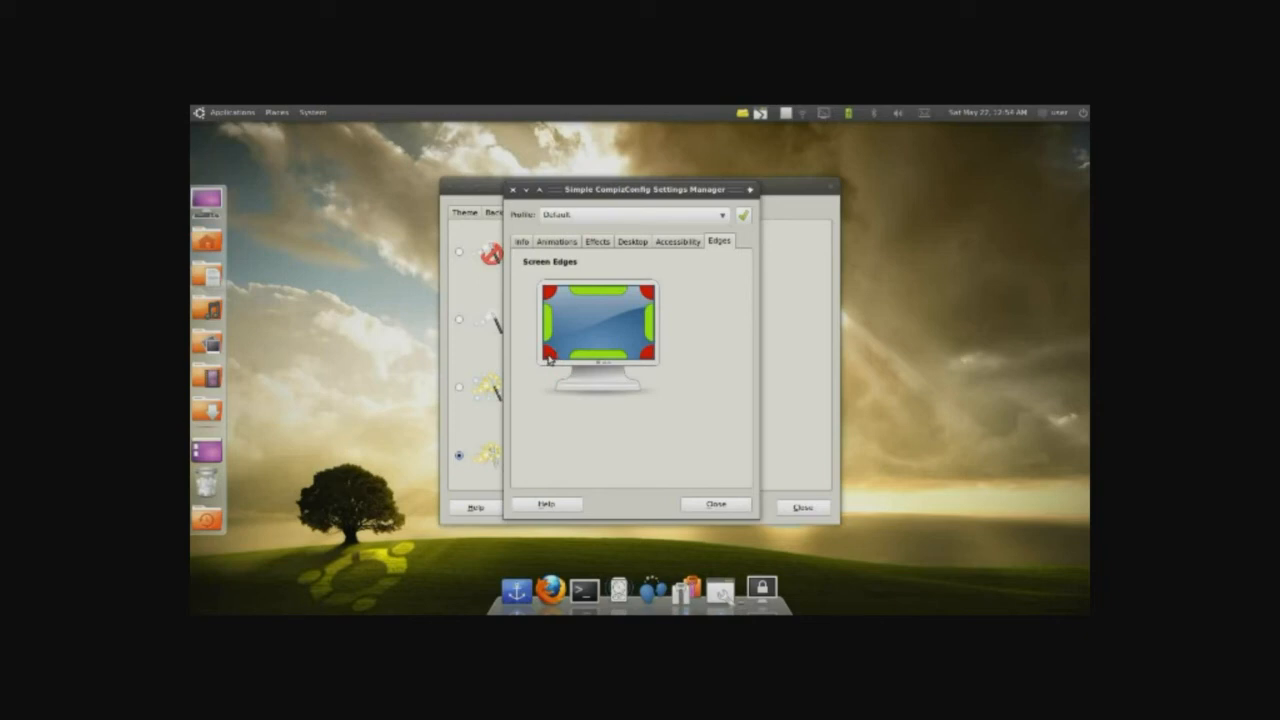
Assign Initiate Window Picker For All Windows to the bottom-left corner and recentre the window.
left_click(548, 360)
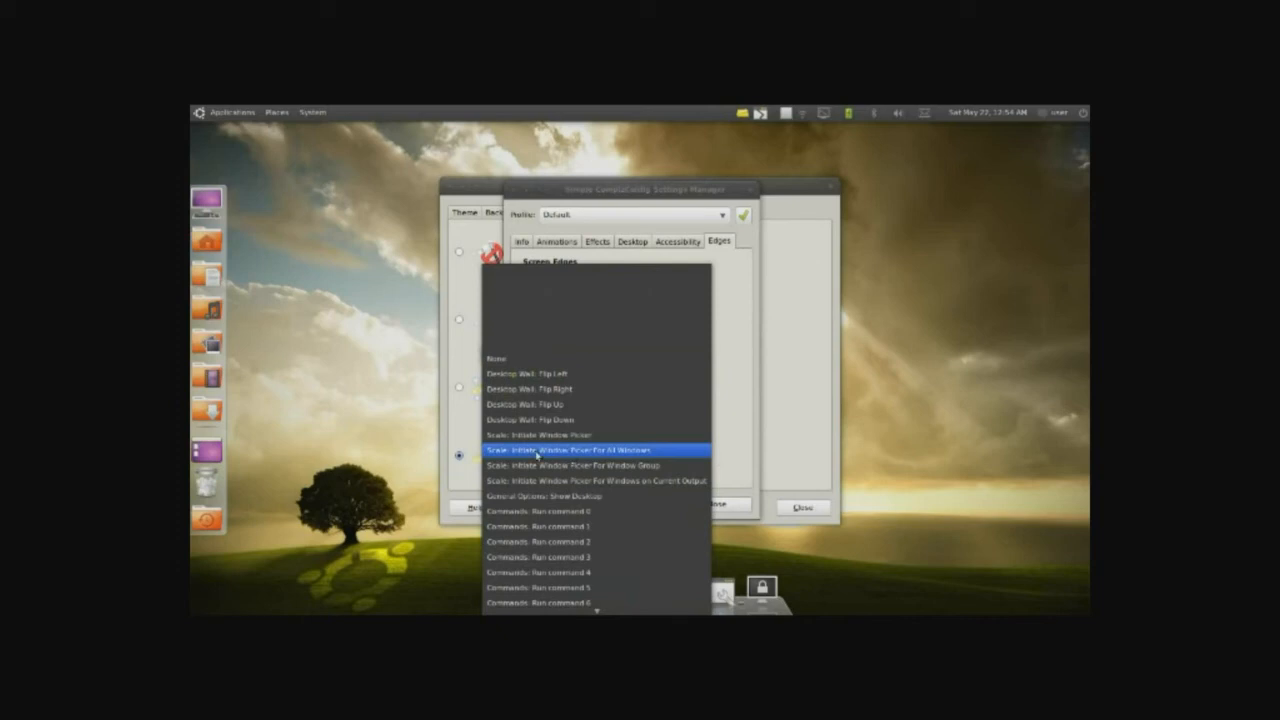
left_click(565, 450)
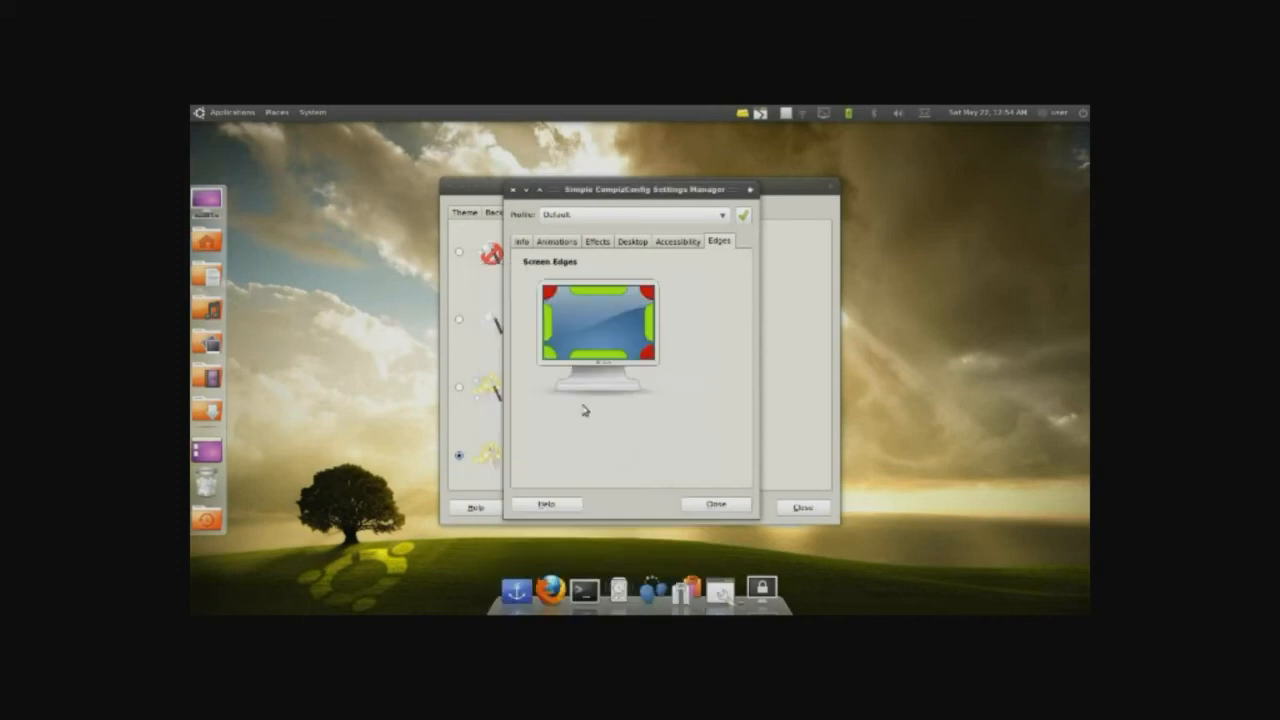
mouse_move(210, 598)
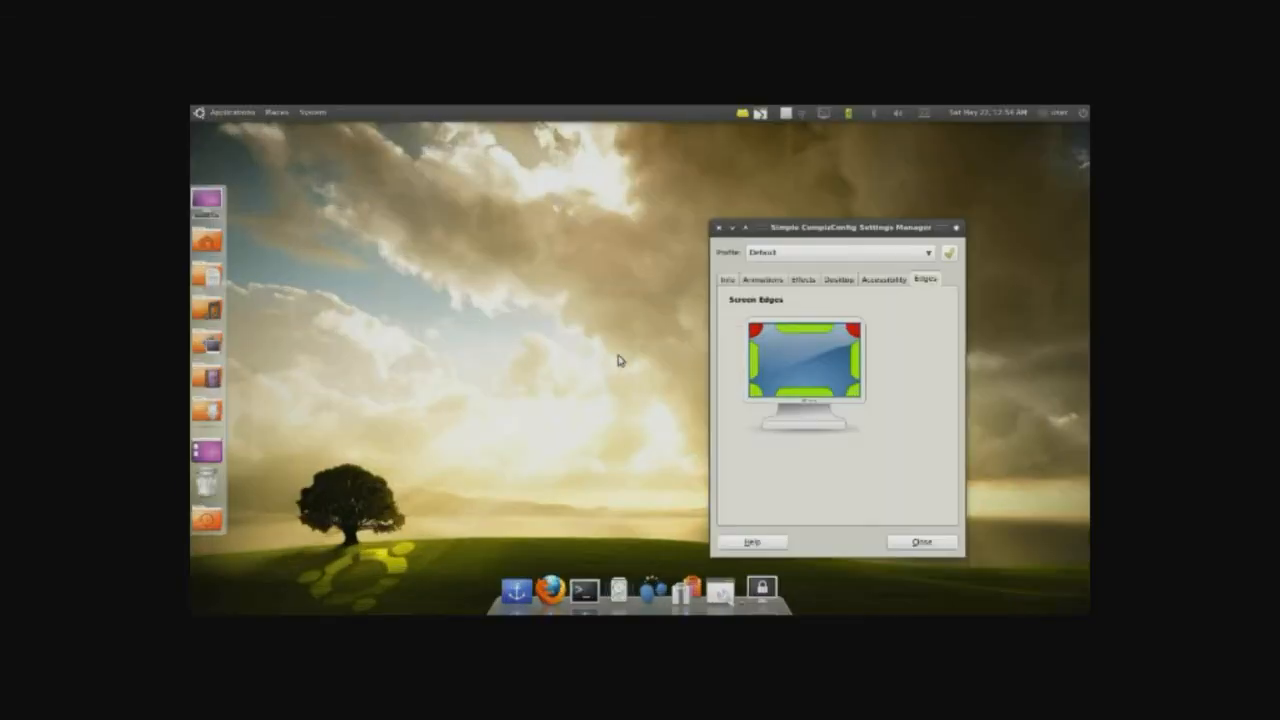
left_click_drag(836, 227, 588, 196)
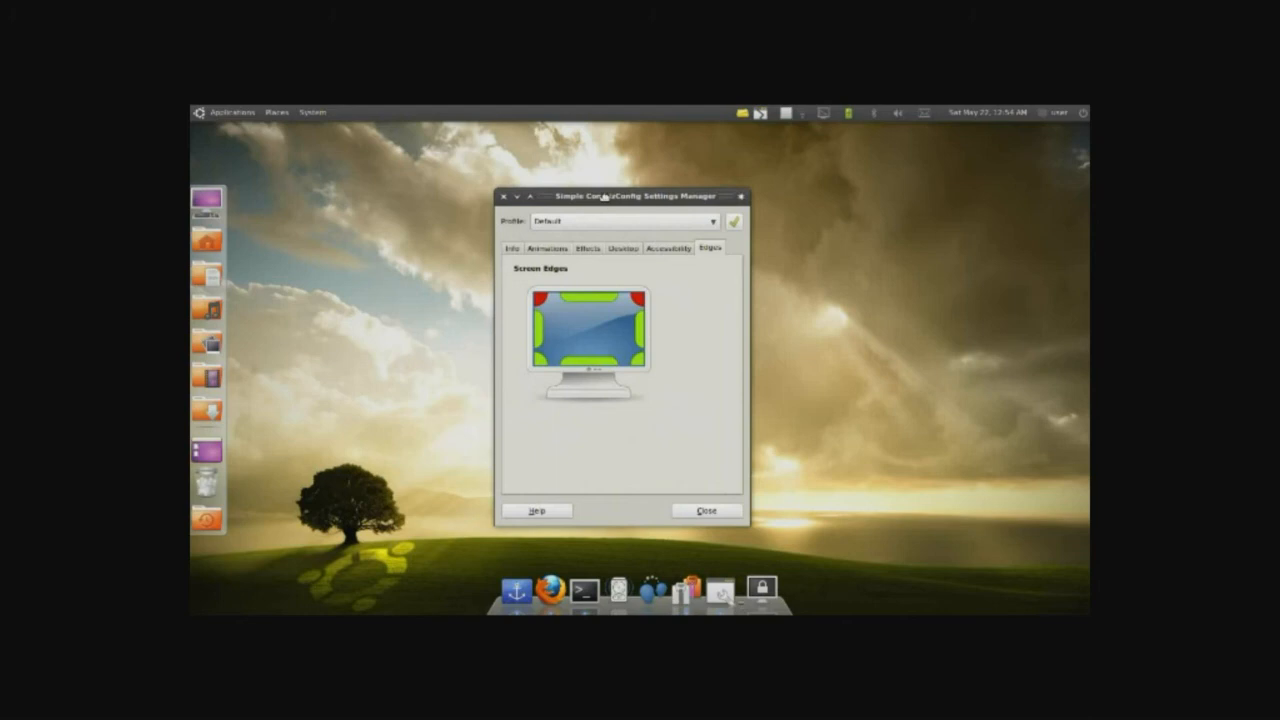
left_click_drag(600, 195, 634, 195)
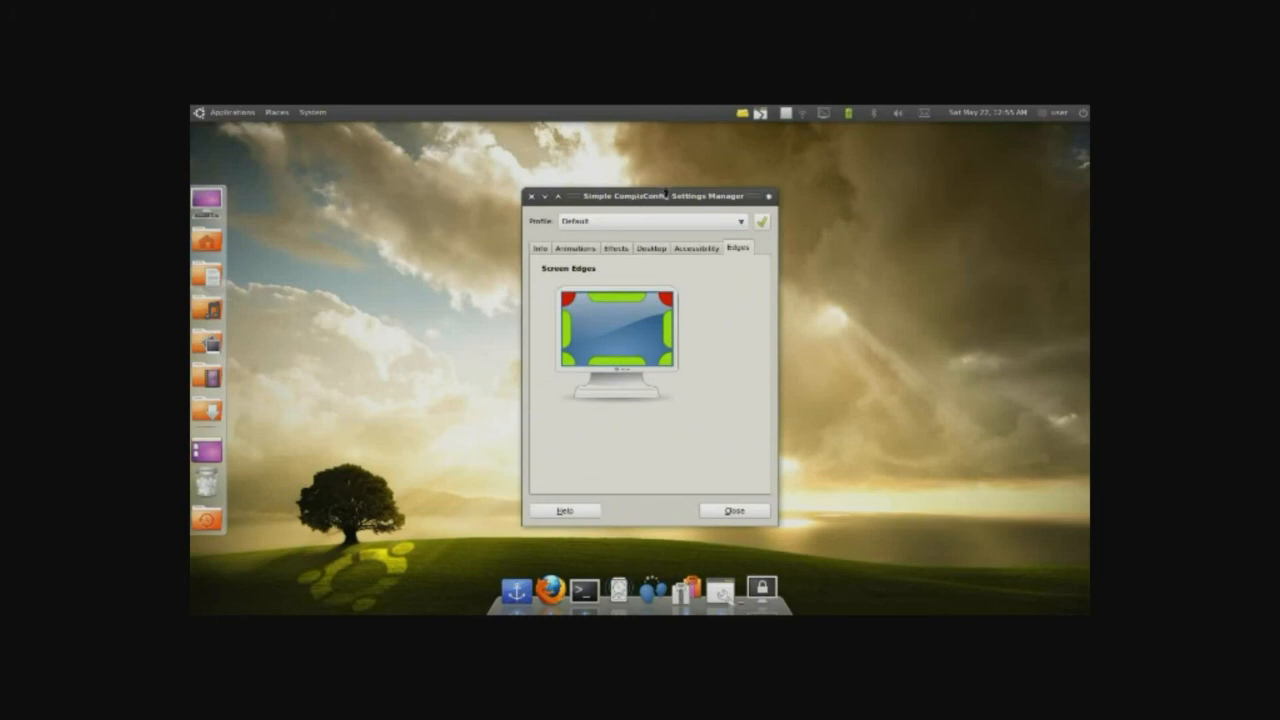
mouse_move(668, 203)
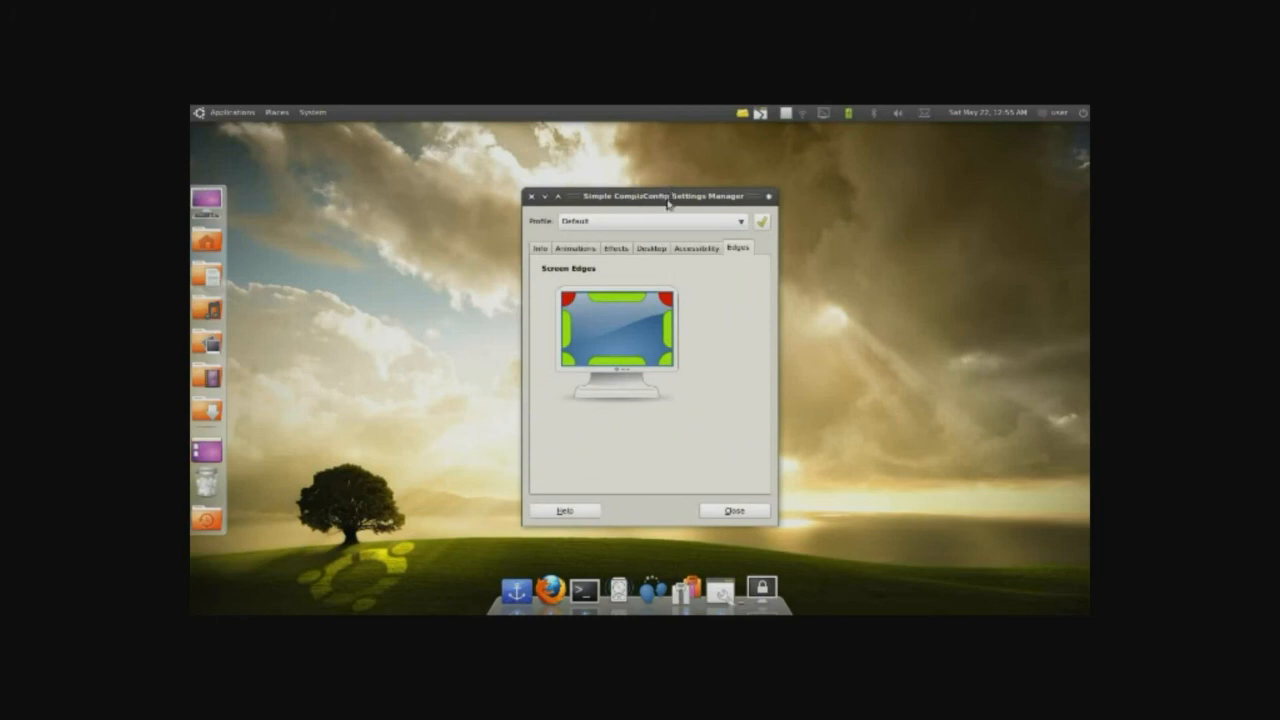